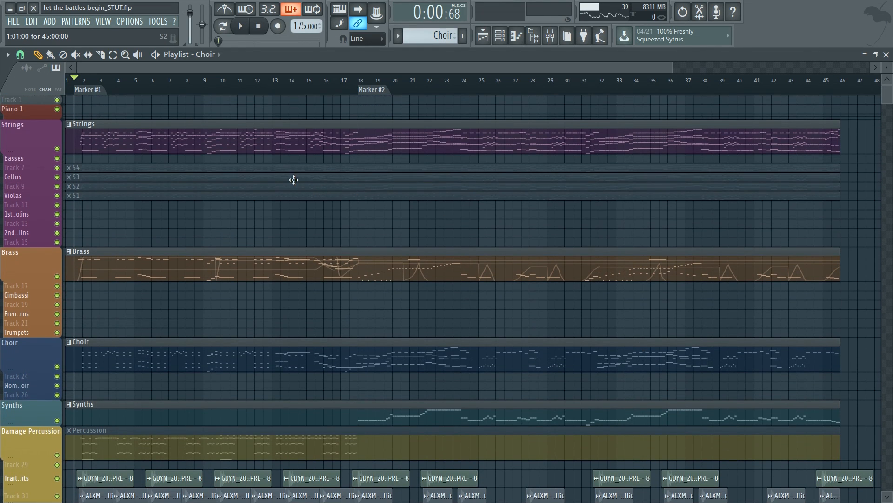
# Play the full orchestral arrangement from the top, then stop it back at the start.
pyautogui.scroll(-3)
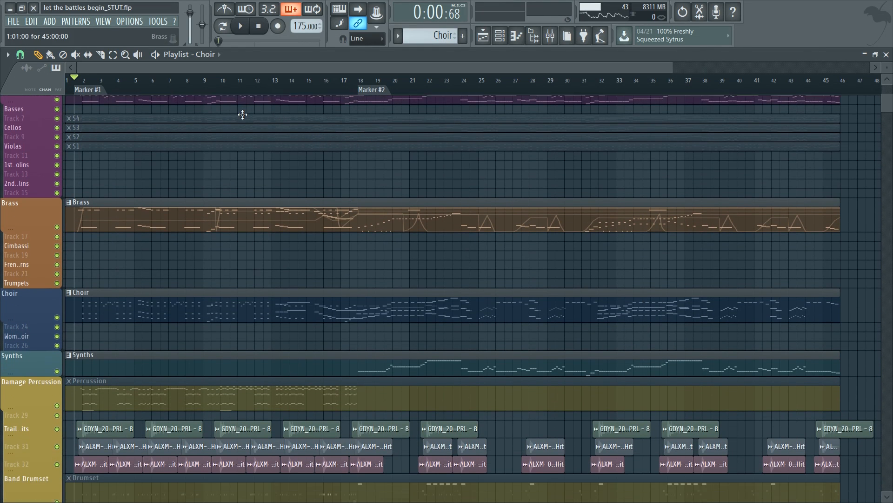
pyautogui.scroll(-3)
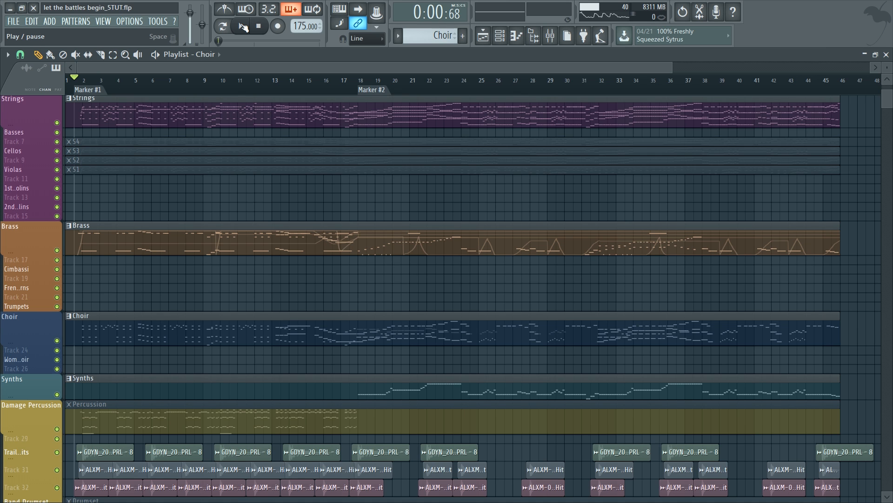
pyautogui.click(240, 26)
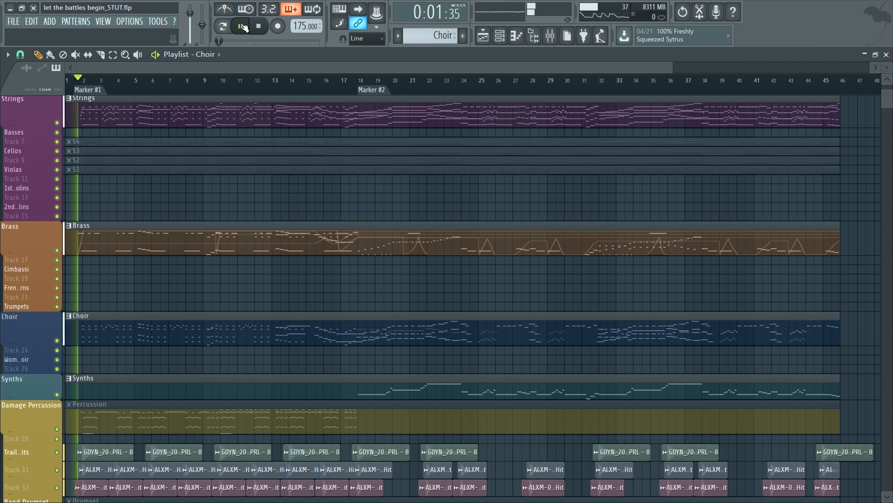
pyautogui.click(240, 26)
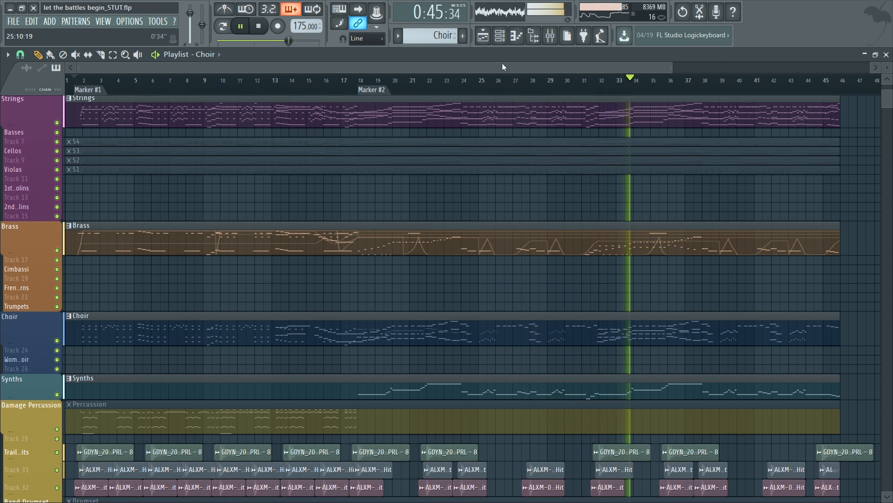
pyautogui.click(257, 26)
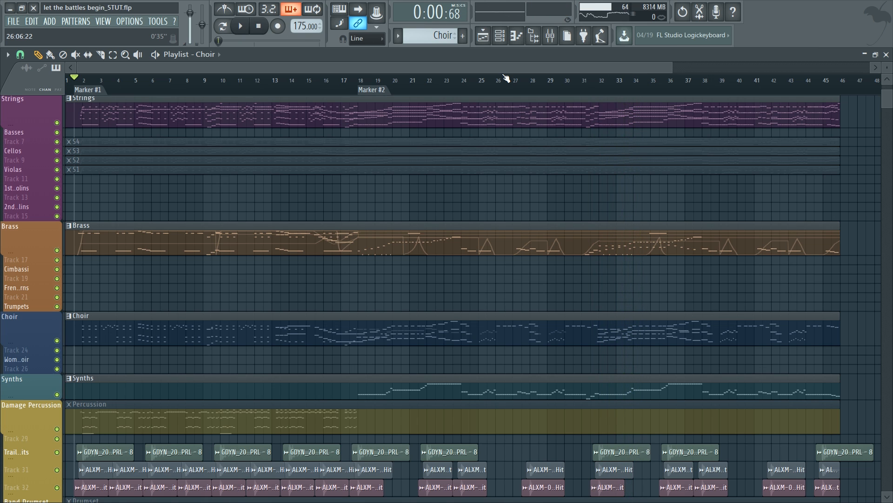
# Scroll through the playlist tracks until the full-length Violas S1 clip is visible.
pyautogui.scroll(-3)
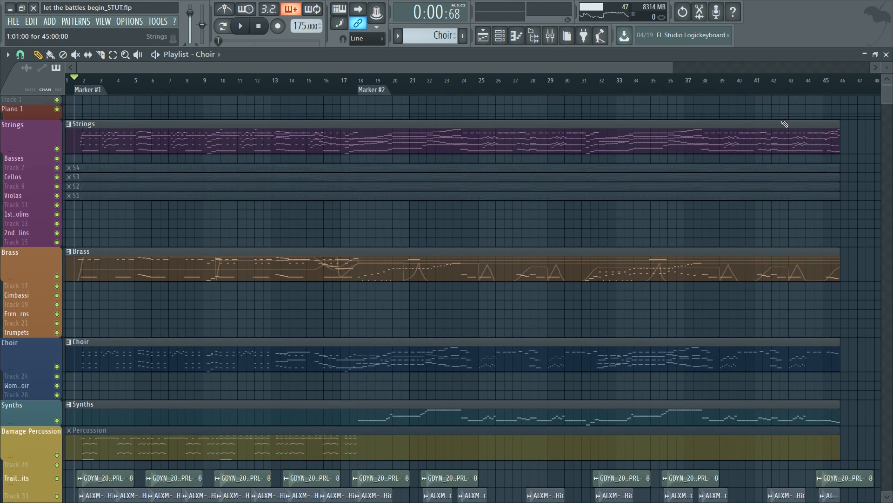
pyautogui.scroll(-3)
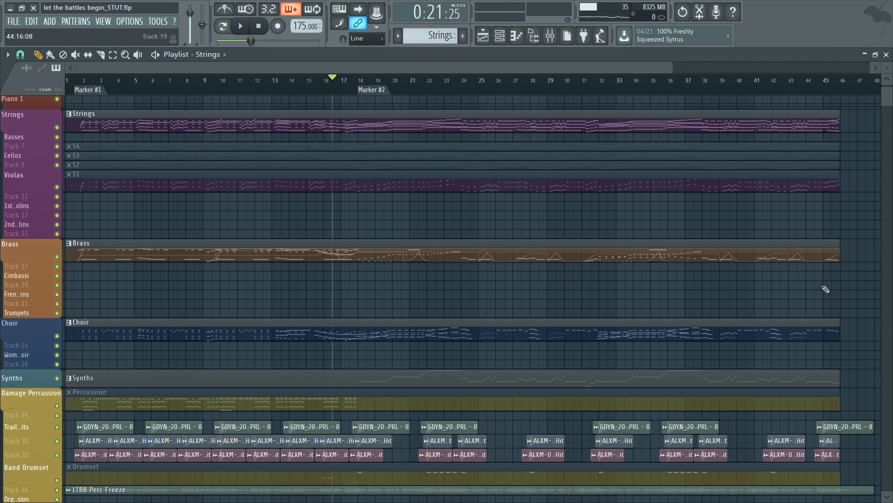
pyautogui.scroll(-3)
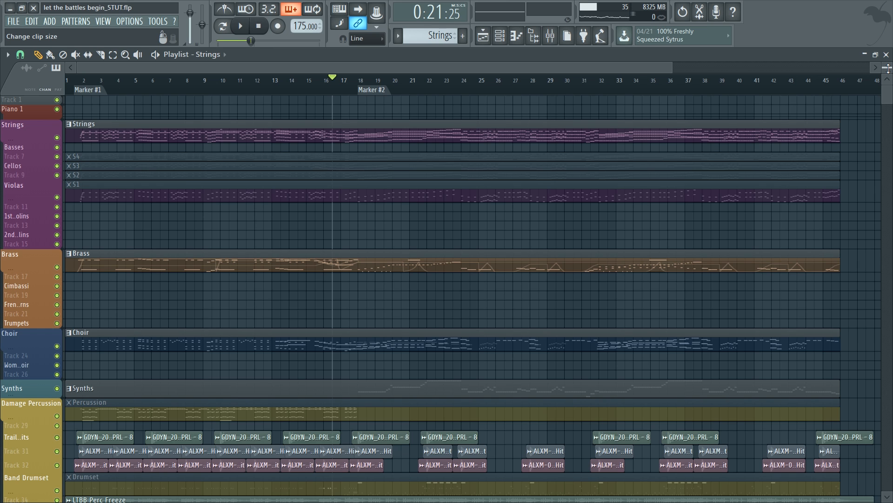
pyautogui.scroll(-3)
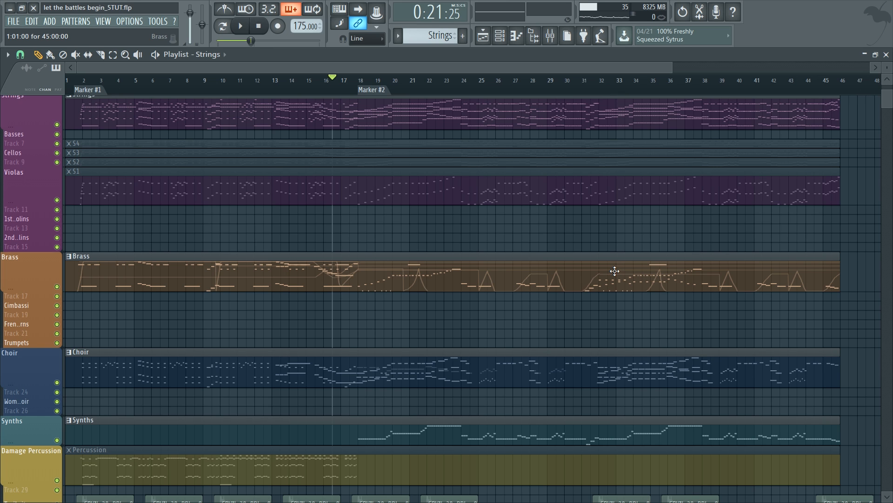
pyautogui.scroll(3)
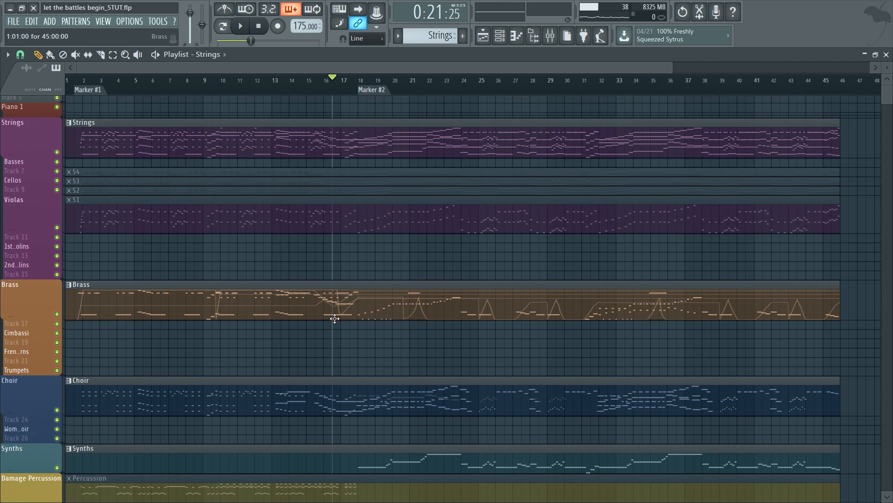
pyautogui.scroll(-3)
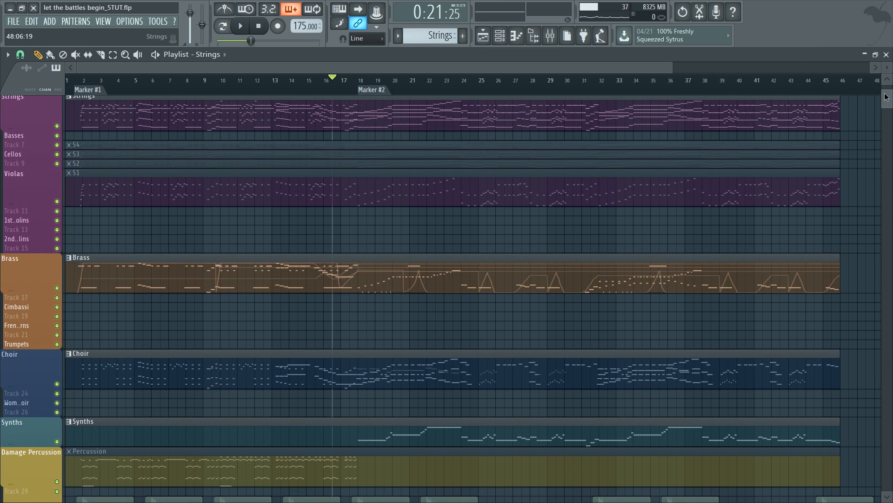
pyautogui.scroll(3)
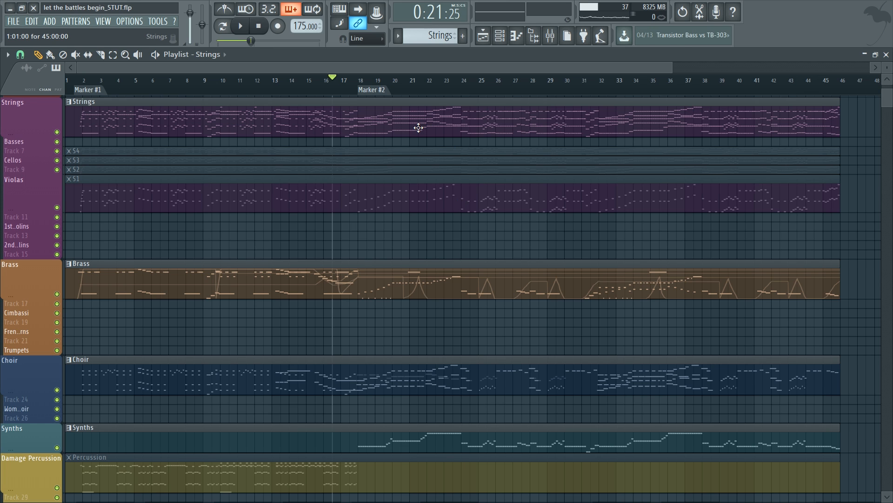
pyautogui.moveTo(378, 117)
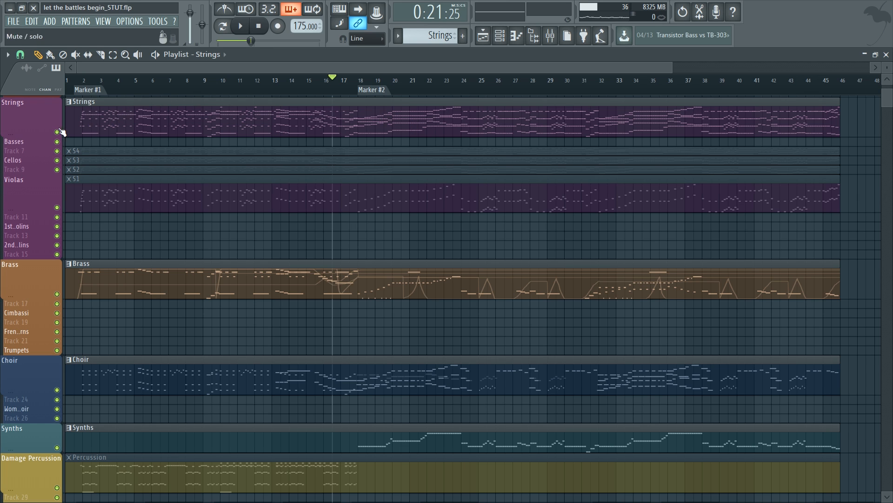
# Solo the Strings group, set playback at Marker #2, and select viola clip S1.
pyautogui.click(239, 26)
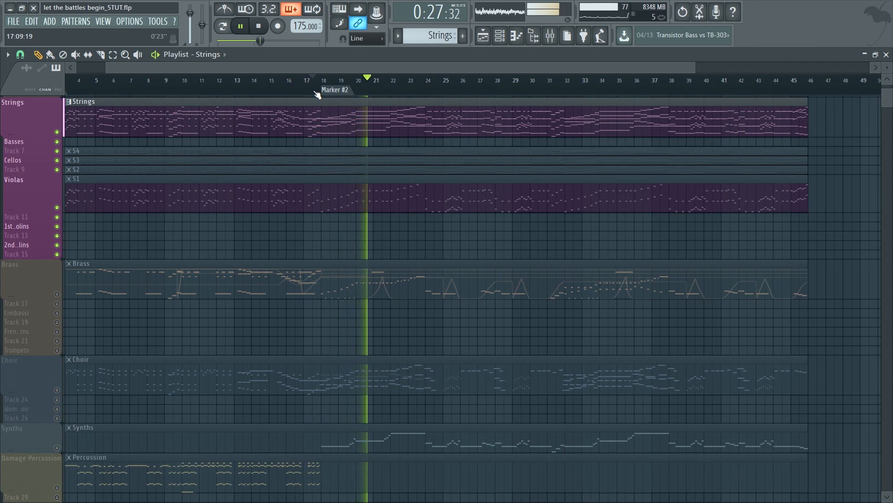
pyautogui.click(241, 26)
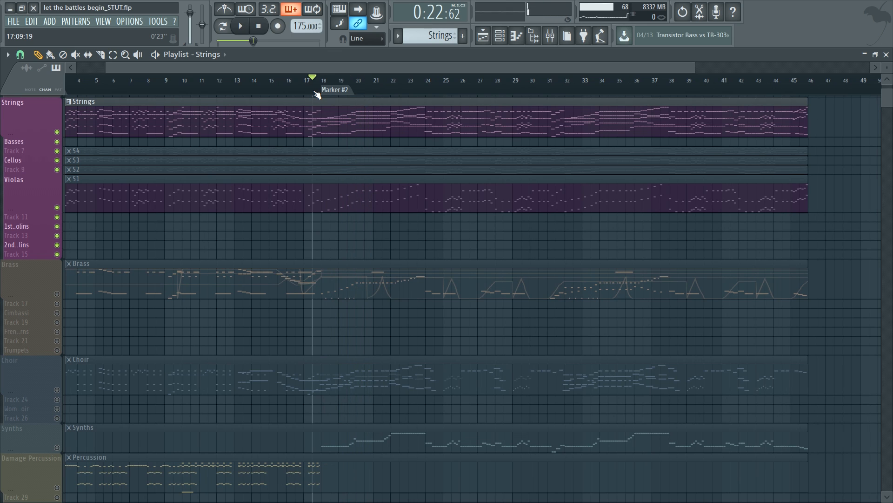
pyautogui.moveTo(384, 122)
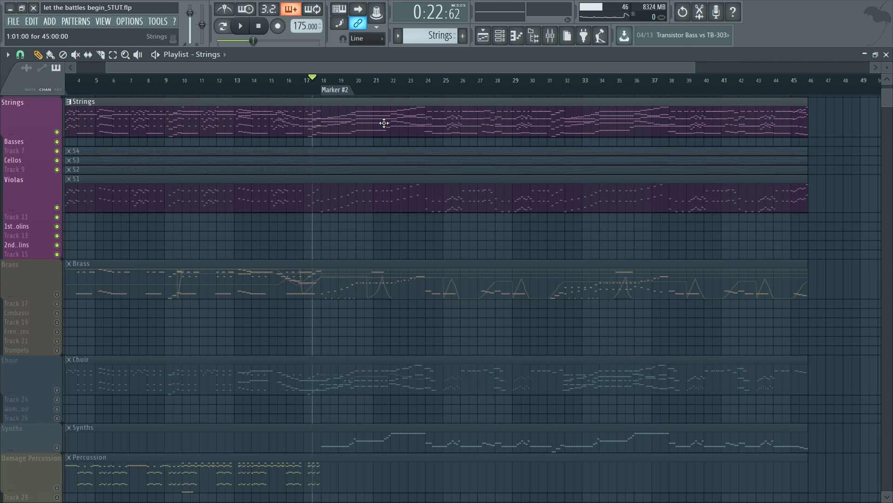
pyautogui.moveTo(339, 117)
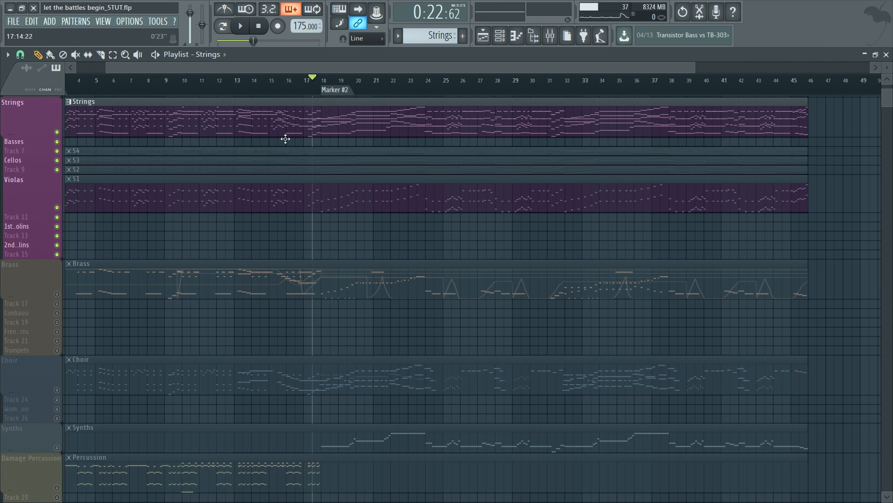
pyautogui.moveTo(342, 198)
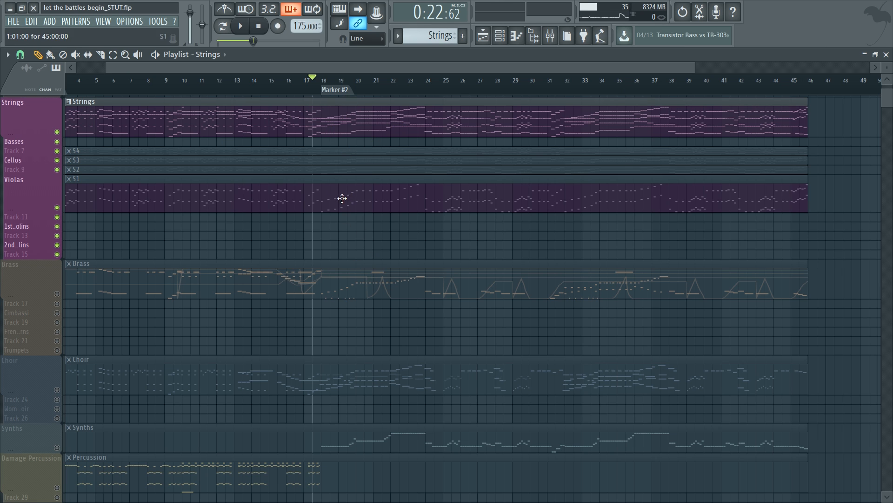
pyautogui.click(321, 80)
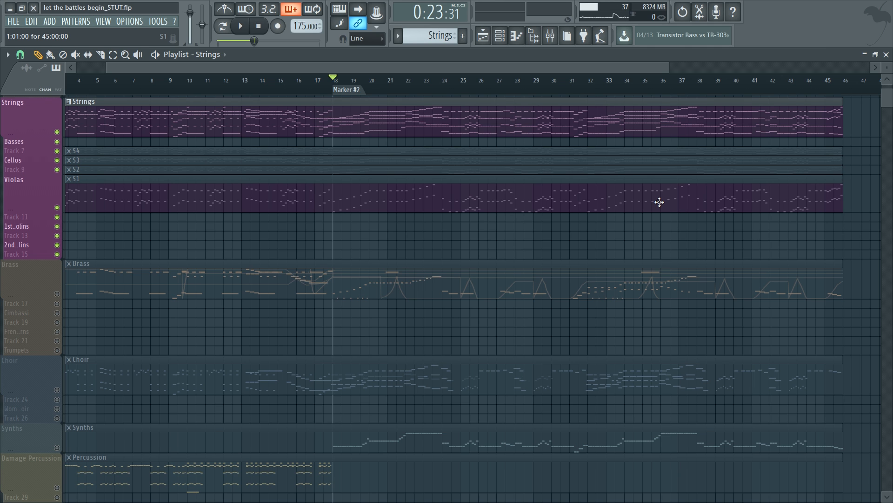
pyautogui.scroll(-3)
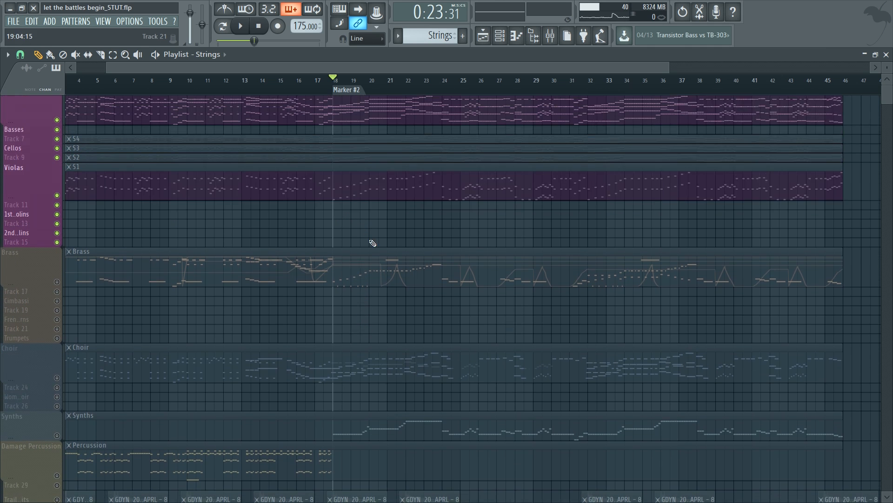
pyautogui.scroll(3)
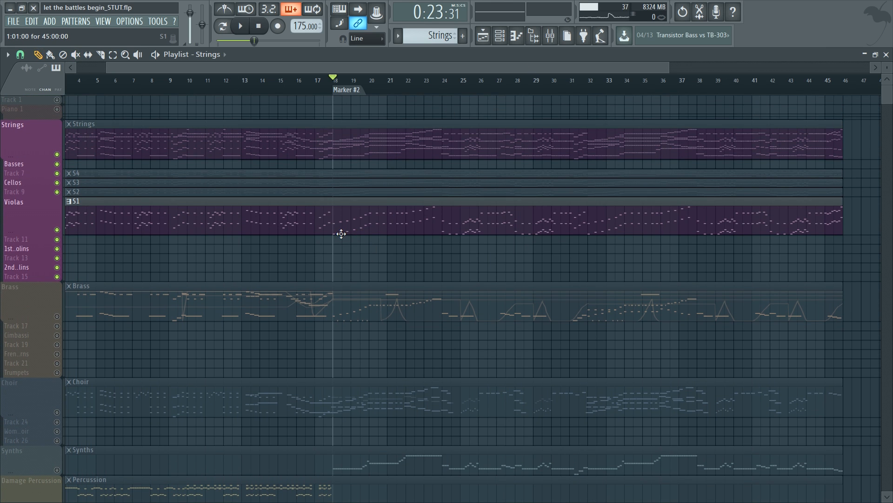
pyautogui.scroll(-3)
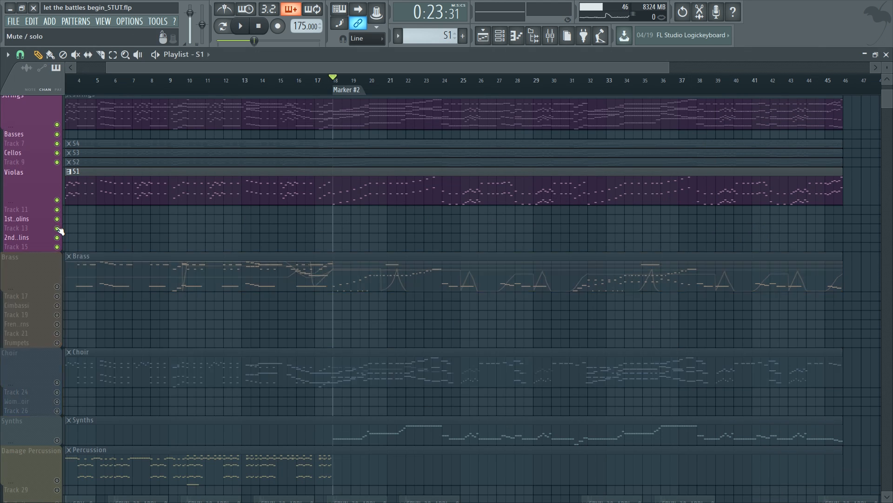
# Open pattern S1's notes and switch the piano roll to the 2nd Violins #1 ARK part.
pyautogui.click(239, 26)
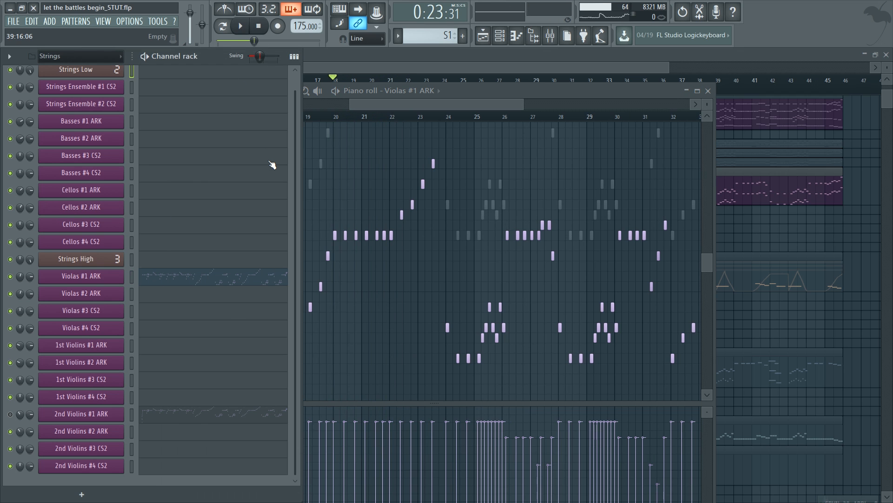
pyautogui.moveTo(221, 61)
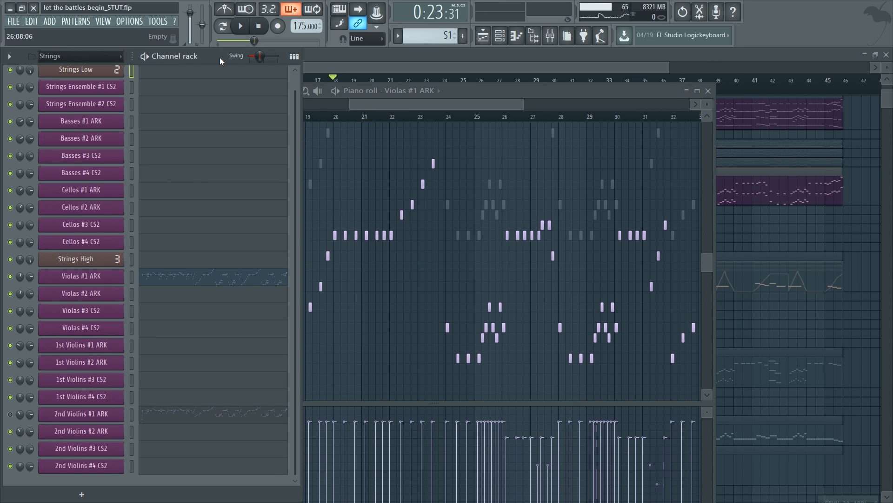
pyautogui.moveTo(12, 414)
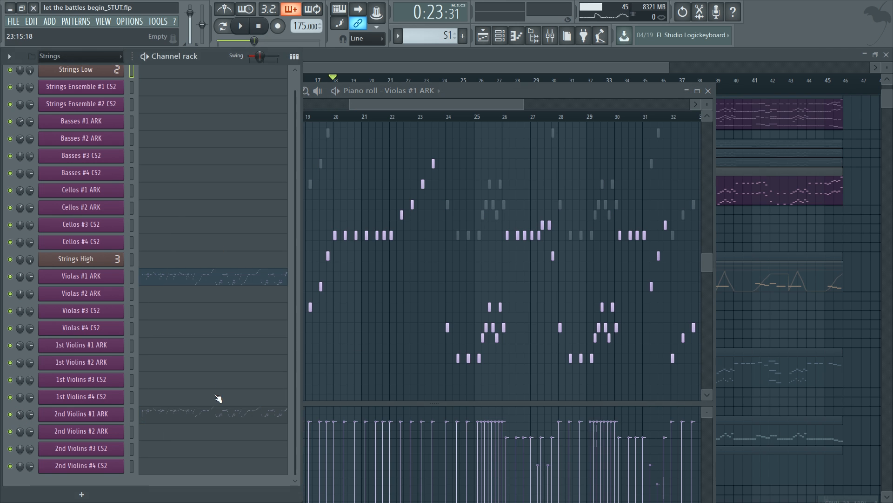
pyautogui.click(81, 414)
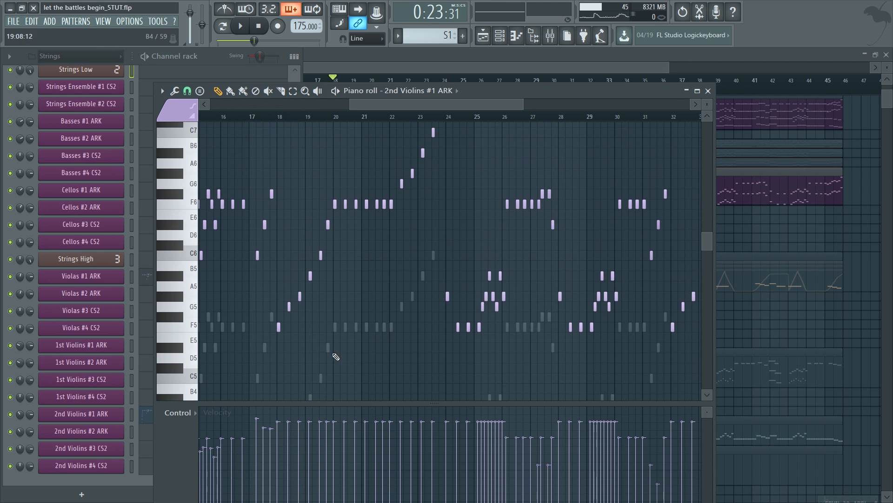
pyautogui.moveTo(366, 285)
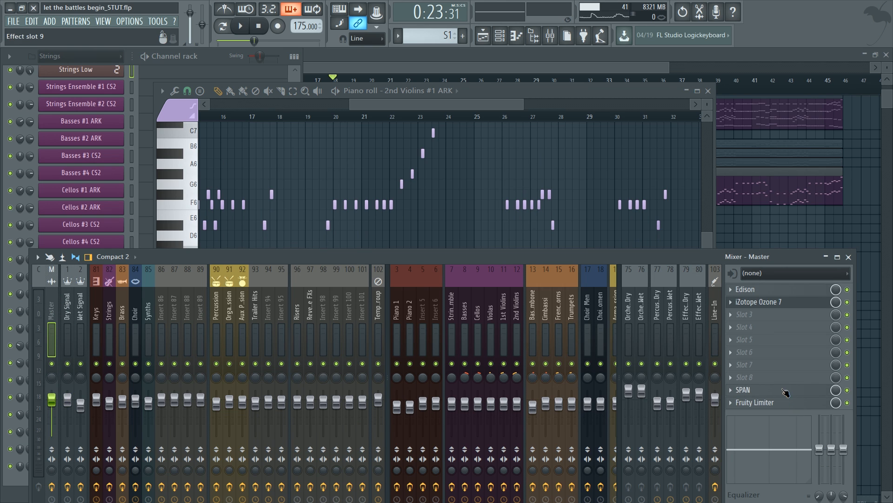
# Open the SPAN analyser on the master track and bring the playlist forward.
pyautogui.click(743, 390)
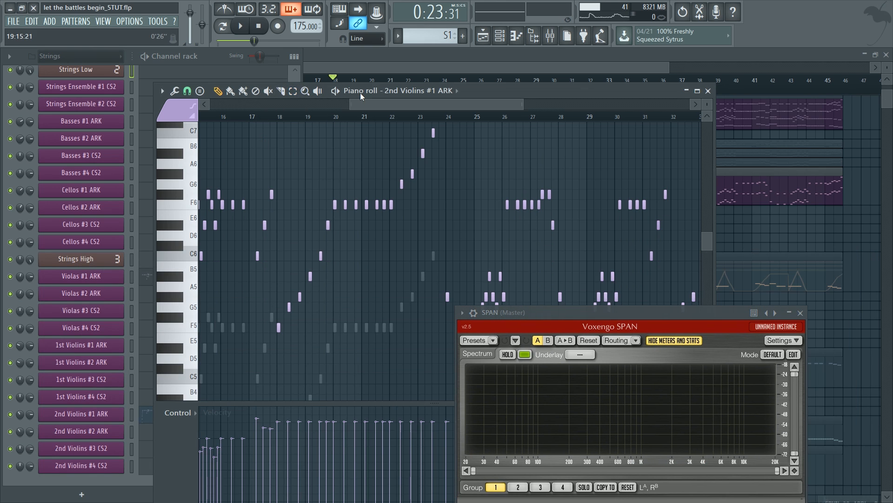
pyautogui.click(240, 26)
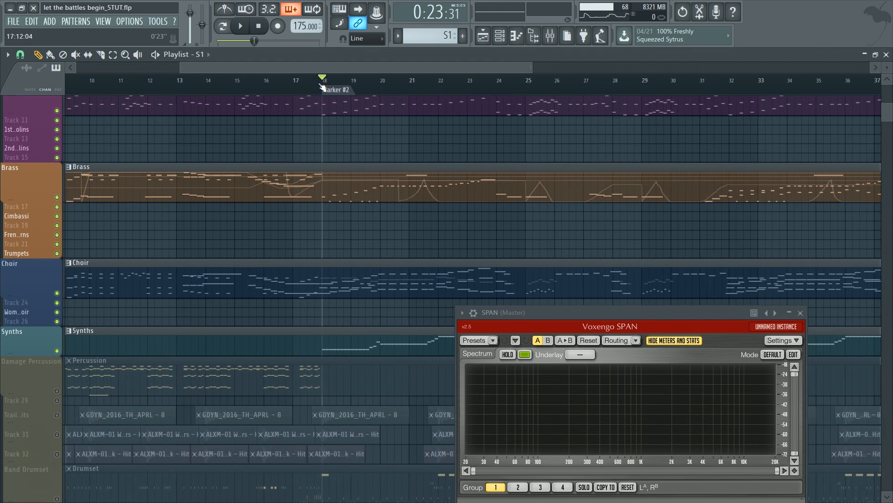
# Play the arrangement from Marker #2 while browsing tracks, then replay and stop it.
pyautogui.click(240, 26)
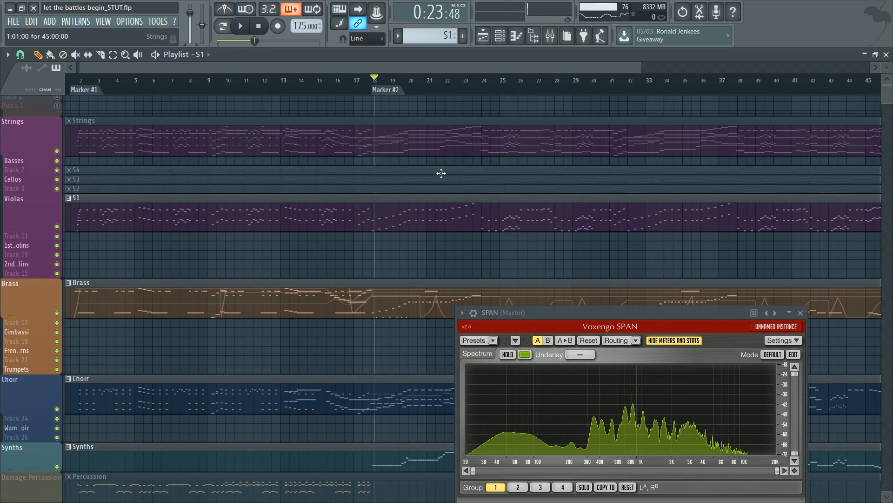
pyautogui.scroll(-3)
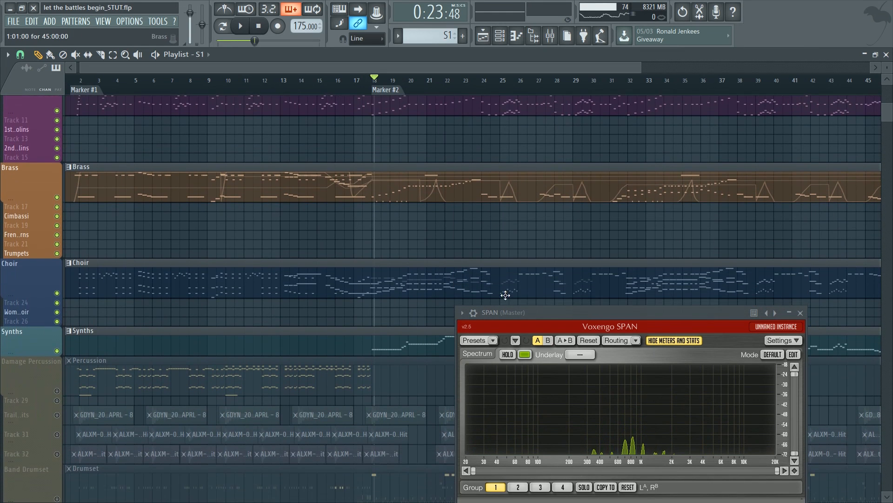
pyautogui.scroll(3)
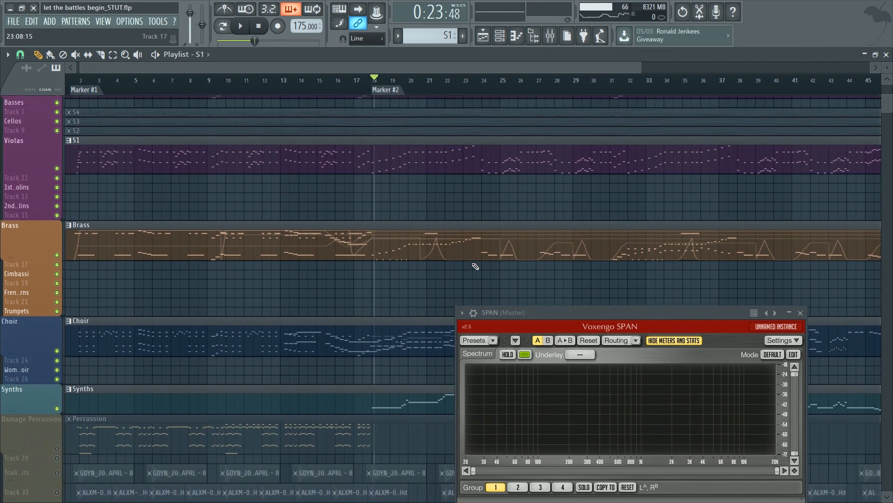
pyautogui.scroll(-3)
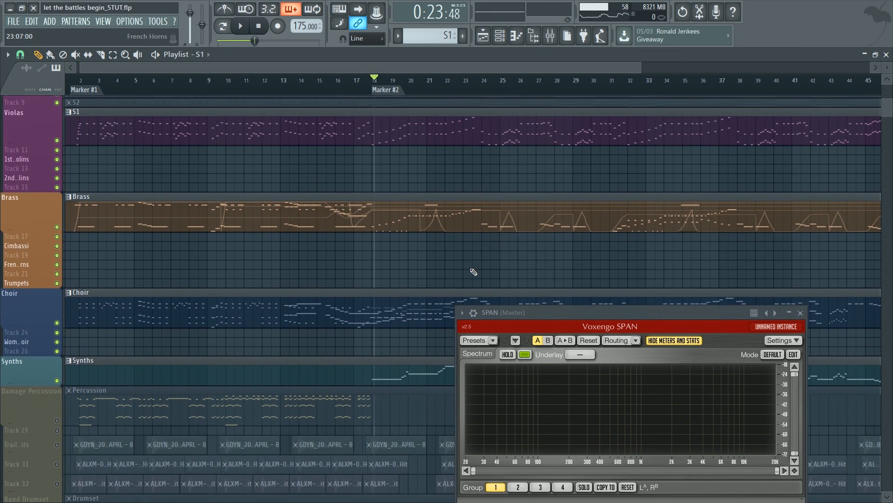
pyautogui.scroll(3)
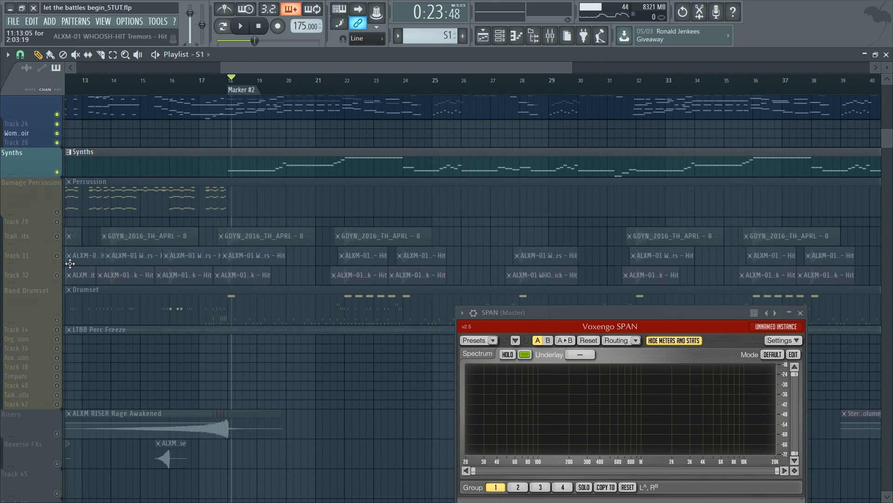
pyautogui.scroll(3)
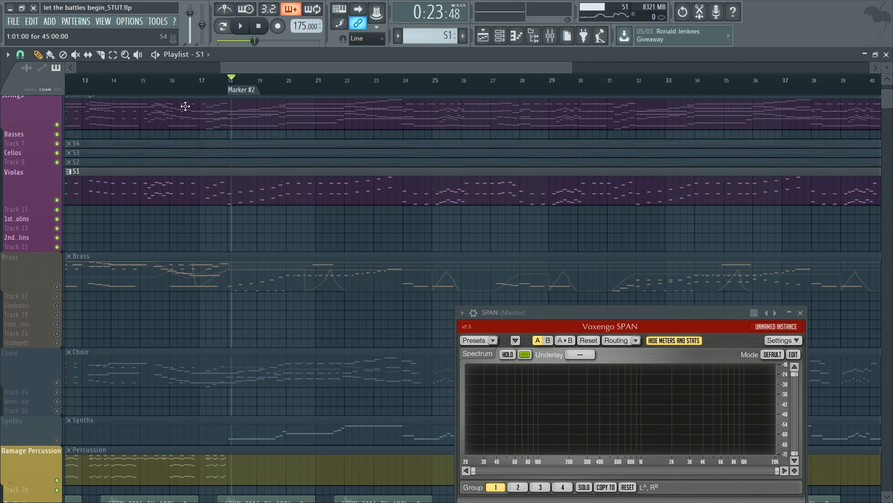
pyautogui.click(240, 26)
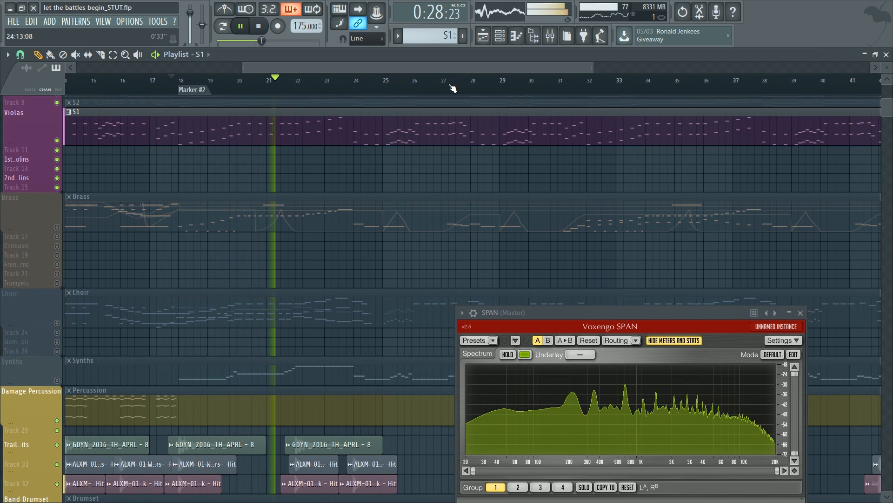
pyautogui.click(240, 26)
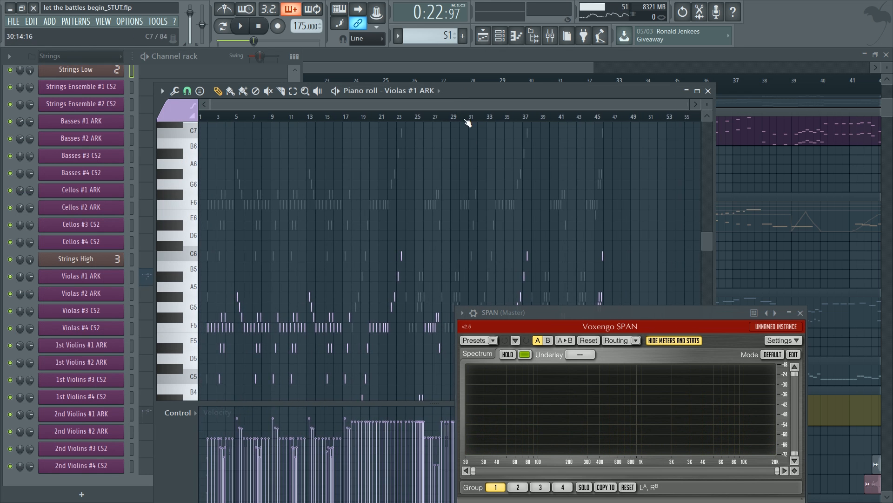
# Open pattern S2's Violas #1 ARK notes in the piano roll and scroll through them.
pyautogui.hscroll(3)
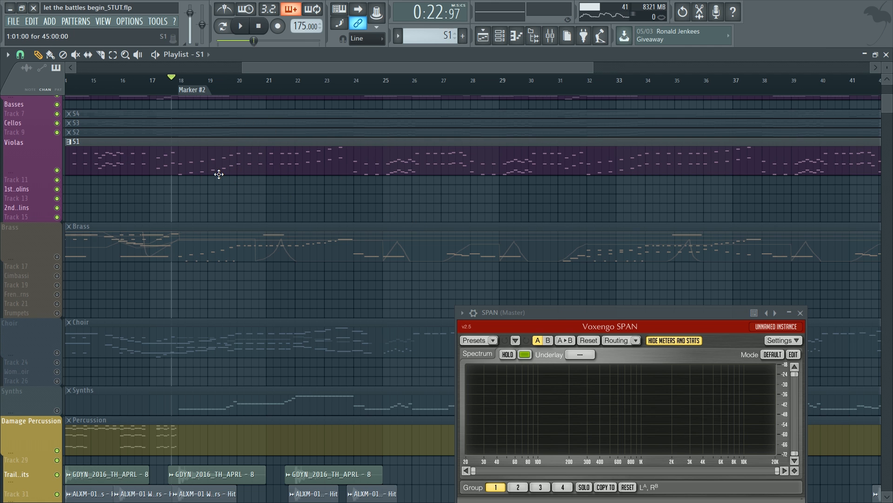
pyautogui.doubleClick(219, 174)
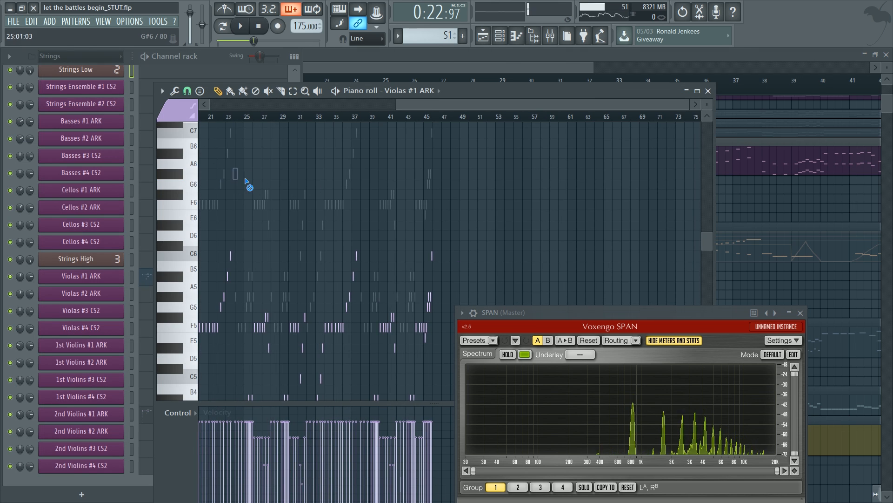
pyautogui.scroll(-3)
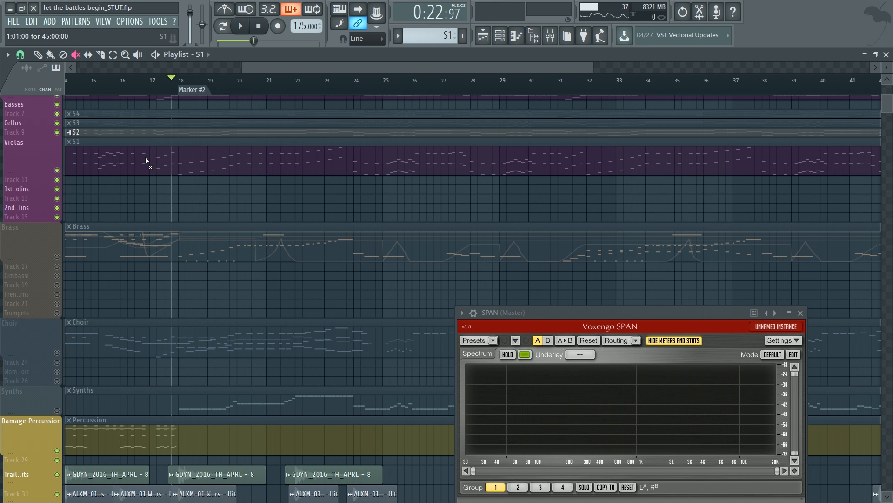
pyautogui.moveTo(73, 162)
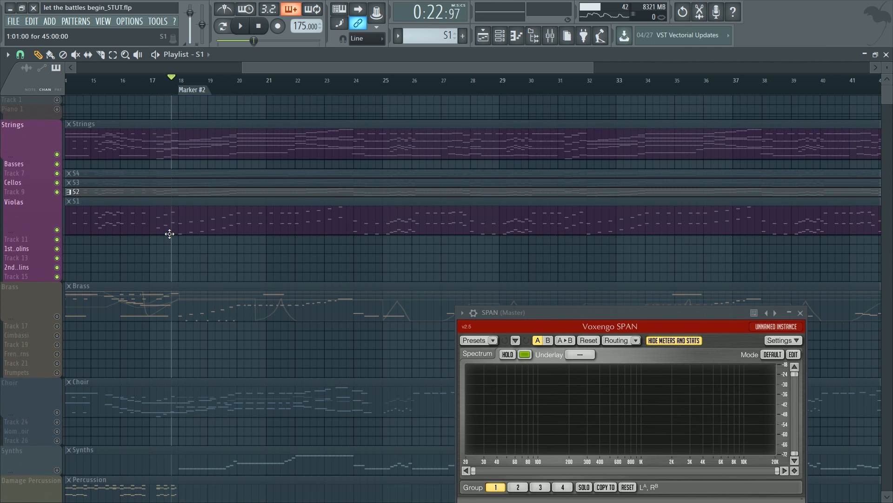
pyautogui.moveTo(287, 269)
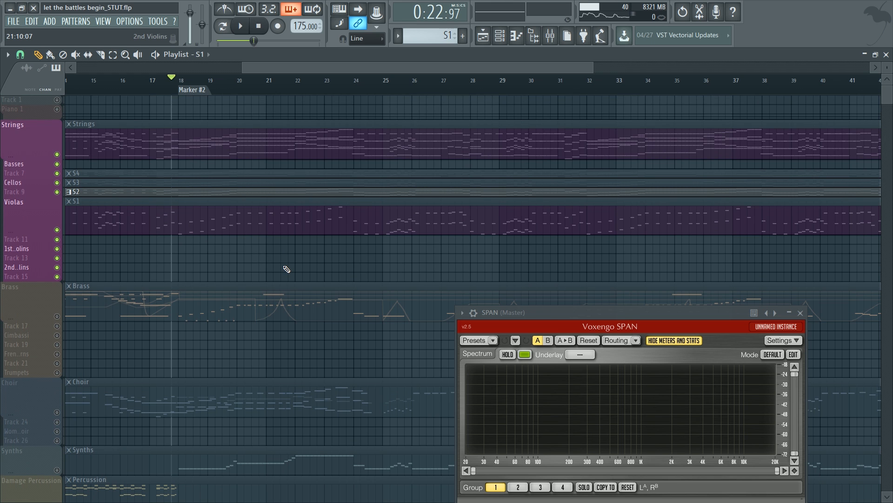
pyautogui.scroll(-3)
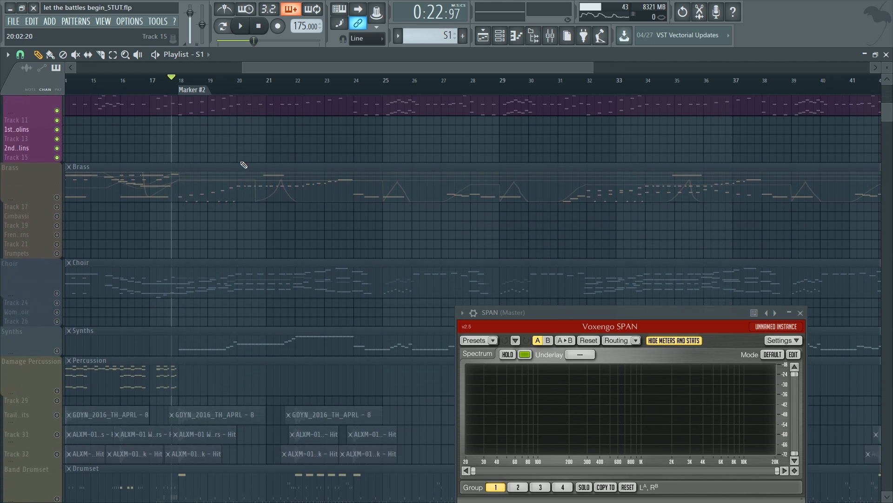
pyautogui.scroll(-3)
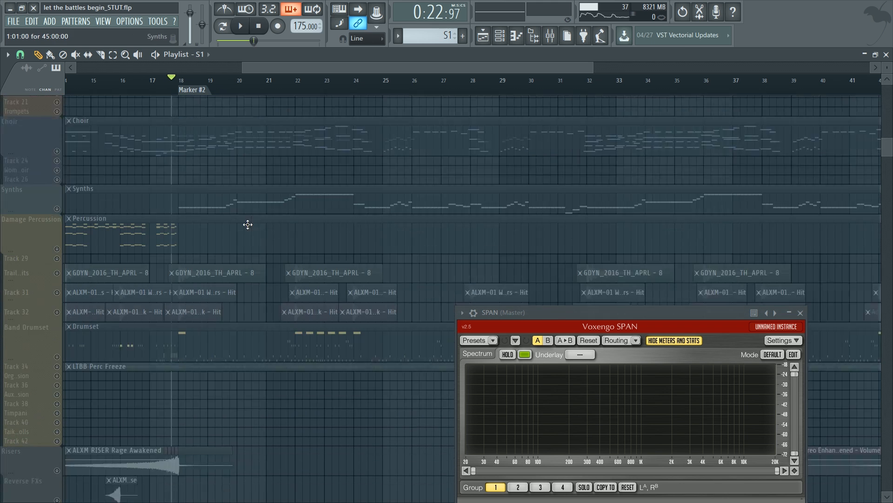
pyautogui.scroll(3)
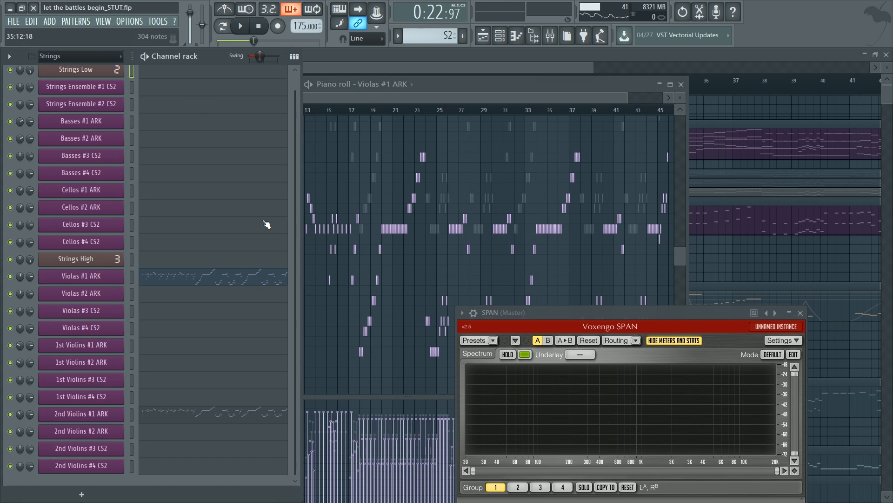
pyautogui.moveTo(10, 413)
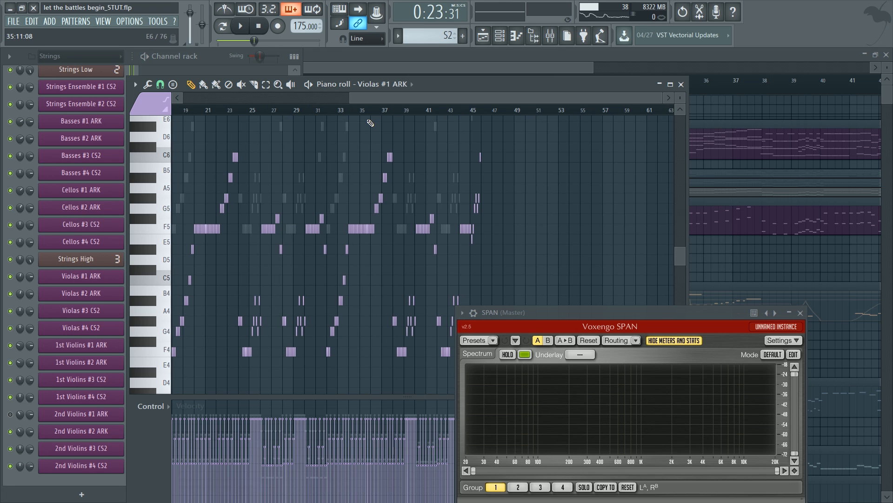
# Open pattern S2's 2nd Violins #1 ARK notes in the piano roll, then stop playback.
pyautogui.hscroll(-3)
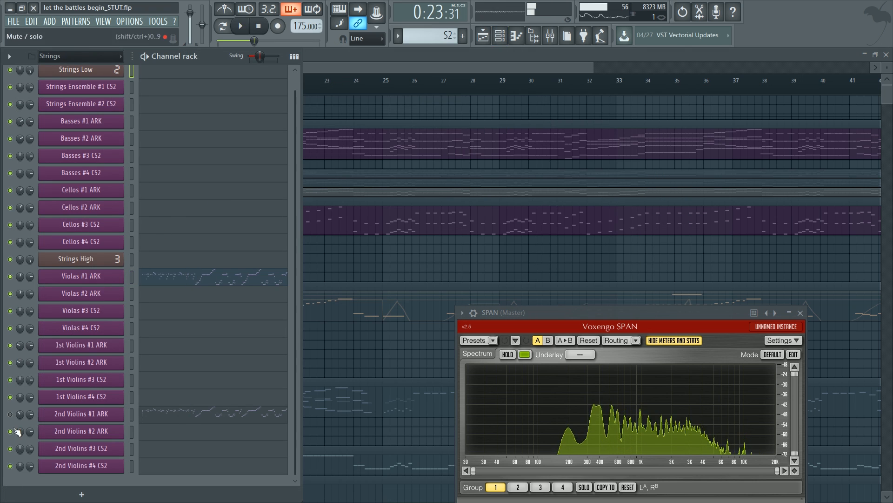
pyautogui.doubleClick(80, 413)
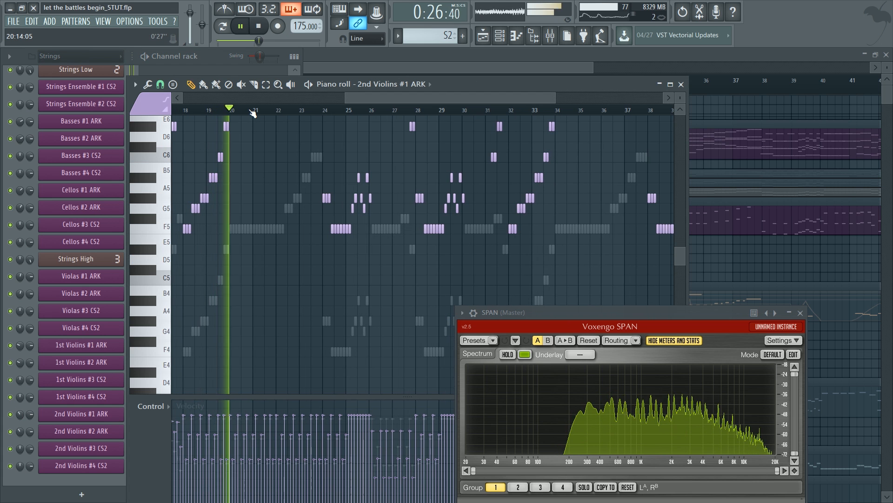
pyautogui.click(239, 26)
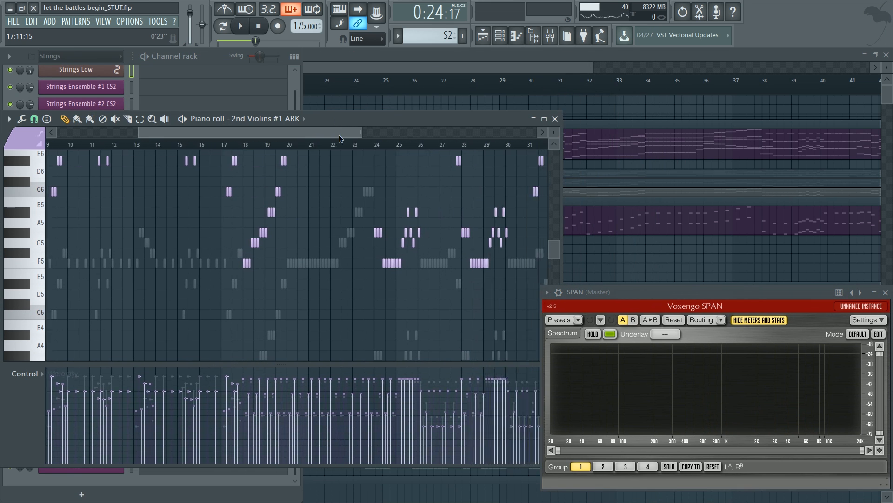
# Audition the soloed 2nd Violins #1 ARK staccato line, then stop playback.
pyautogui.hscroll(3)
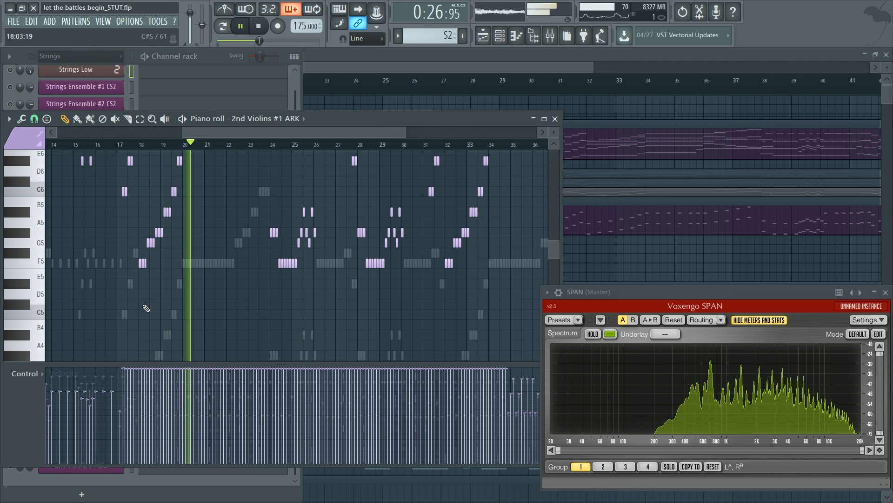
pyautogui.click(240, 26)
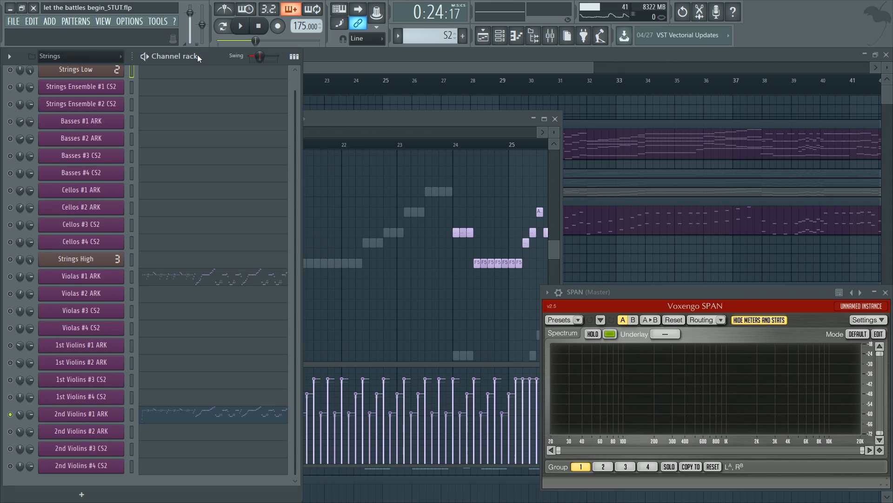
pyautogui.moveTo(10, 287)
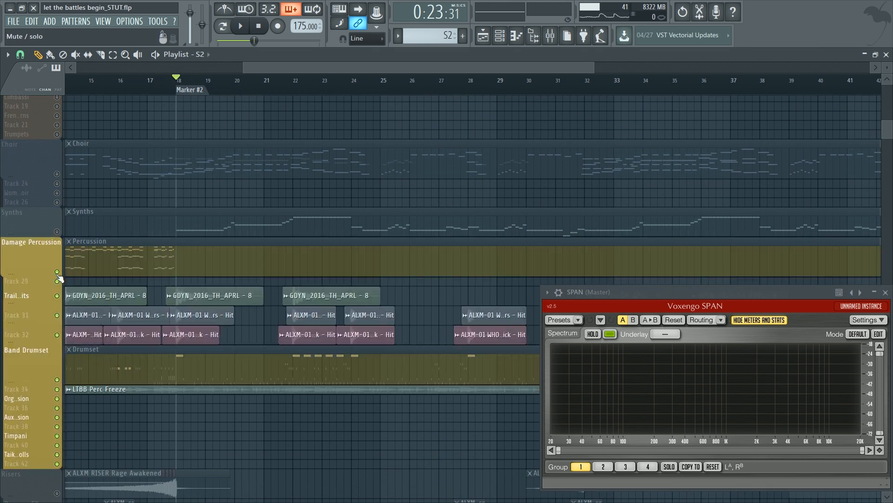
pyautogui.click(239, 26)
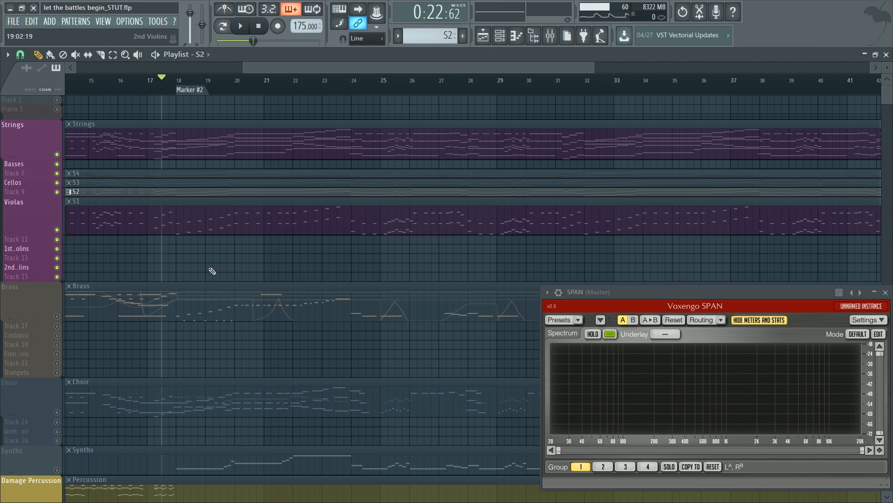
pyautogui.scroll(-3)
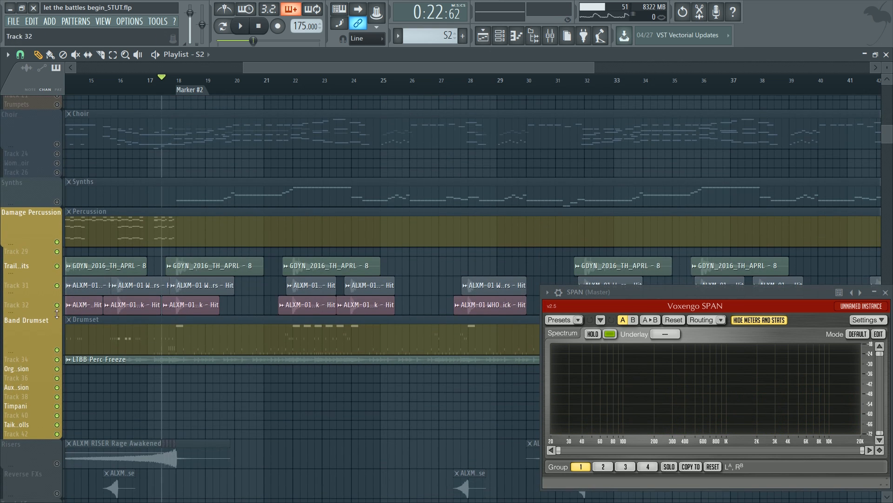
pyautogui.scroll(3)
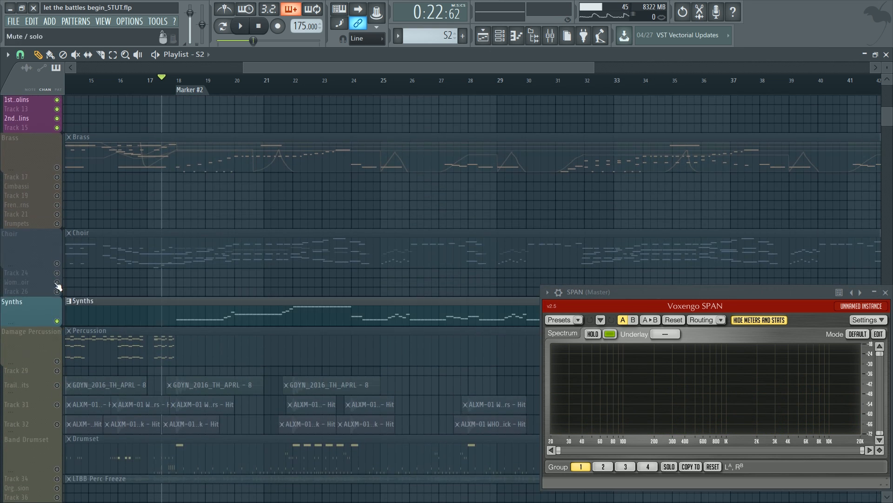
pyautogui.scroll(3)
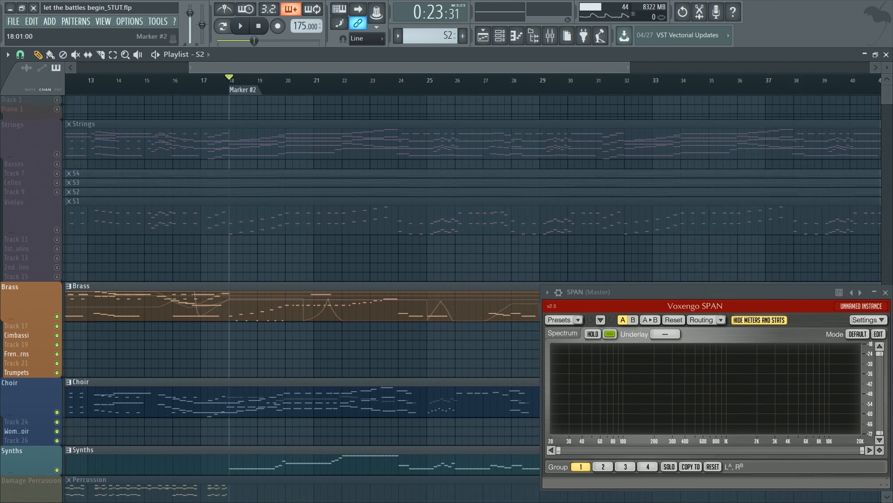
pyautogui.scroll(-3)
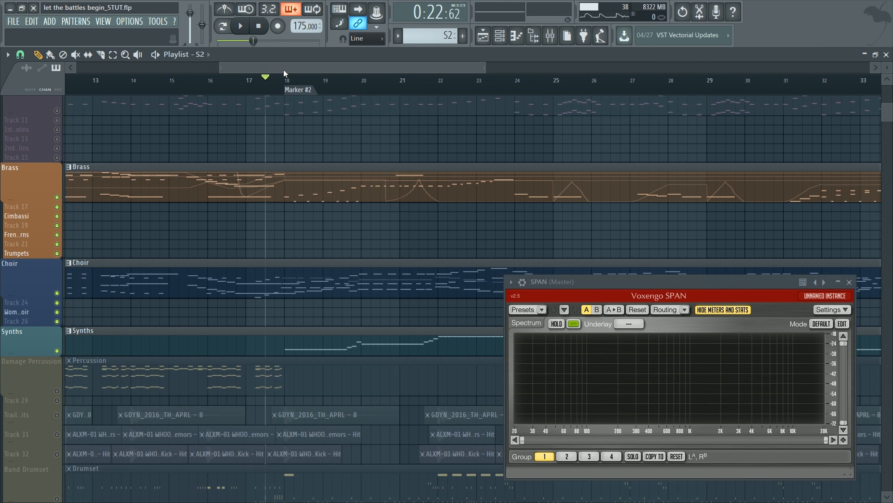
pyautogui.hscroll(3)
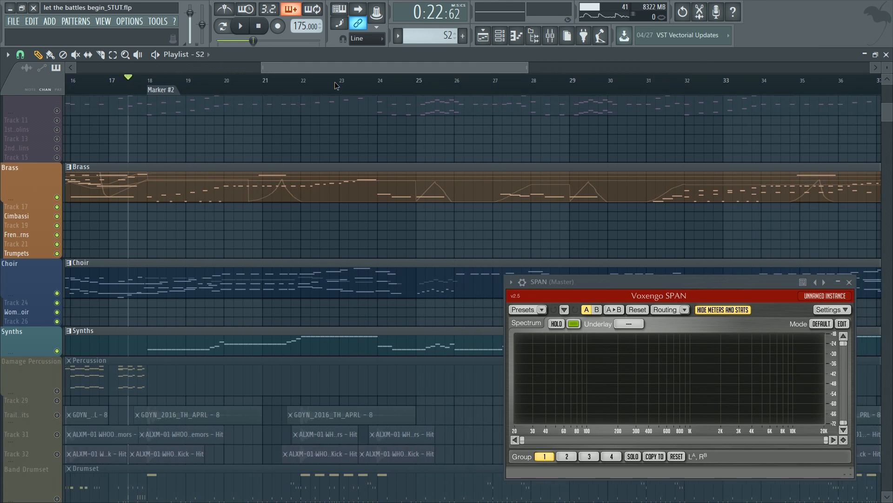
pyautogui.hscroll(-3)
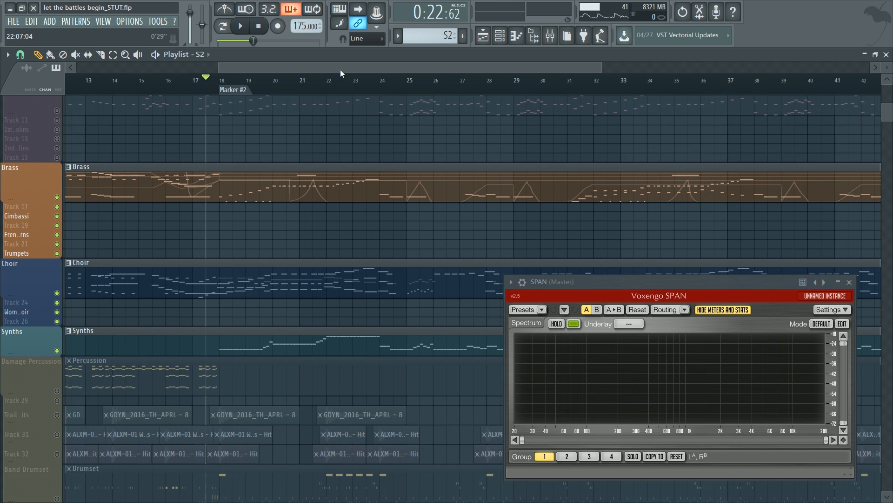
pyautogui.moveTo(372, 74)
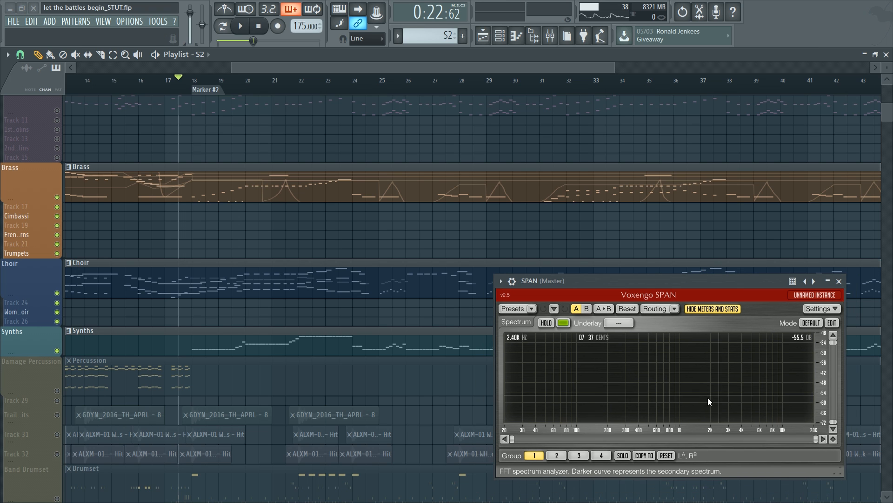
pyautogui.moveTo(694, 399)
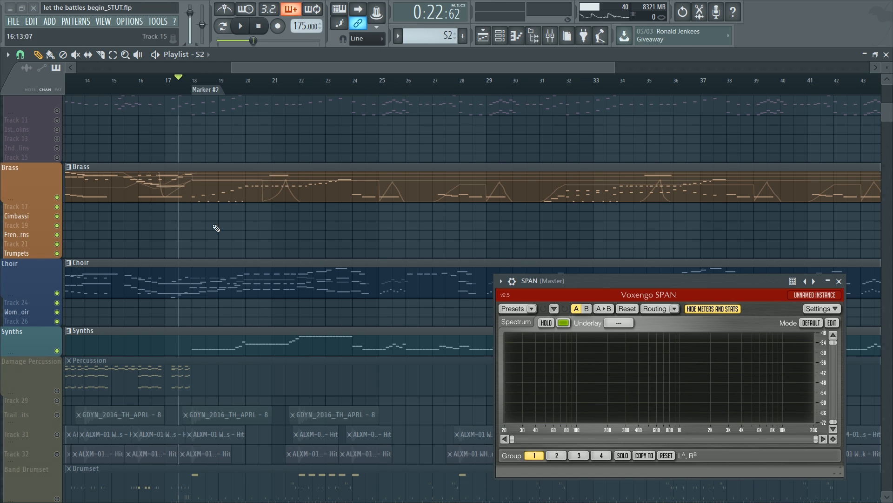
pyautogui.click(240, 26)
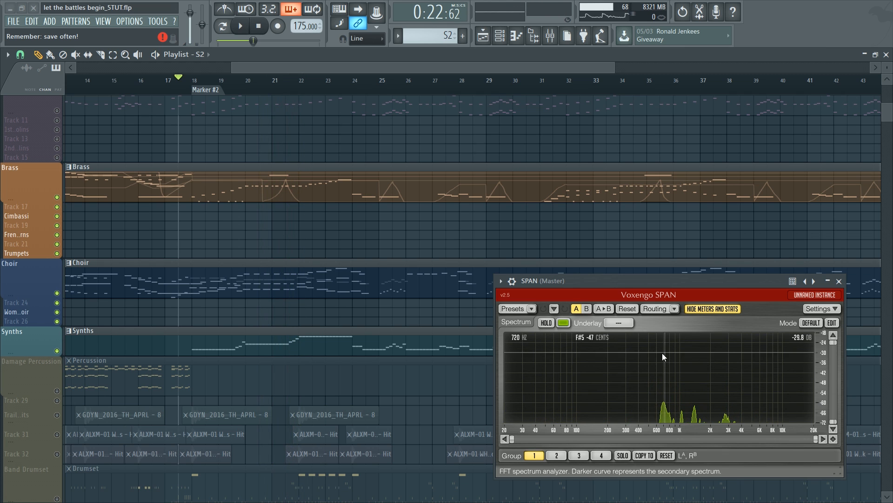
pyautogui.moveTo(763, 377)
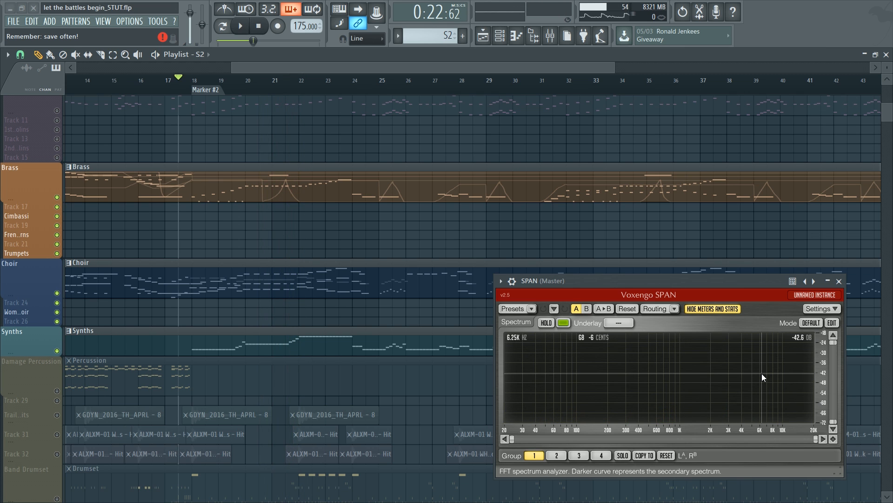
pyautogui.moveTo(508, 383)
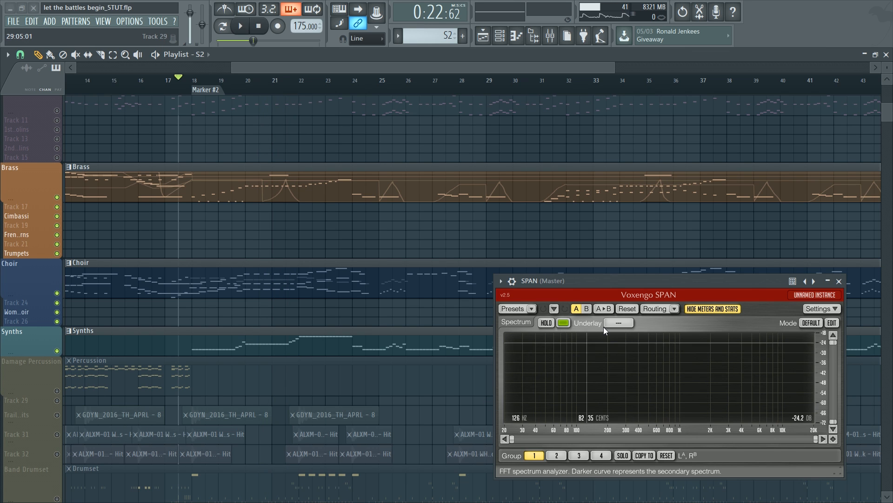
pyautogui.scroll(3)
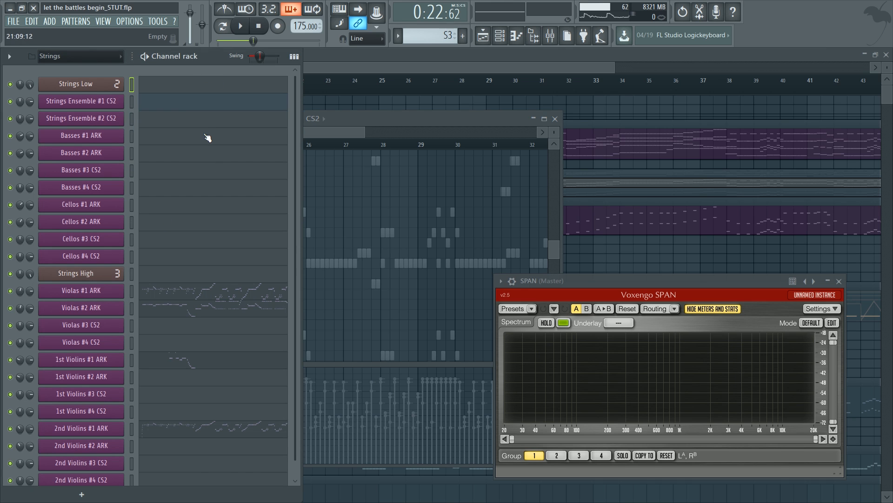
# Open and play pattern S3's Violas #2 ARK notes, then bring the string channel rack forward.
pyautogui.scroll(-3)
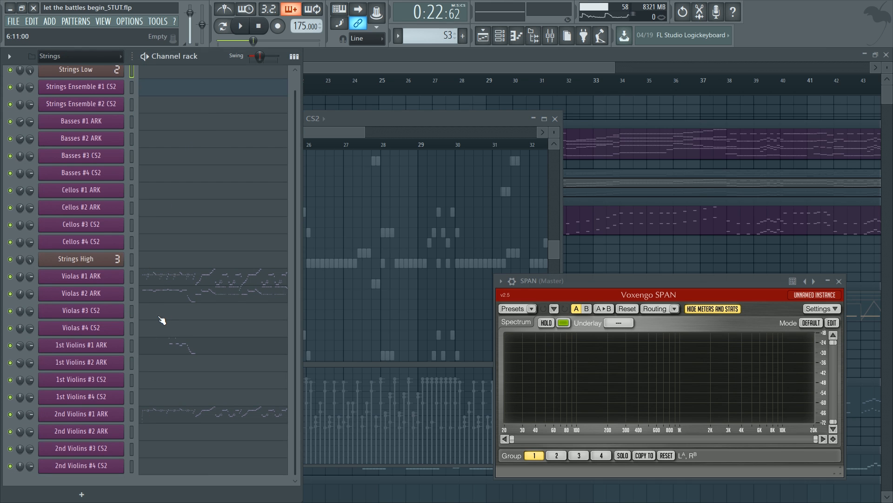
pyautogui.click(81, 448)
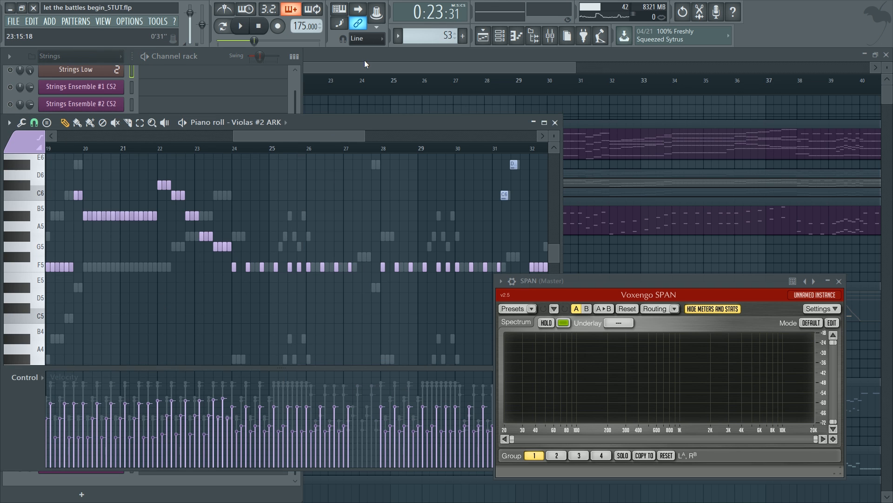
pyautogui.click(240, 26)
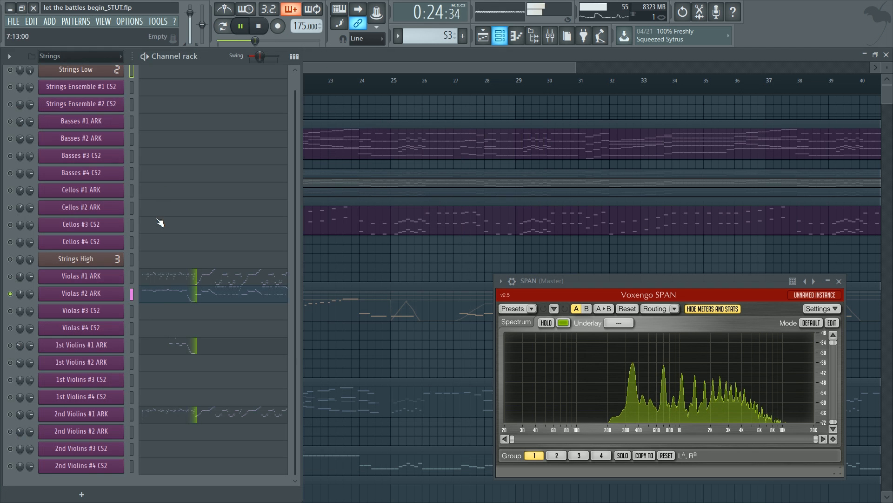
pyautogui.doubleClick(81, 292)
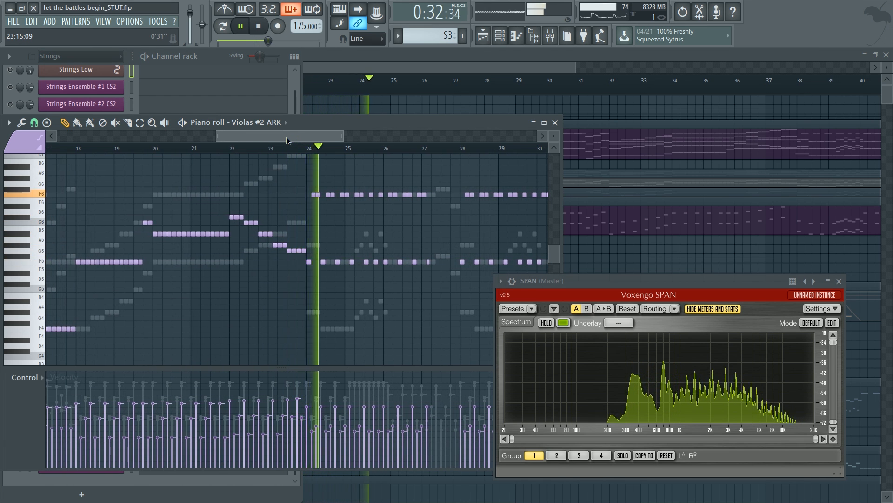
pyautogui.click(240, 26)
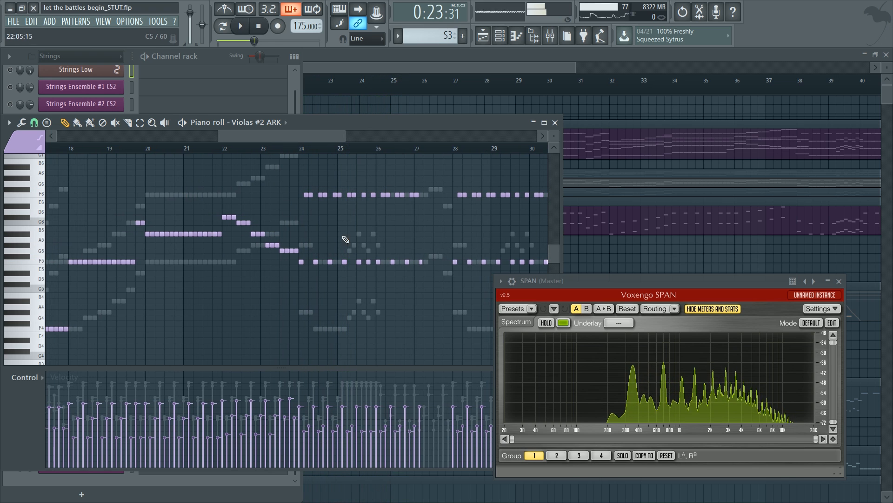
pyautogui.moveTo(367, 259)
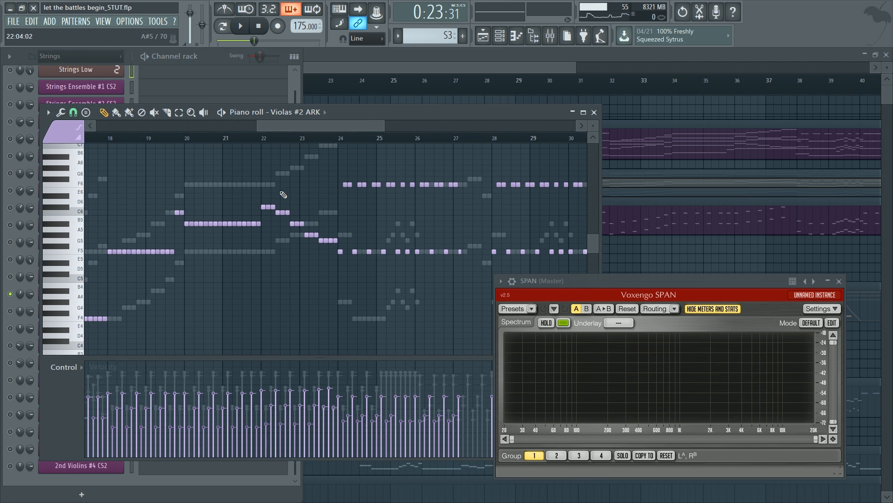
pyautogui.moveTo(196, 208)
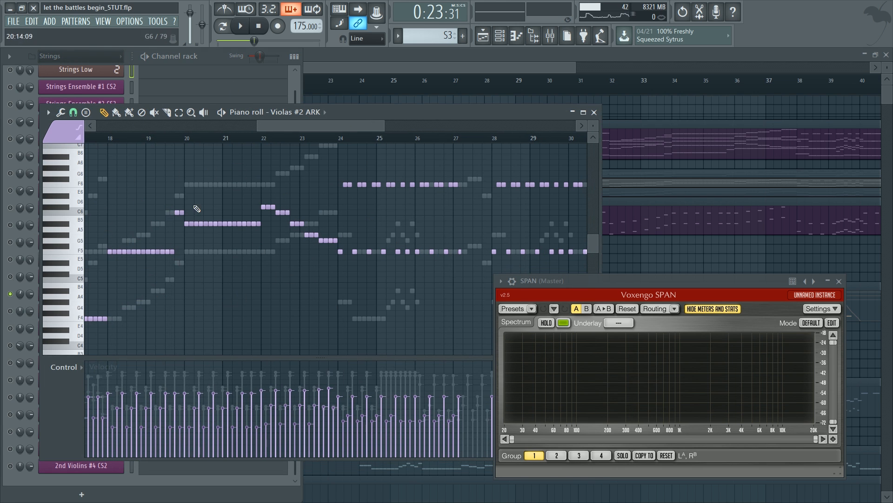
pyautogui.moveTo(209, 243)
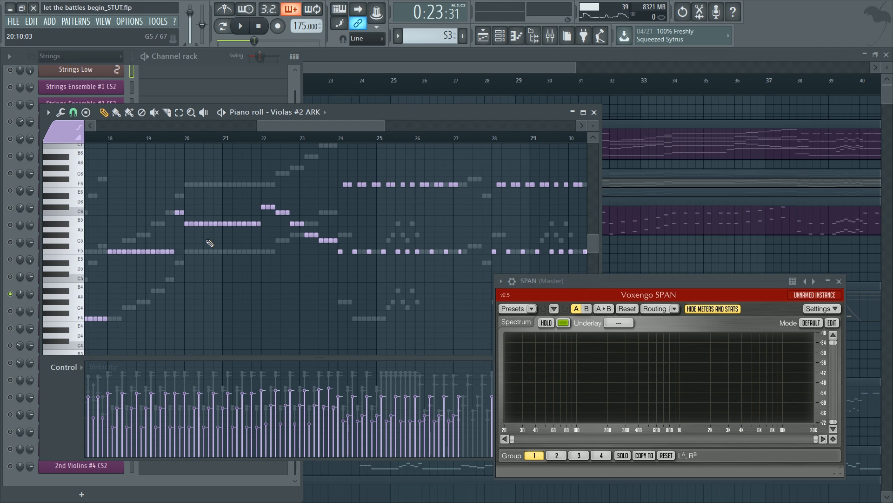
pyautogui.moveTo(168, 122)
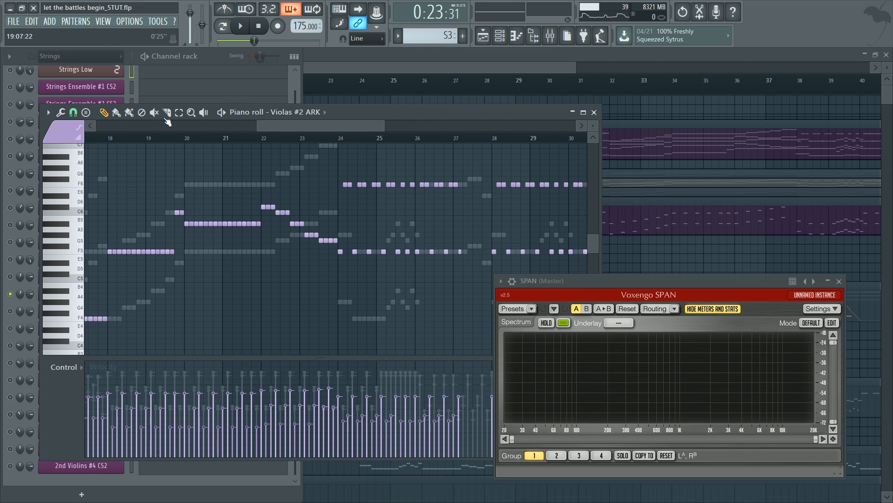
pyautogui.click(81, 276)
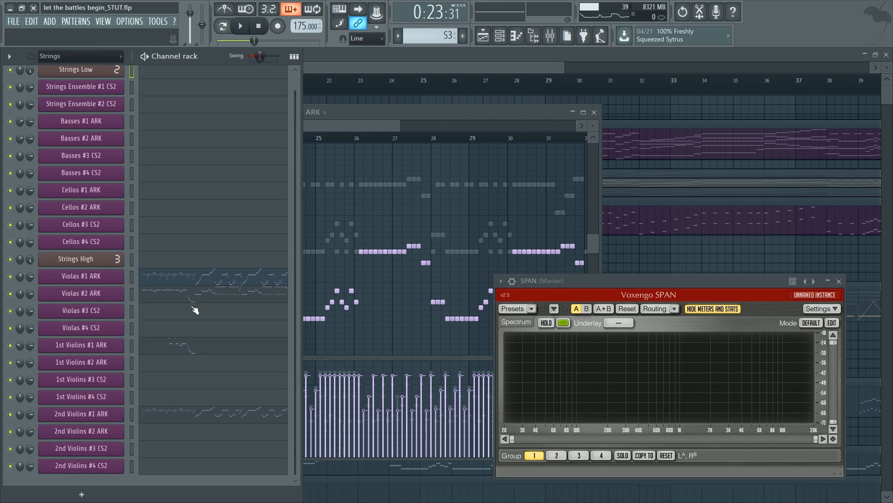
pyautogui.moveTo(119, 296)
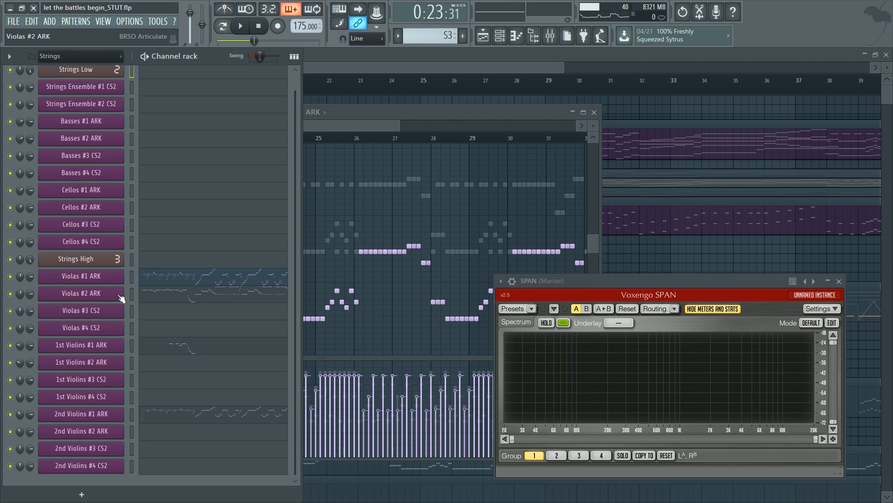
# Open a violas channel's notes in the Piano roll and scroll through them.
pyautogui.doubleClick(81, 276)
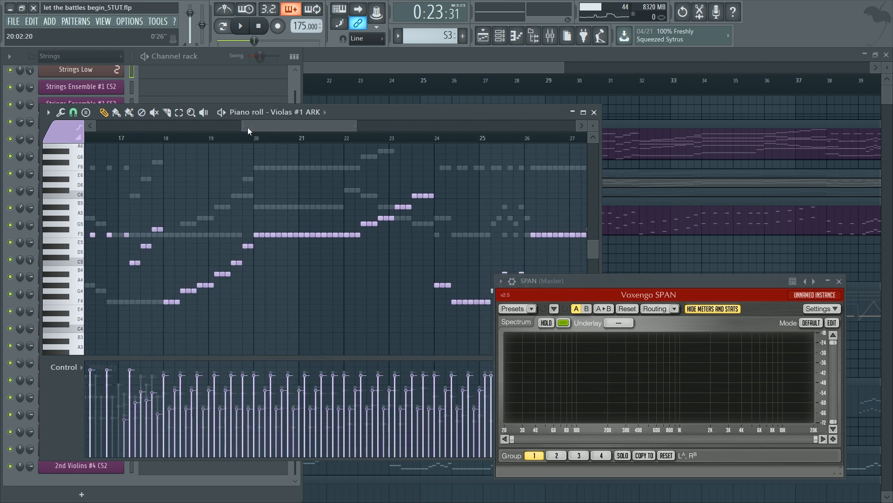
pyautogui.hscroll(3)
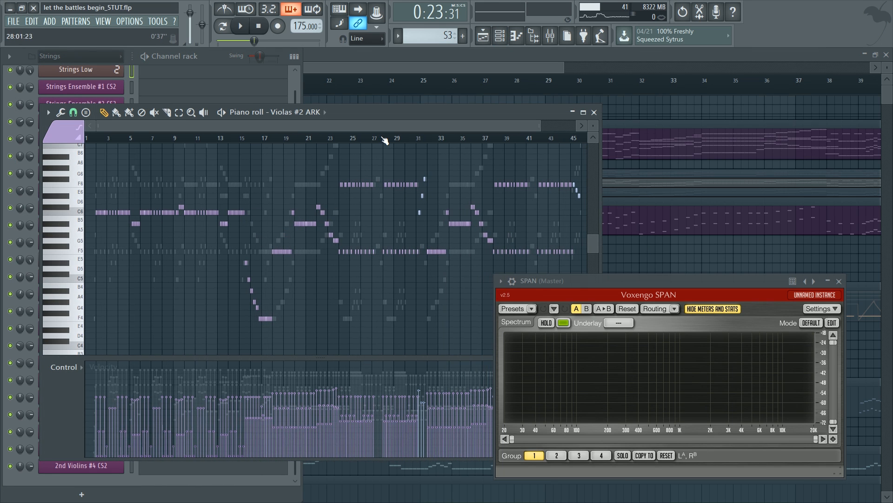
pyautogui.hscroll(-3)
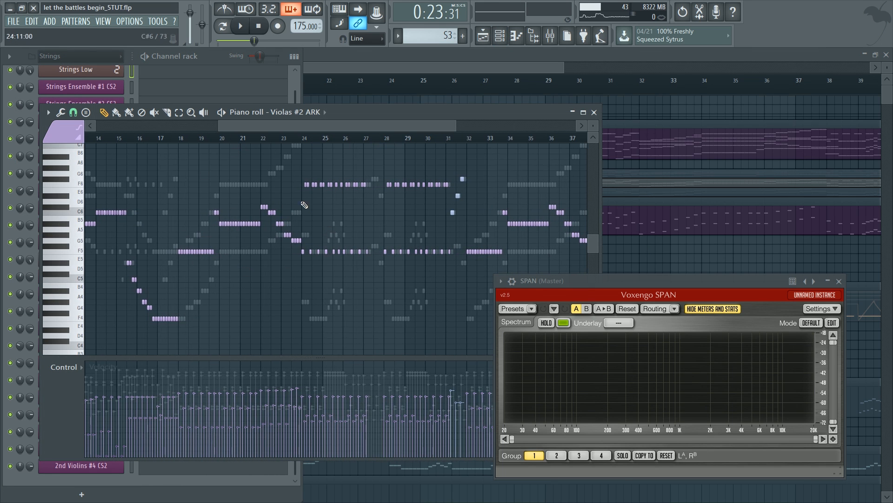
pyautogui.moveTo(224, 257)
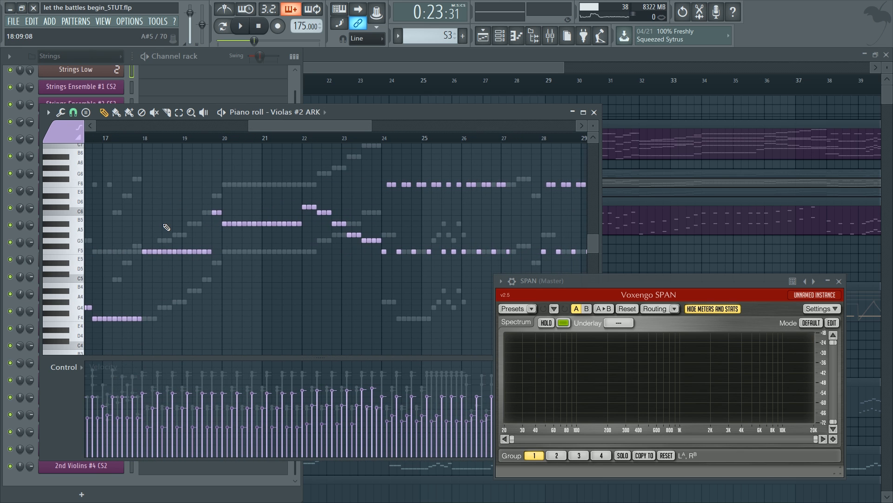
pyautogui.moveTo(155, 149)
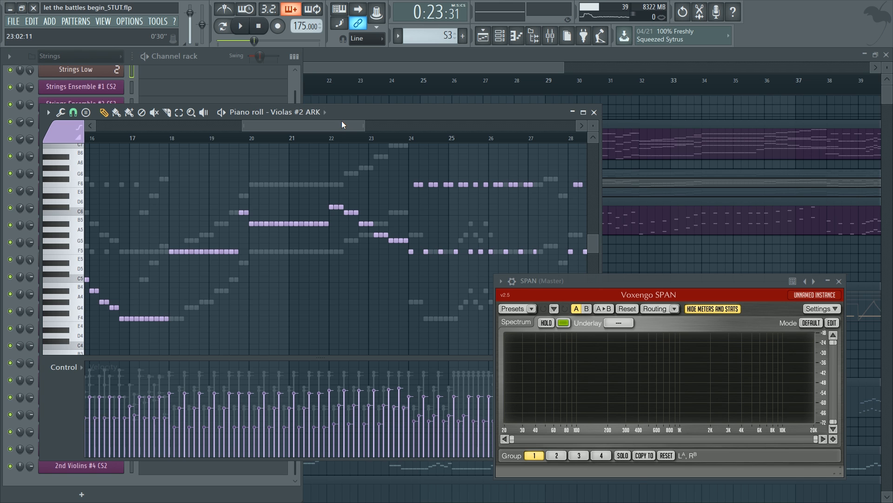
pyautogui.moveTo(359, 68)
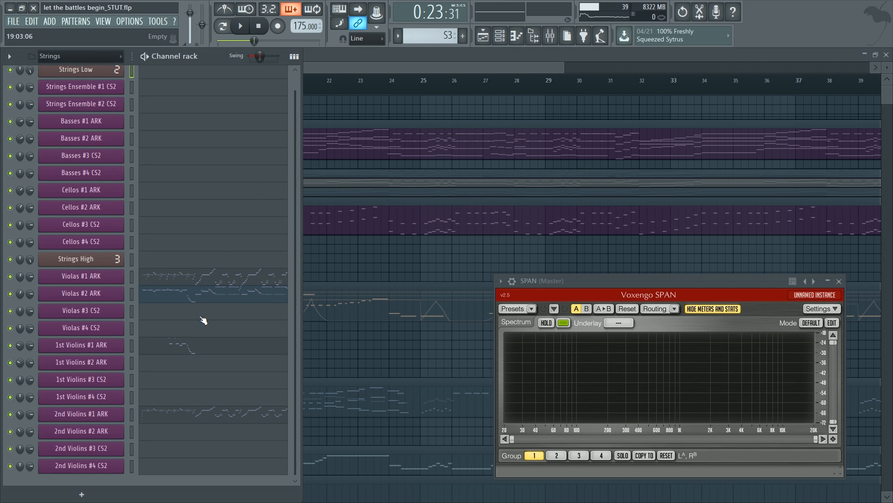
# Reopen the Violas #2 ARK notes, play them back, then stop playback.
pyautogui.click(240, 26)
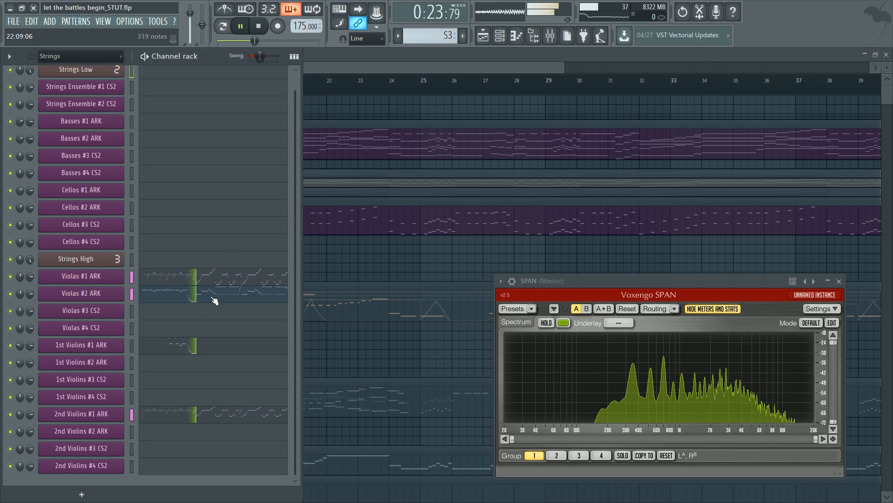
pyautogui.doubleClick(81, 293)
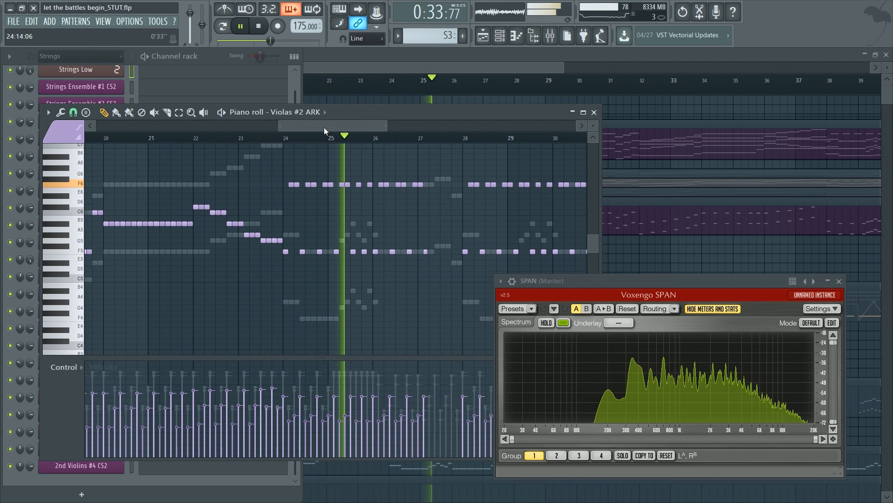
pyautogui.click(240, 26)
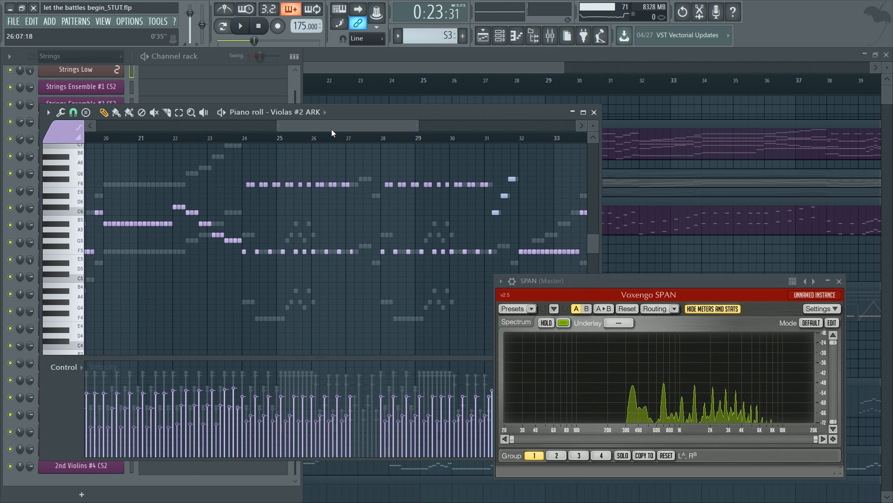
pyautogui.hscroll(-3)
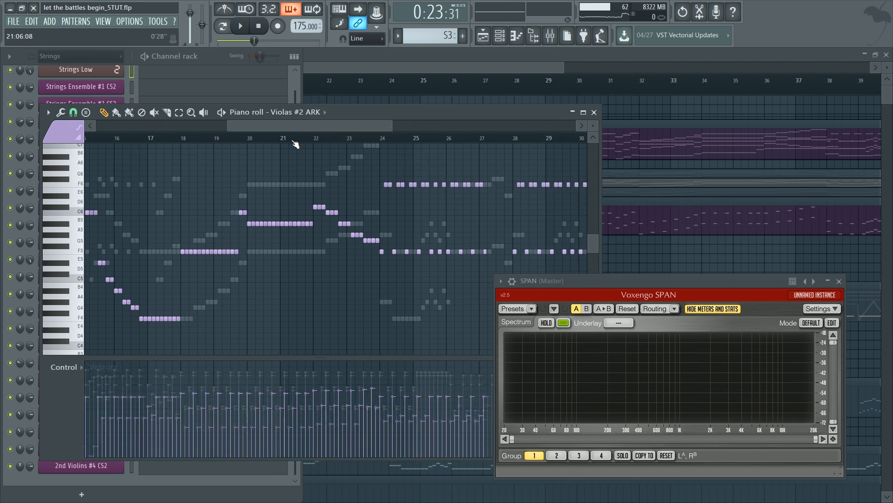
pyautogui.hscroll(-3)
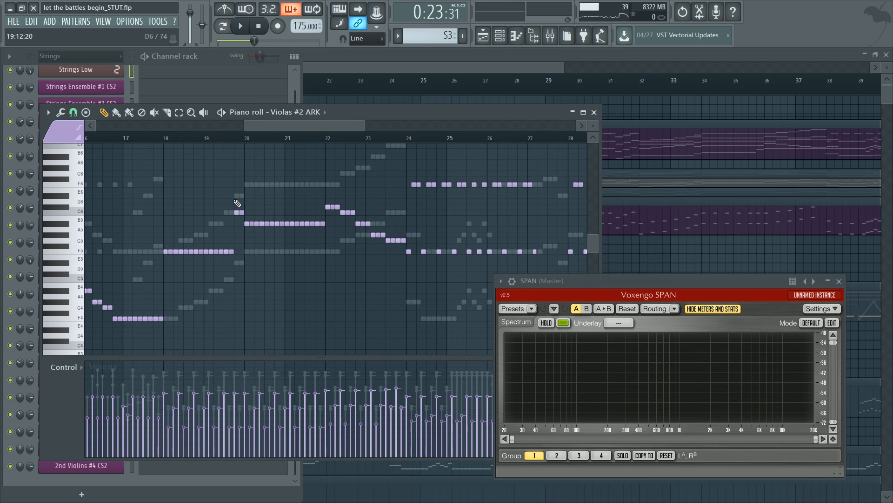
pyautogui.moveTo(545, 323)
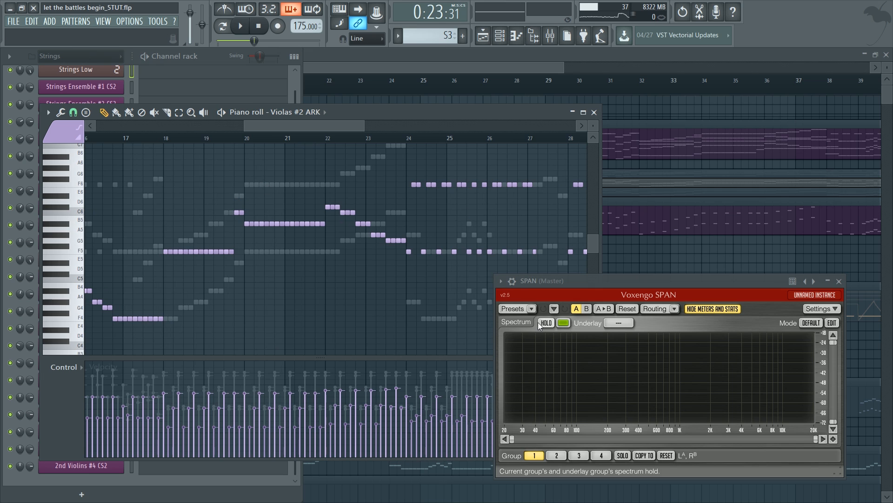
pyautogui.moveTo(621, 416)
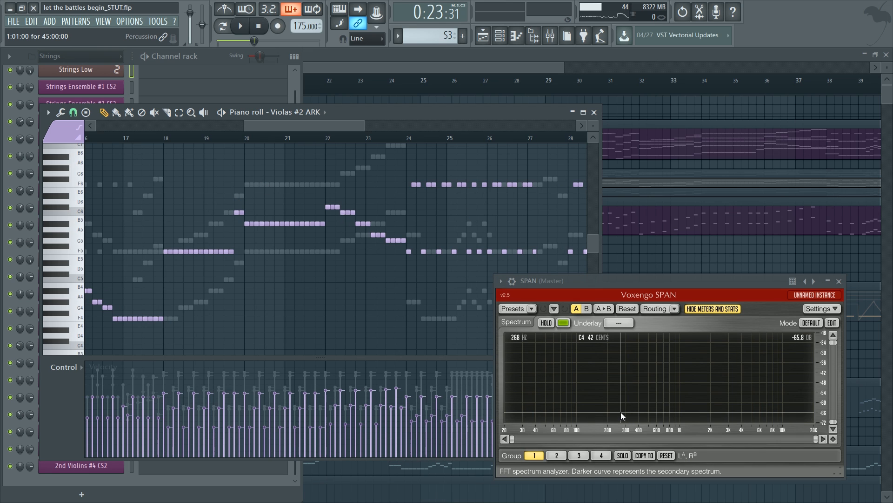
pyautogui.moveTo(551, 414)
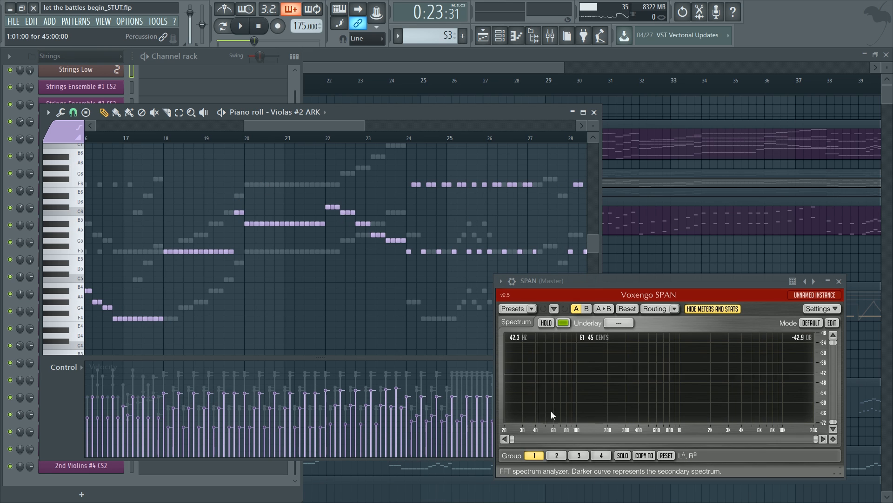
pyautogui.moveTo(634, 421)
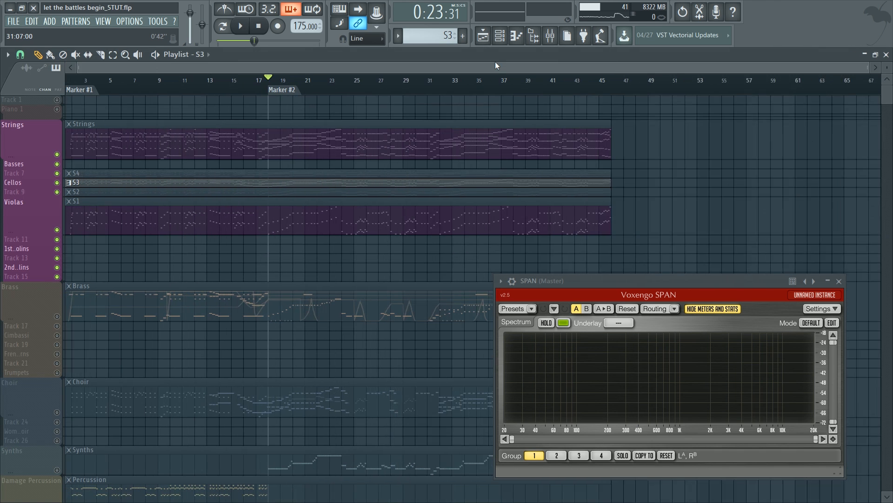
# Scroll through the Brass, Choir and Synths tracks and briefly play the full arrangement.
pyautogui.scroll(-3)
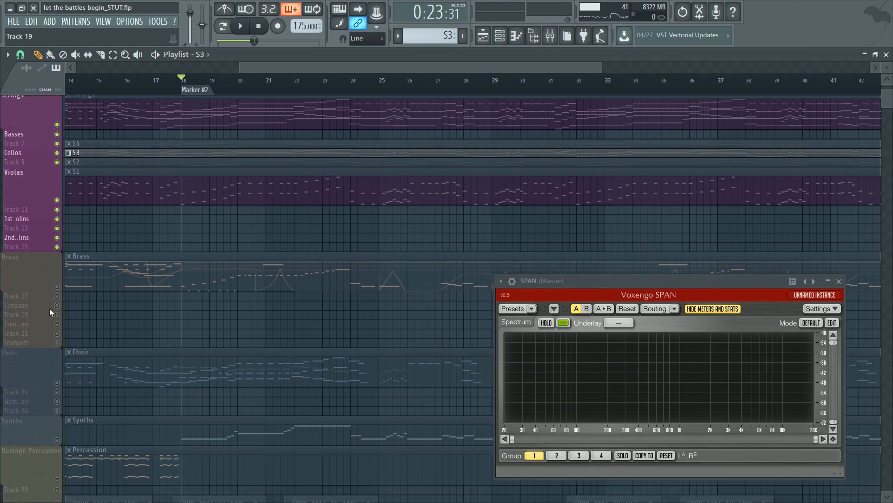
pyautogui.scroll(-3)
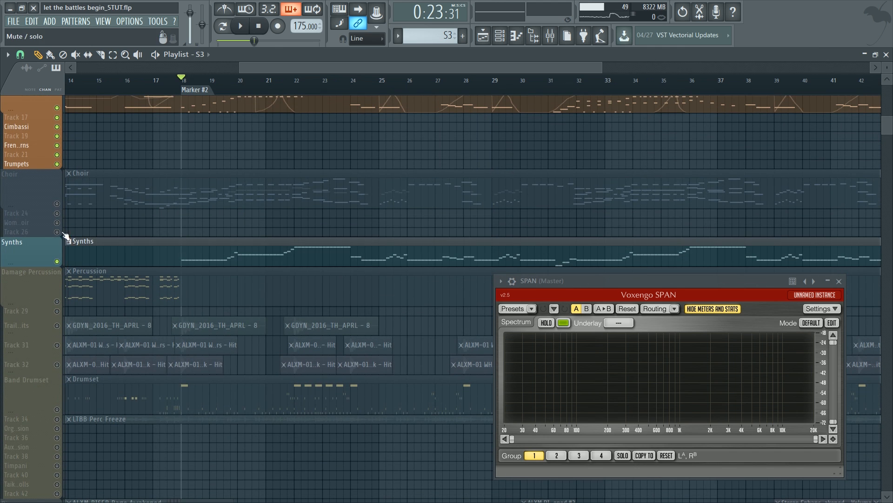
pyautogui.scroll(3)
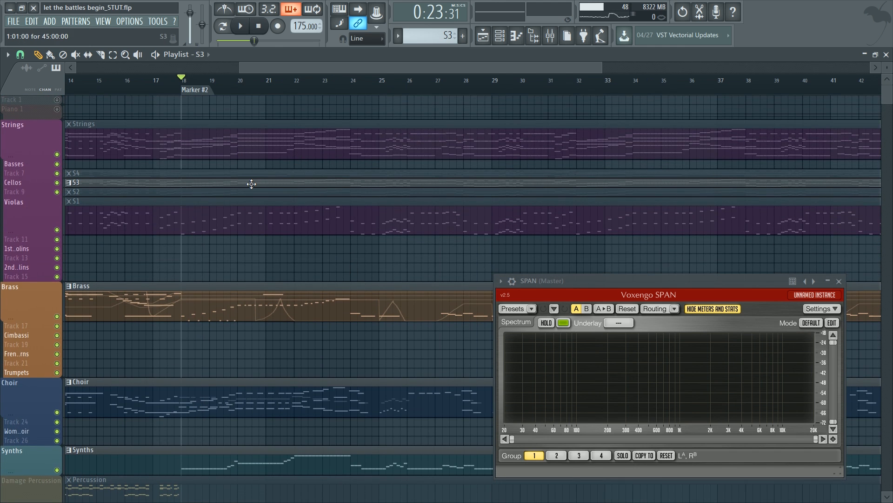
pyautogui.click(239, 26)
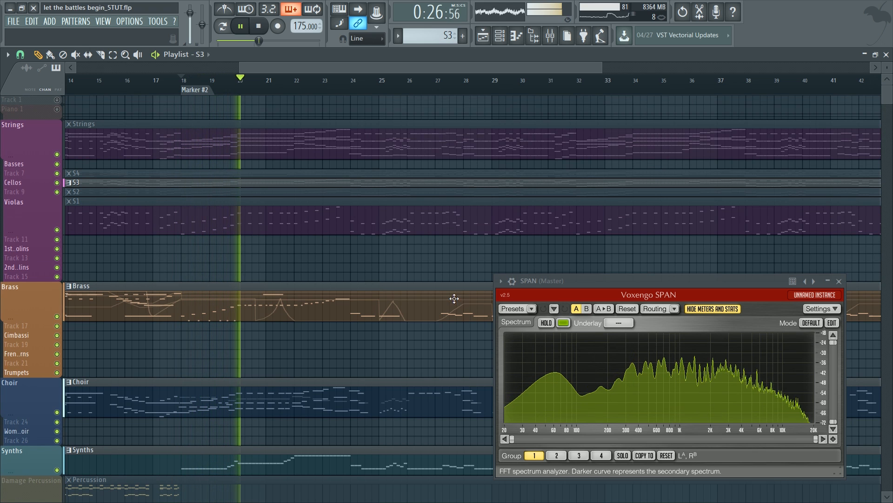
pyautogui.click(259, 26)
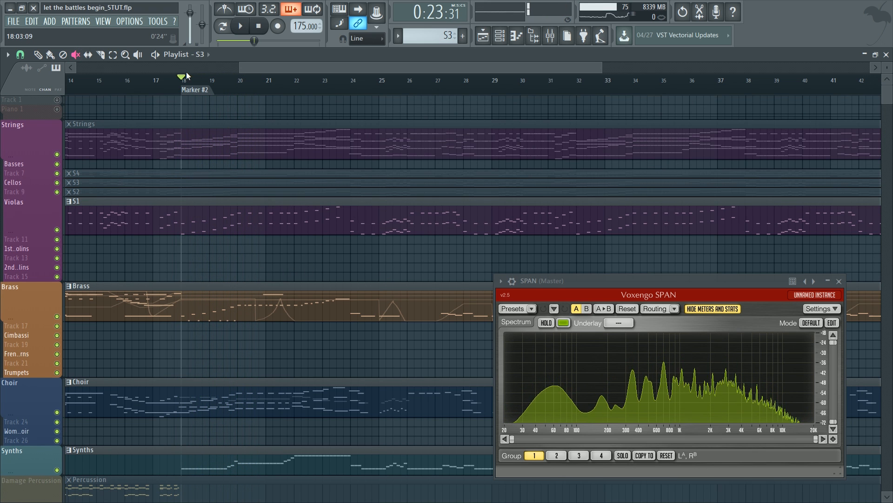
# Play the arrangement from Marker #2, toggling playback on and off.
pyautogui.click(241, 26)
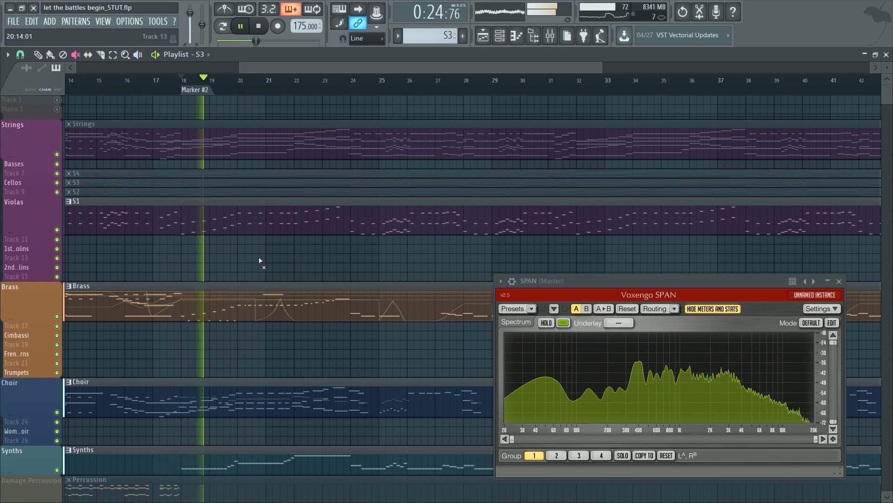
pyautogui.click(240, 26)
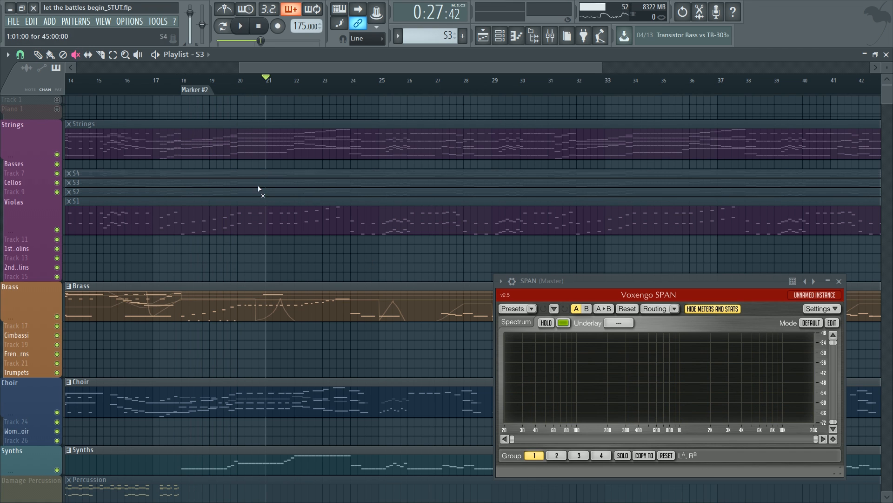
pyautogui.click(240, 26)
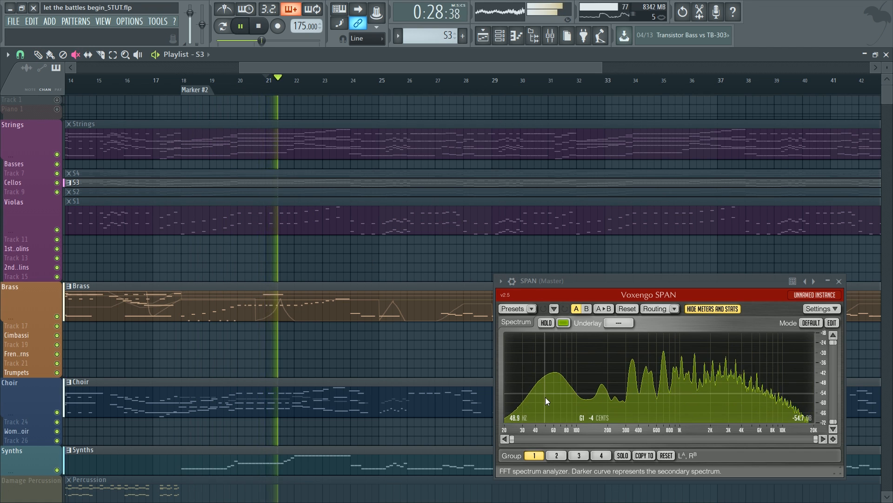
pyautogui.click(258, 26)
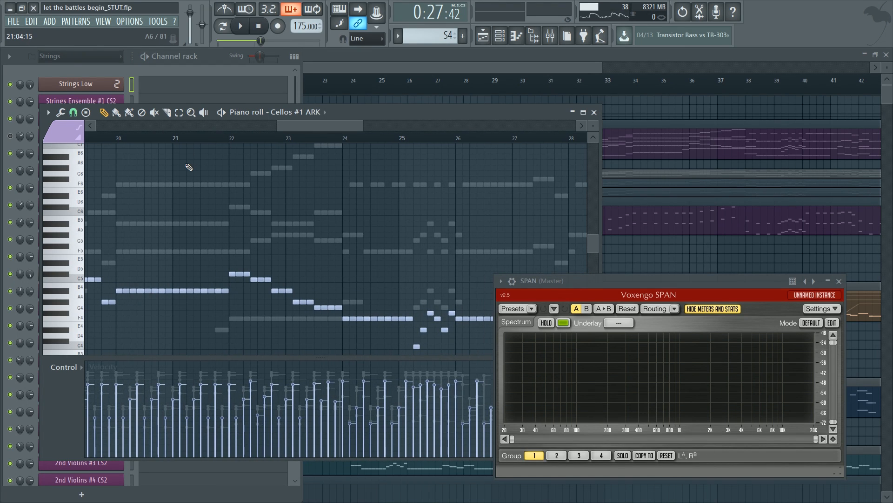
pyautogui.moveTo(238, 157)
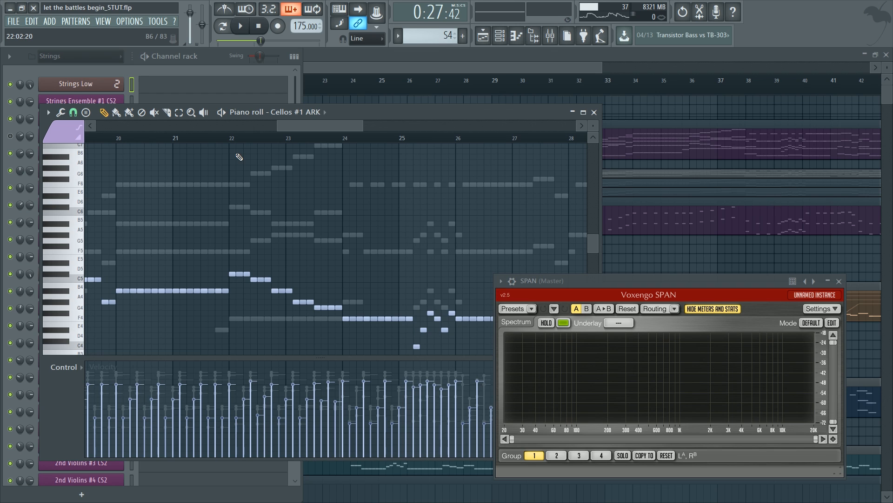
pyautogui.moveTo(253, 147)
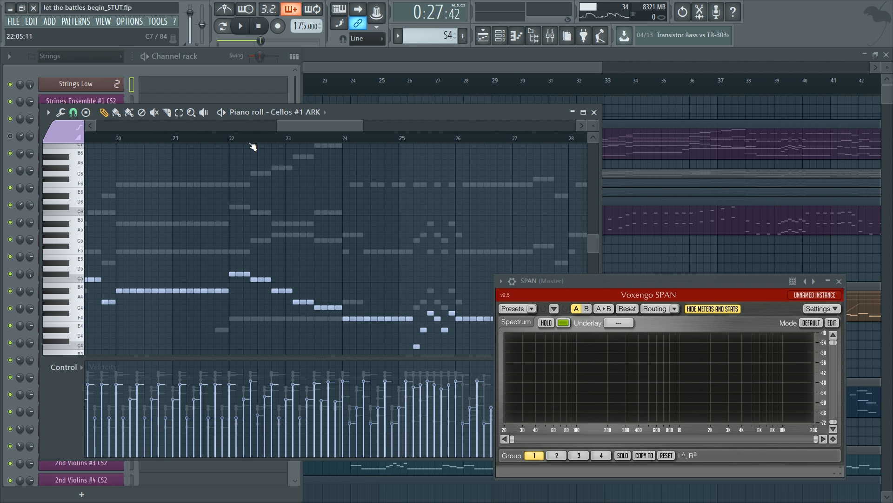
# Open the Cellos #1 ARK notes in the Piano roll, play the line, then stop.
pyautogui.hscroll(-3)
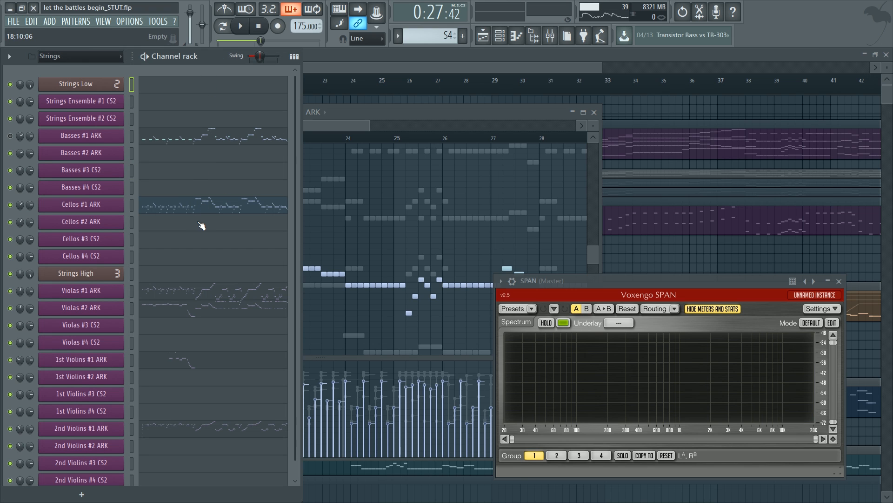
pyautogui.doubleClick(81, 204)
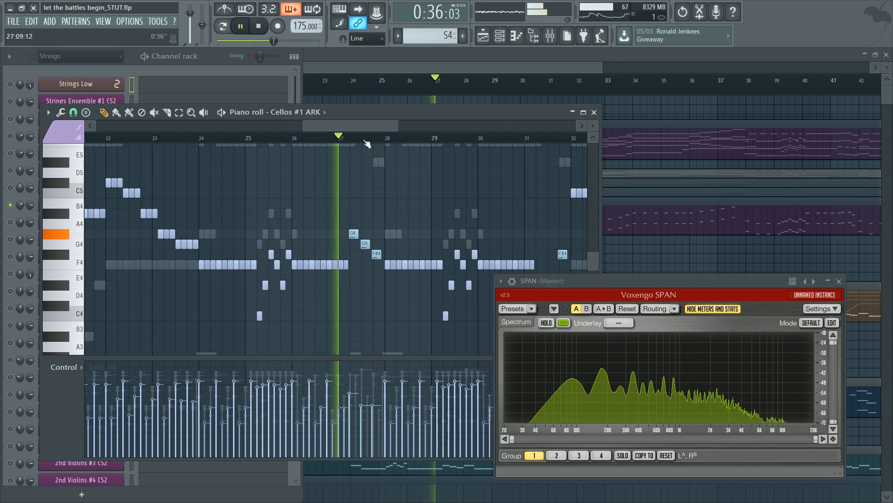
pyautogui.click(239, 26)
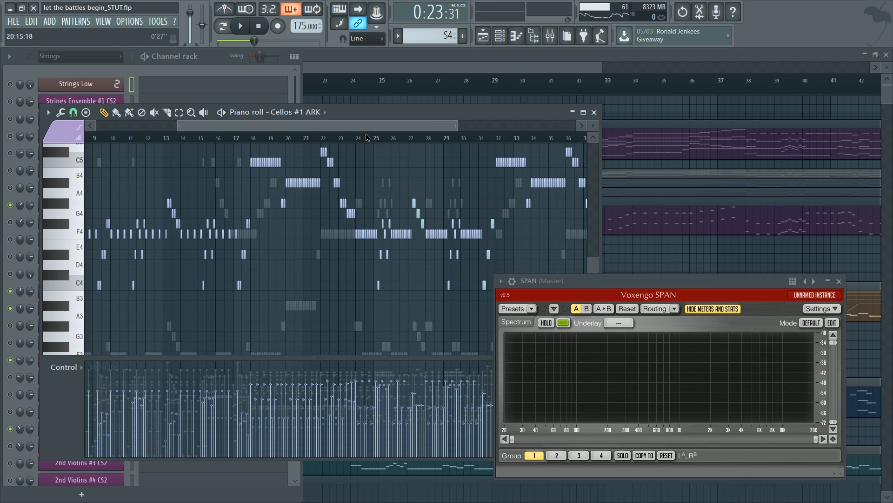
pyautogui.hscroll(3)
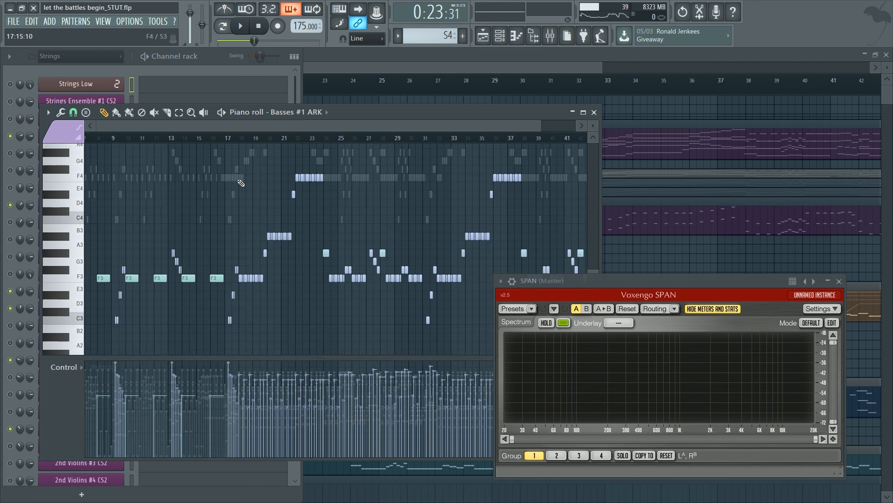
# Scroll through the Basses #1 ARK notes, then bring the strings channel list forward.
pyautogui.hscroll(-3)
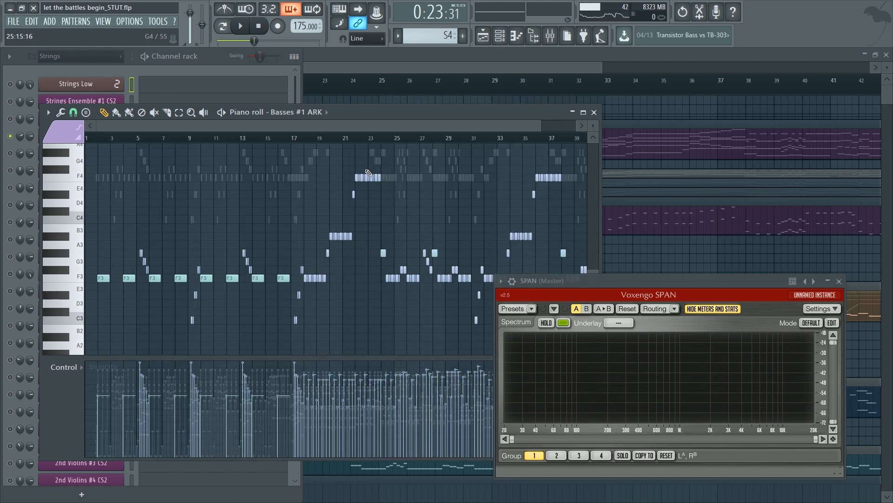
pyautogui.hscroll(3)
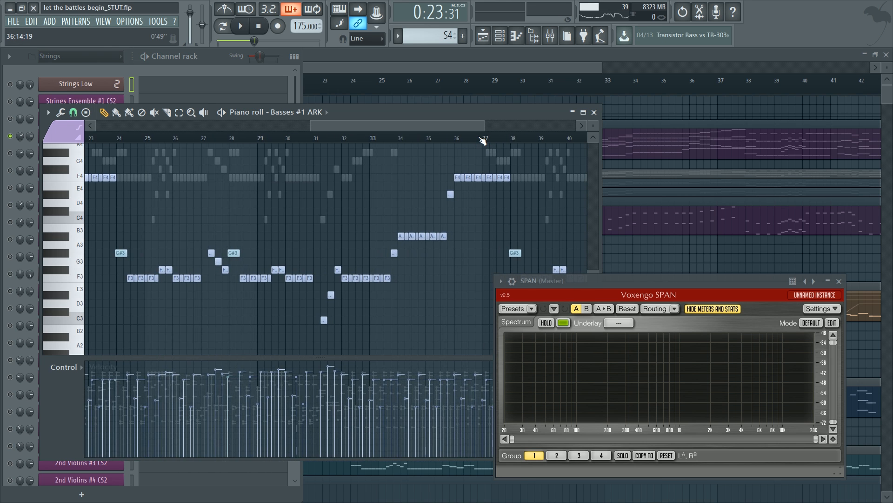
pyautogui.hscroll(-3)
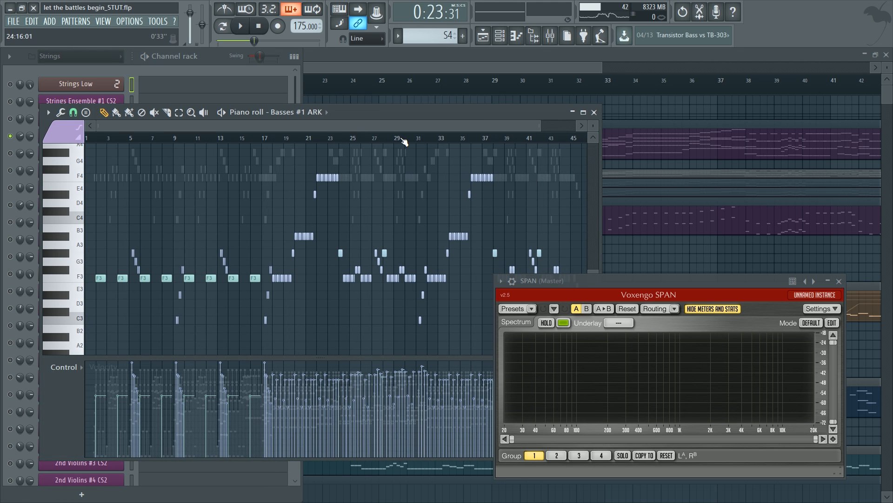
pyautogui.hscroll(-3)
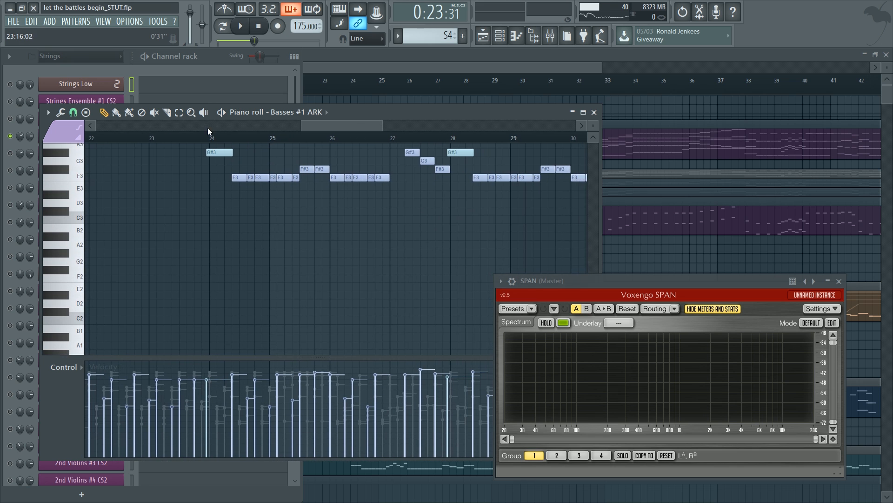
pyautogui.click(239, 26)
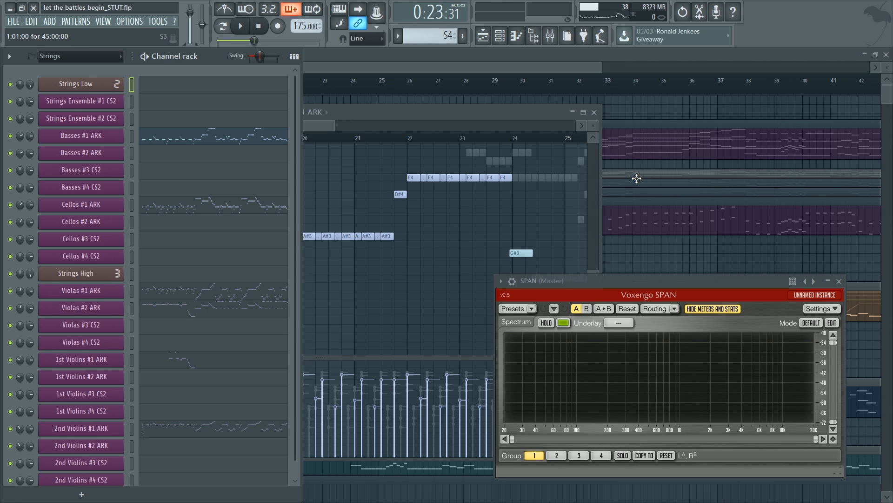
pyautogui.moveTo(639, 158)
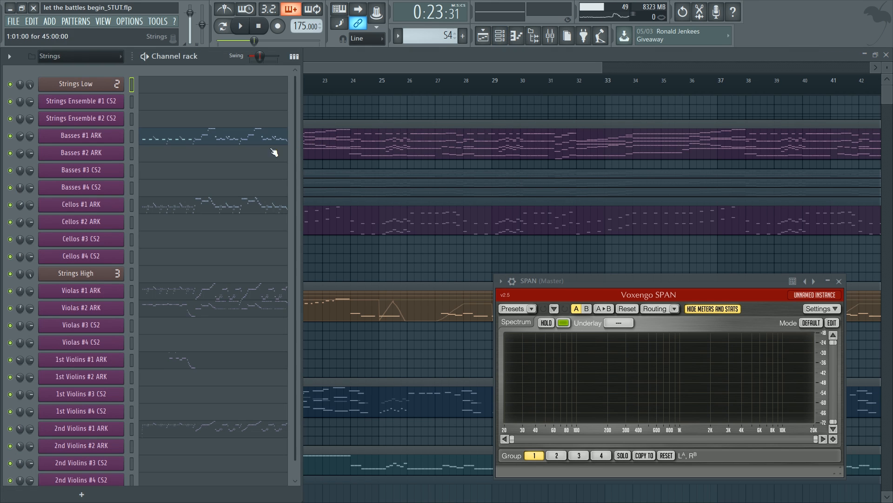
# Open the Basses #1 ARK notes and briefly play and stop the song.
pyautogui.doubleClick(213, 135)
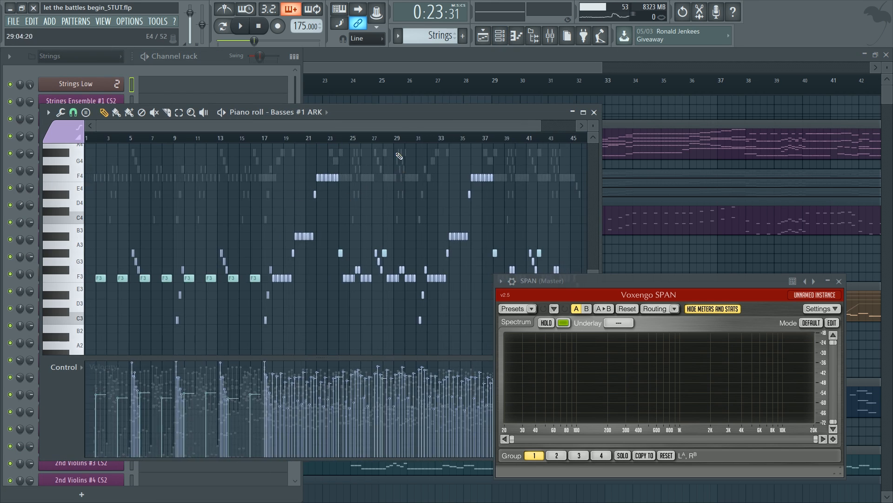
pyautogui.hscroll(-3)
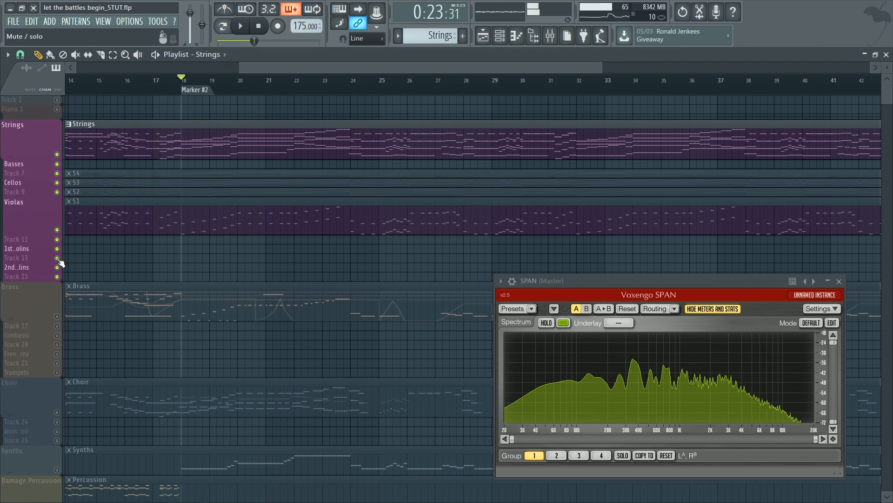
pyautogui.click(239, 26)
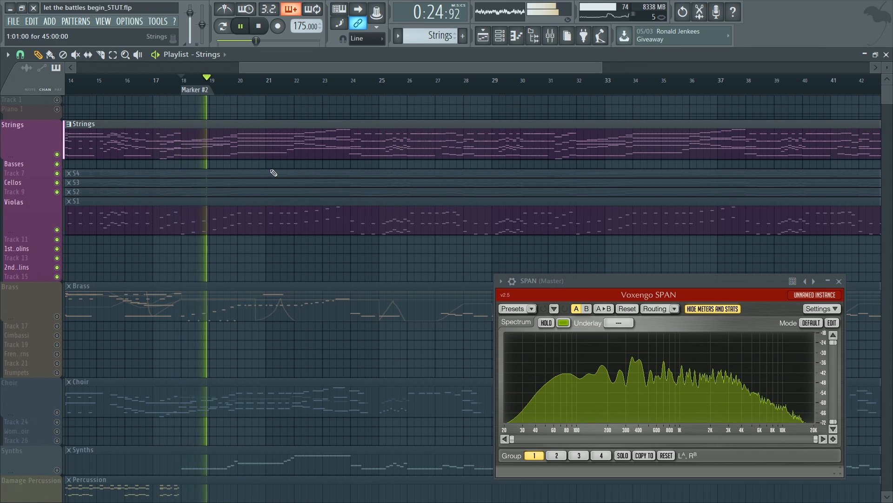
pyautogui.moveTo(516, 373)
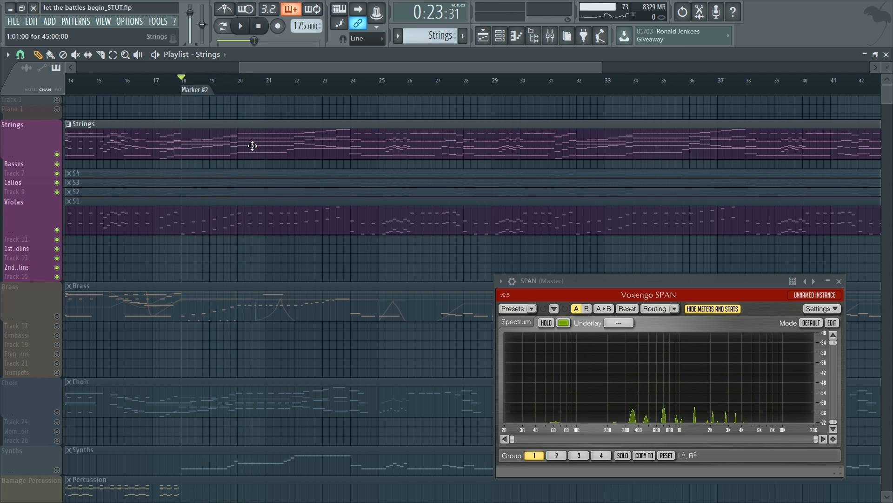
pyautogui.click(240, 26)
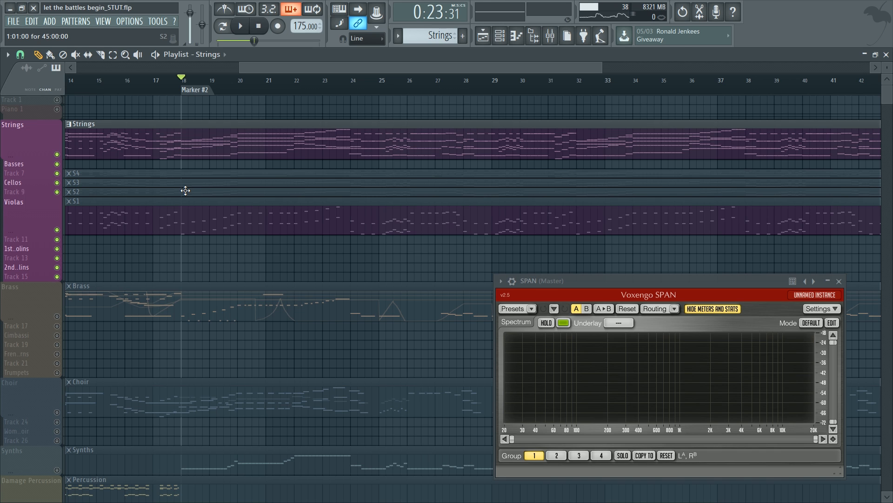
pyautogui.moveTo(211, 151)
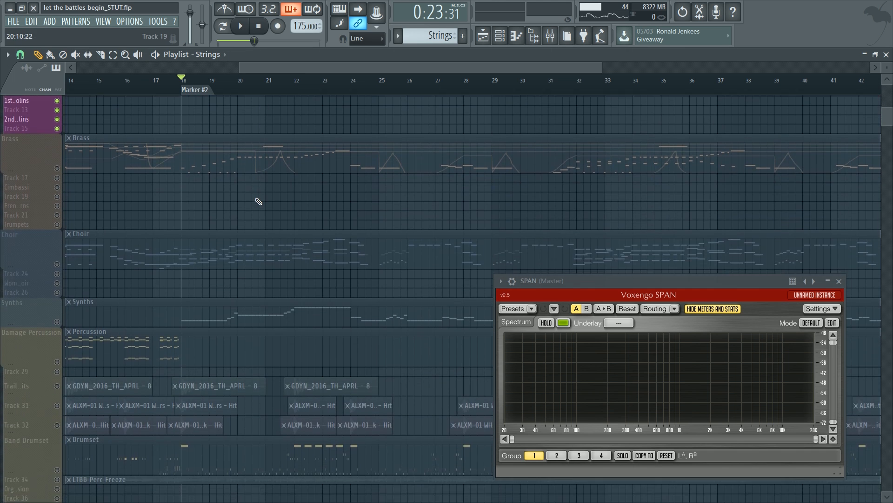
# Play the arrangement with all sections enabled, then mute the Strings clip.
pyautogui.scroll(3)
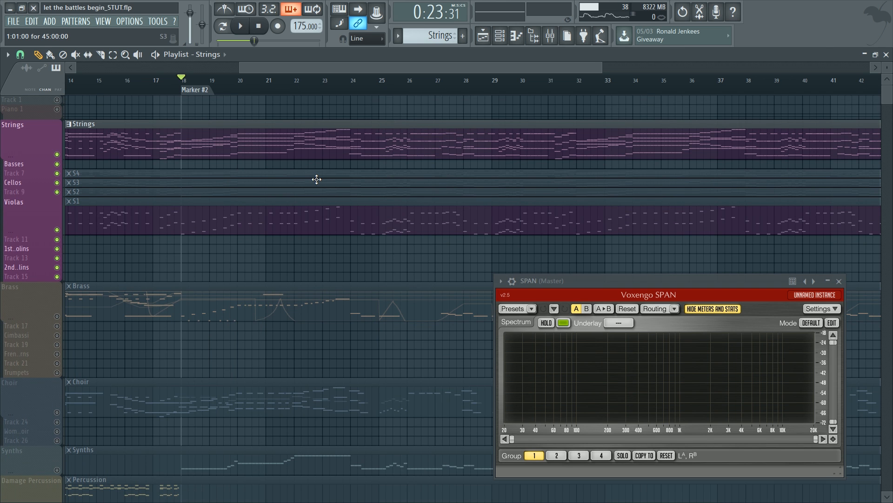
pyautogui.moveTo(576, 413)
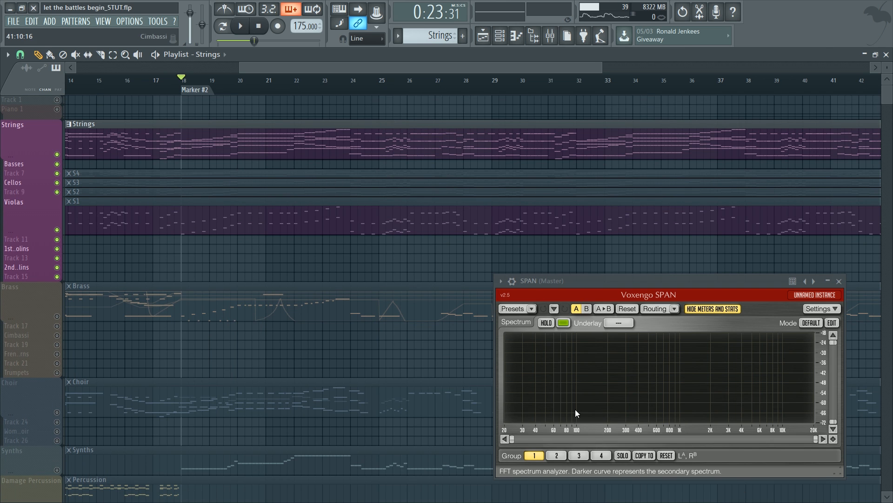
pyautogui.scroll(-3)
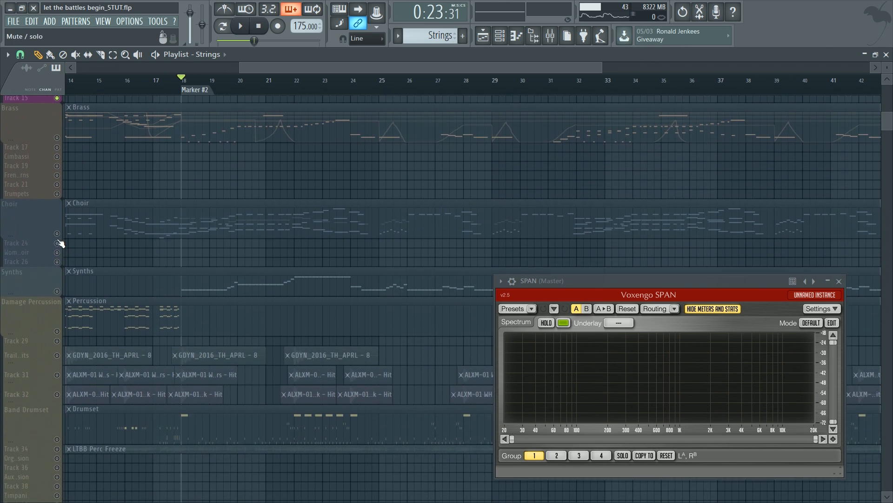
pyautogui.scroll(3)
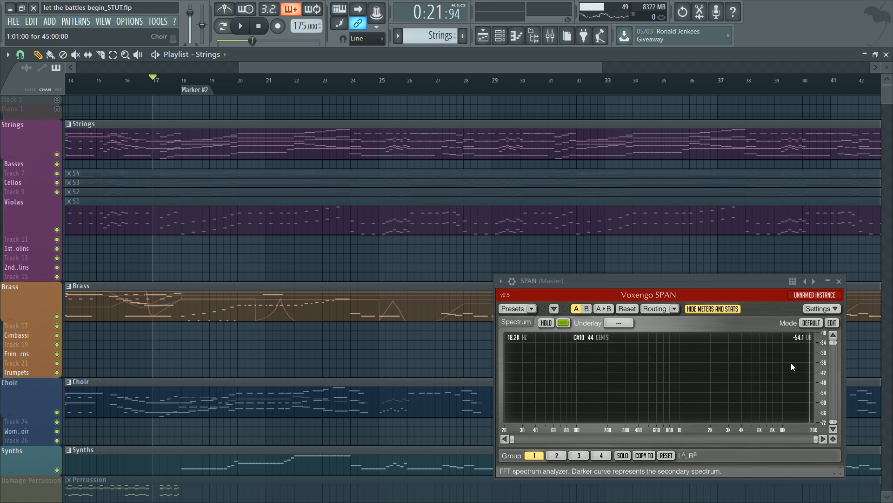
pyautogui.click(240, 26)
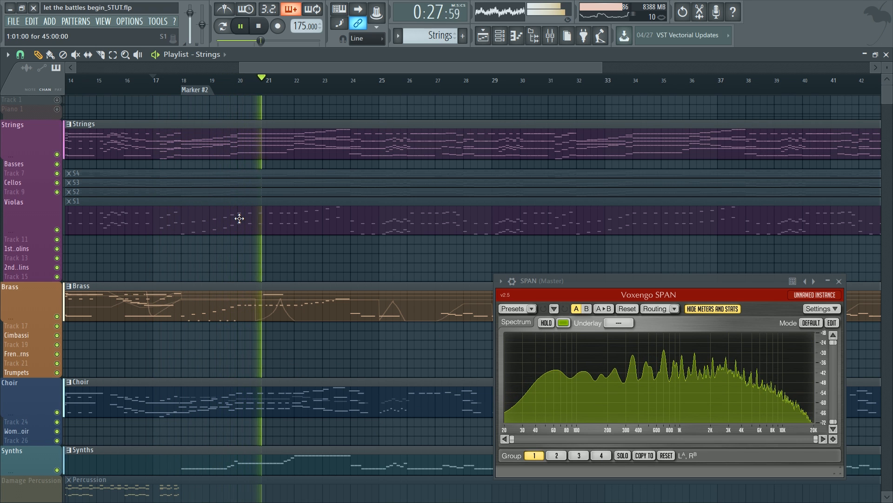
pyautogui.click(239, 26)
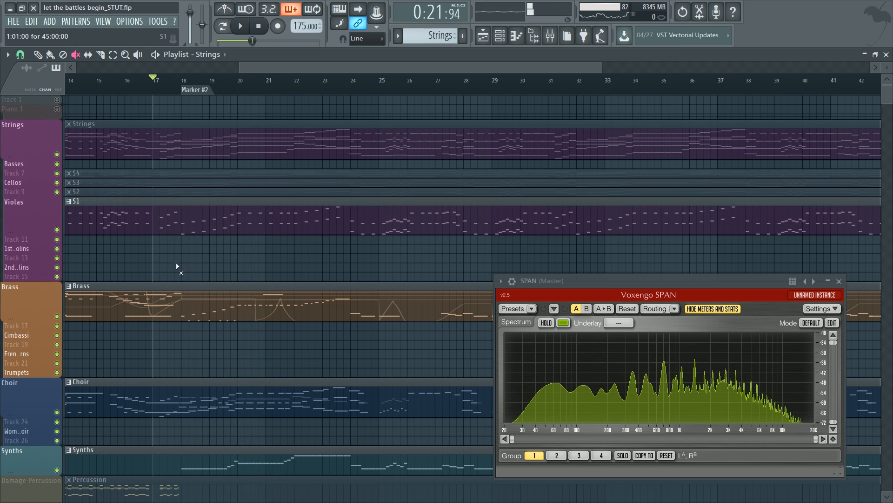
pyautogui.click(239, 26)
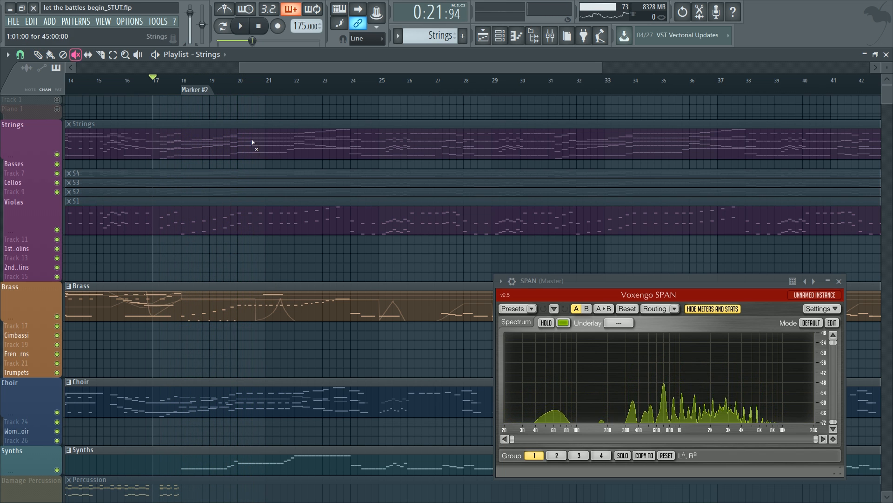
# Scroll down the Playlist to the Damage Percussion and Band Drumset groups below choir and synths.
pyautogui.scroll(-3)
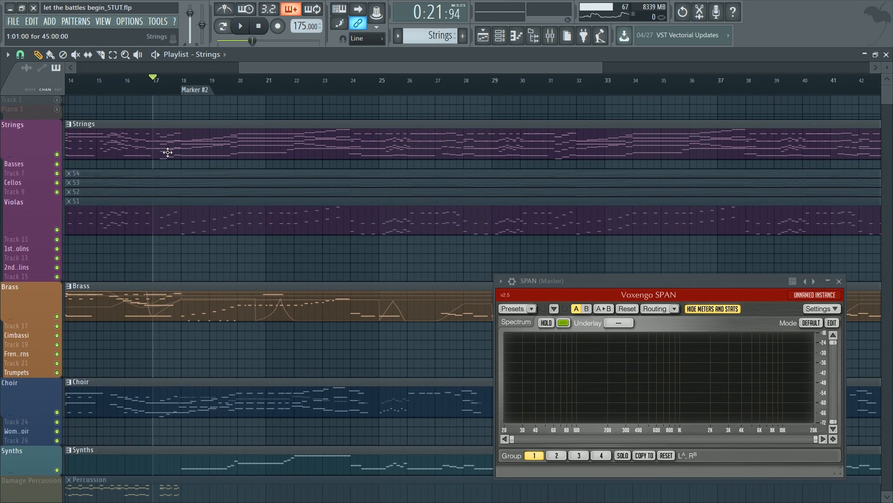
pyautogui.moveTo(410, 145)
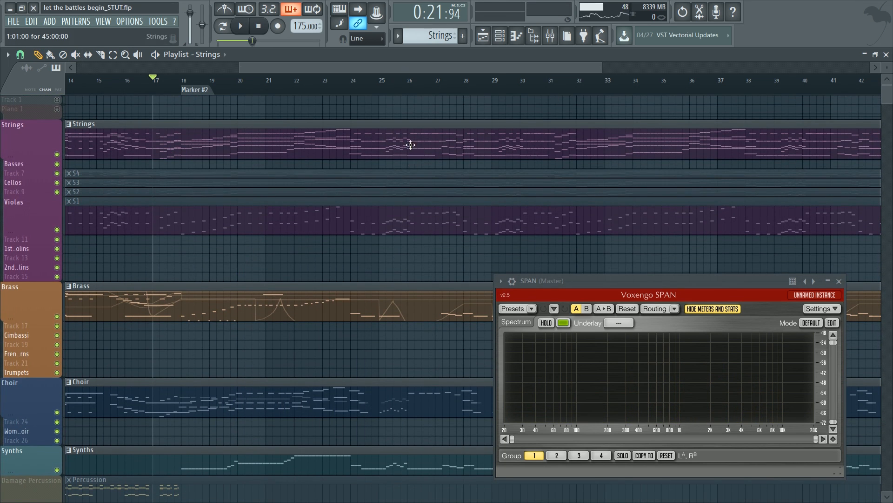
pyautogui.scroll(-3)
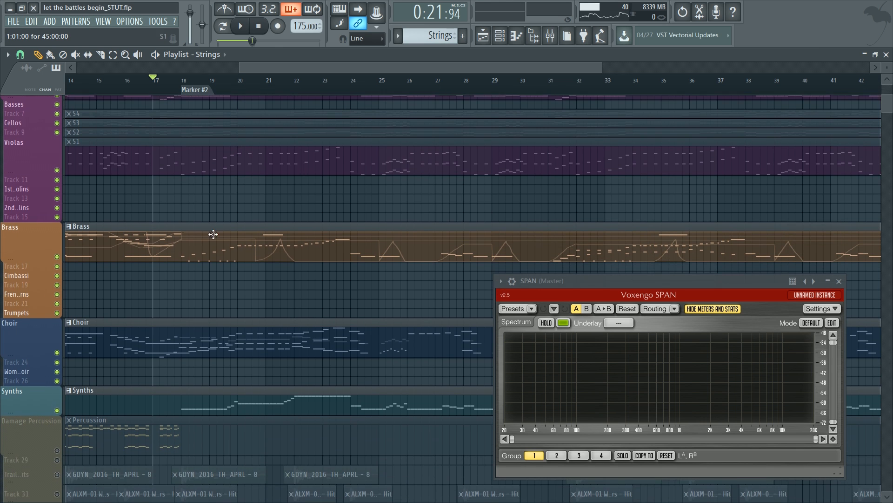
pyautogui.scroll(-3)
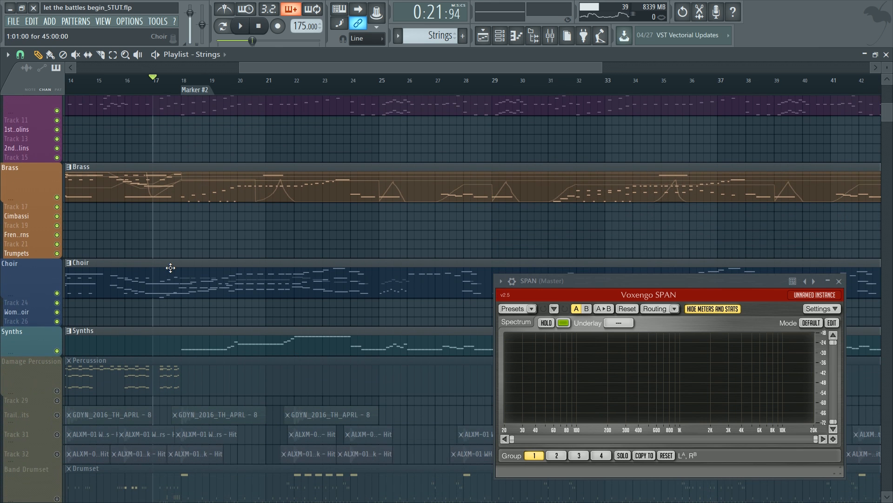
pyautogui.scroll(-3)
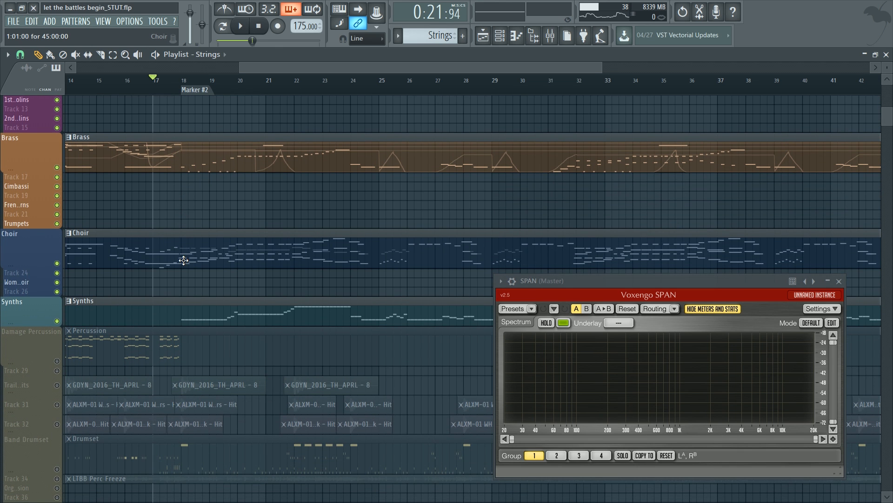
pyautogui.scroll(-3)
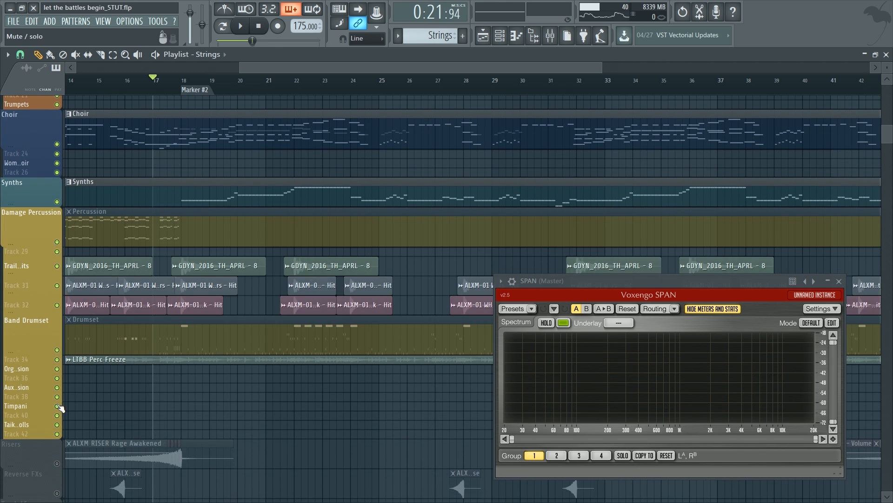
pyautogui.scroll(-3)
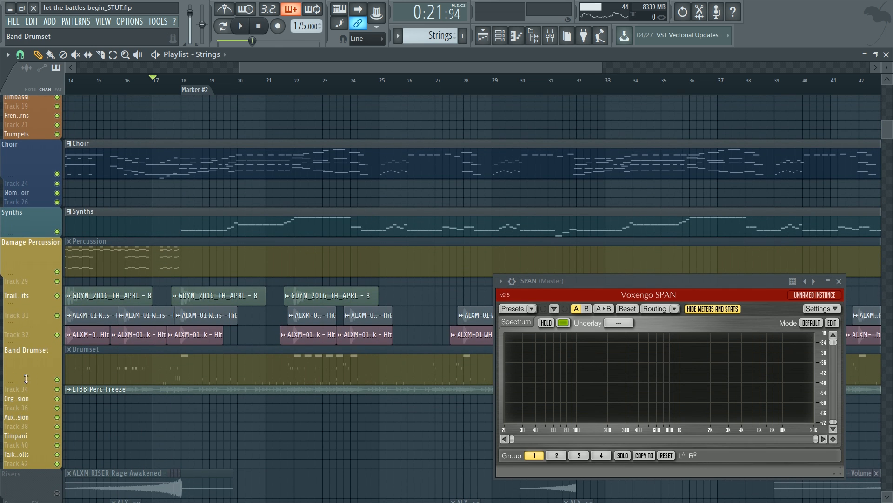
pyautogui.moveTo(706, 368)
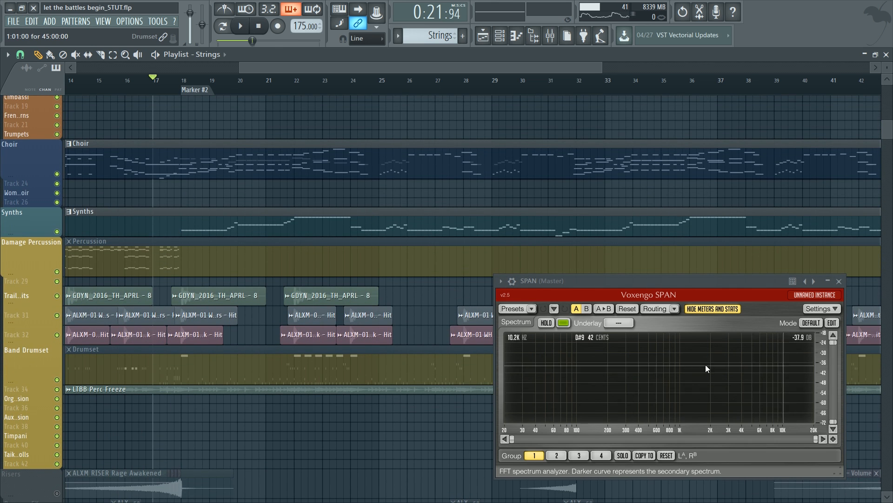
pyautogui.moveTo(794, 363)
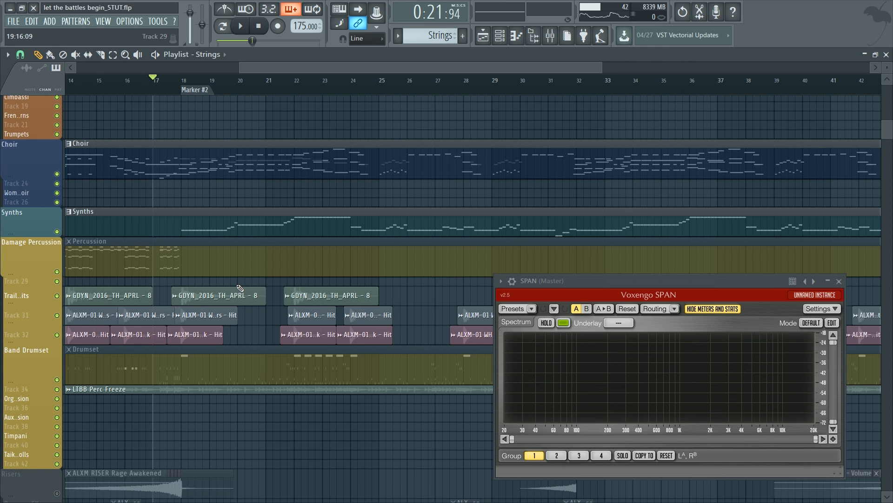
pyautogui.moveTo(304, 231)
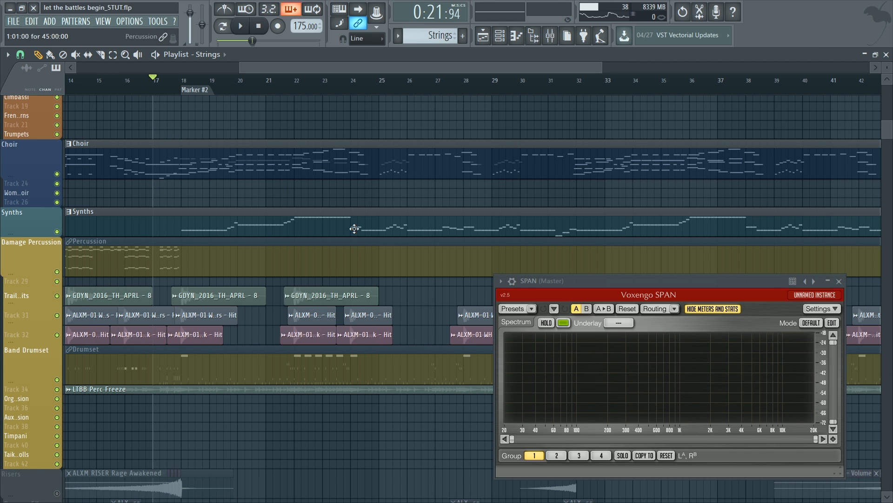
pyautogui.click(239, 26)
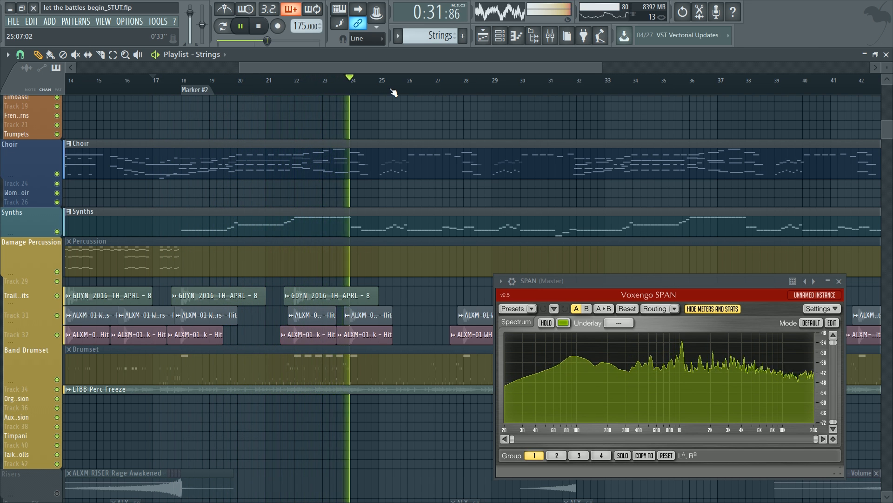
pyautogui.click(240, 26)
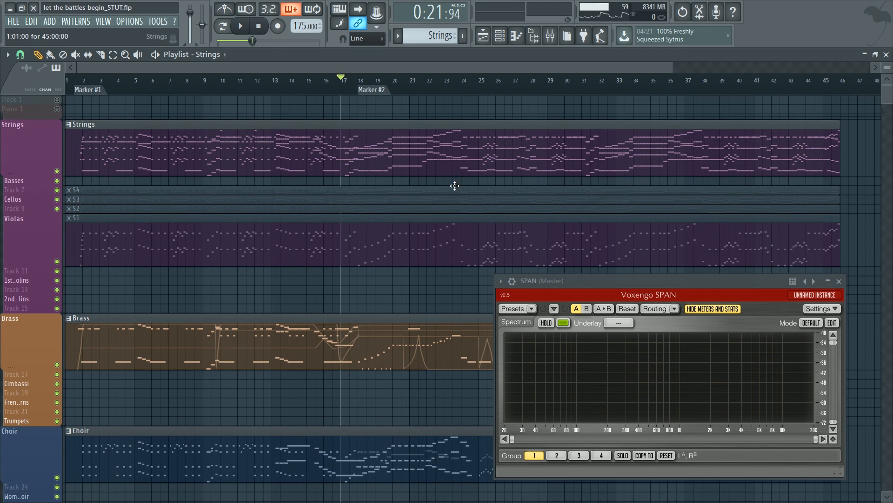
pyautogui.scroll(-3)
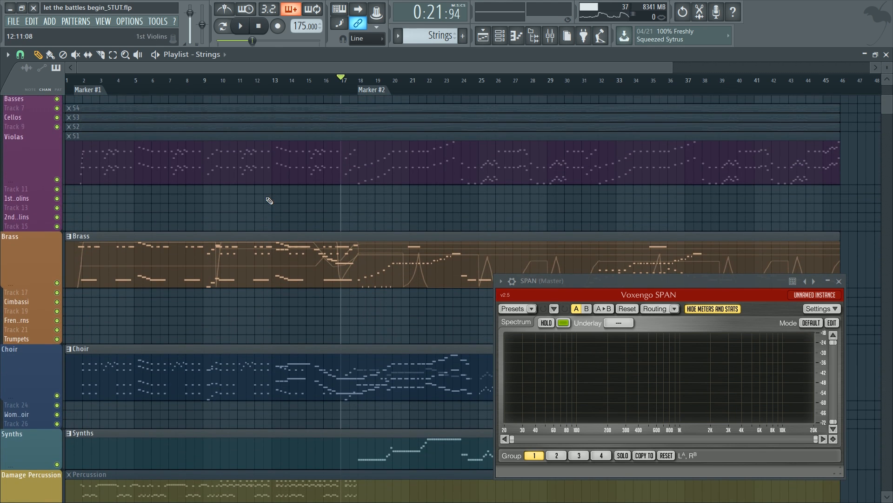
pyautogui.scroll(-3)
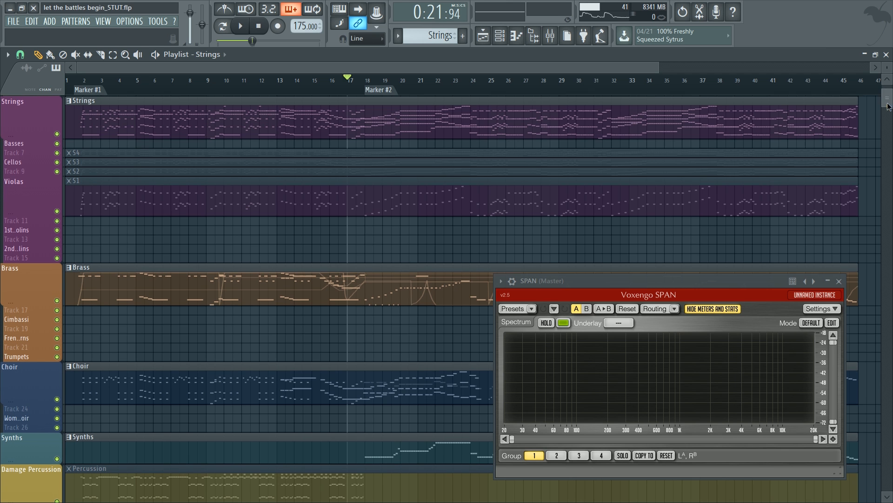
pyautogui.scroll(-3)
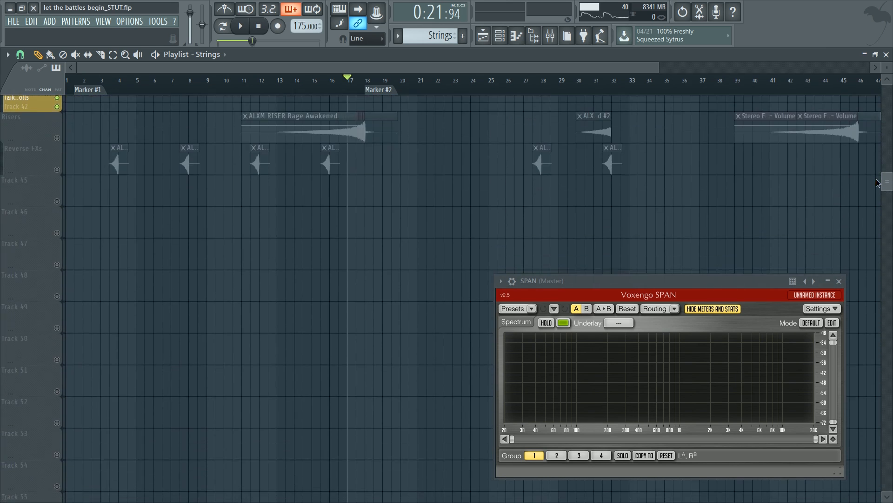
pyautogui.scroll(3)
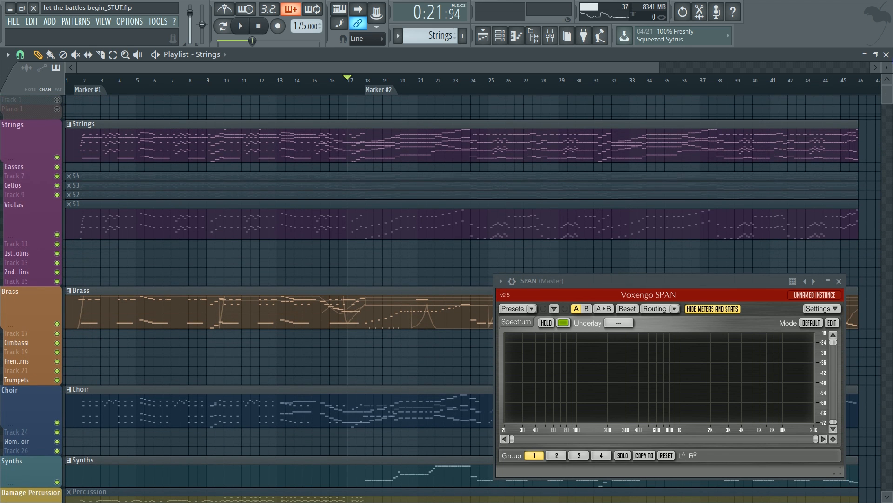
pyautogui.moveTo(887, 104)
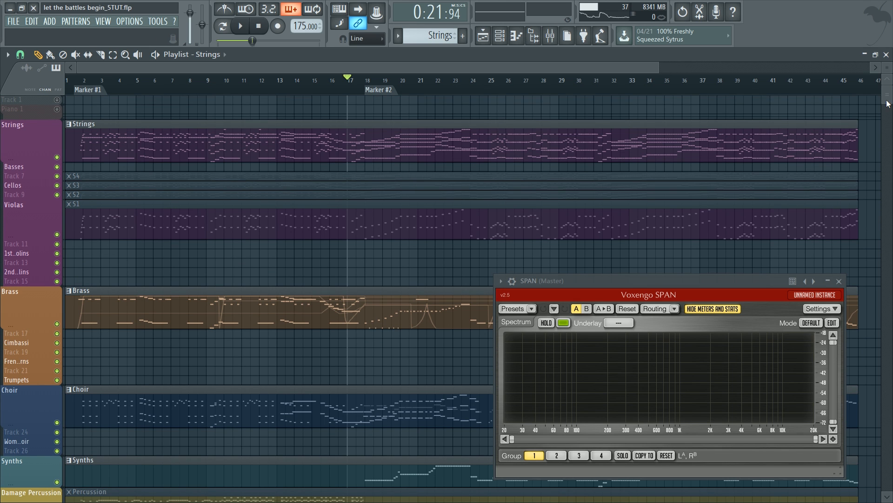
pyautogui.scroll(-3)
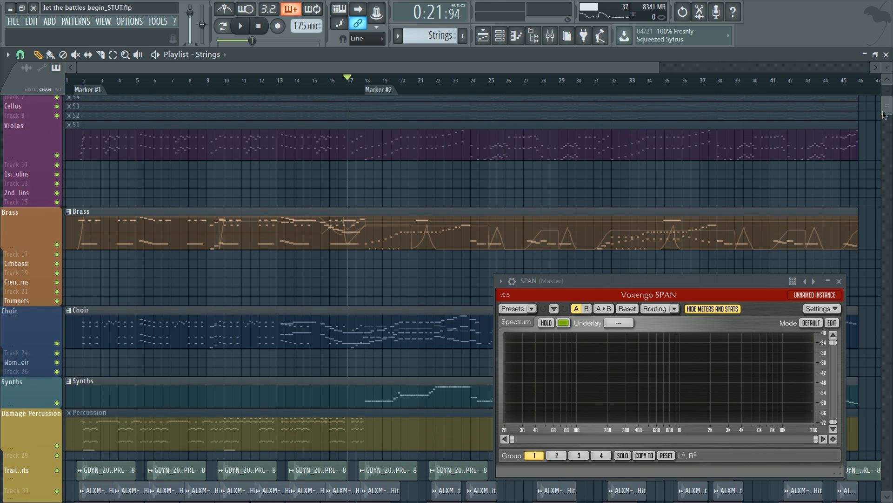
pyautogui.scroll(-3)
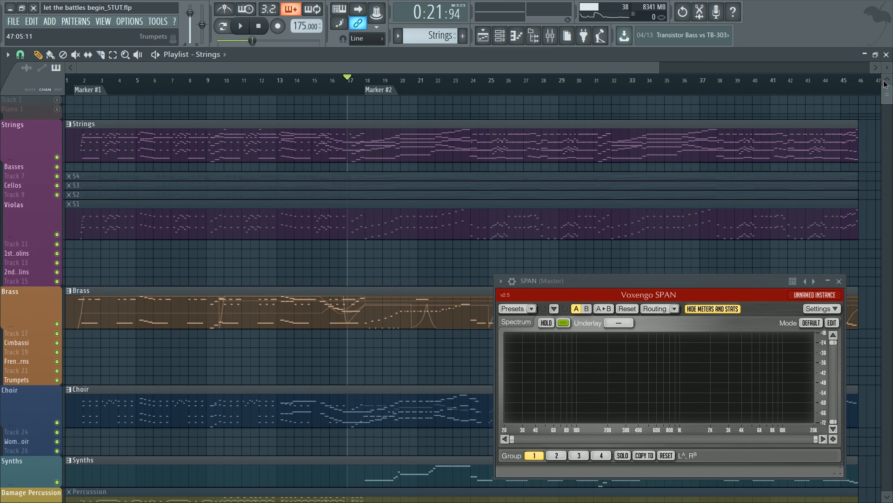
pyautogui.scroll(-3)
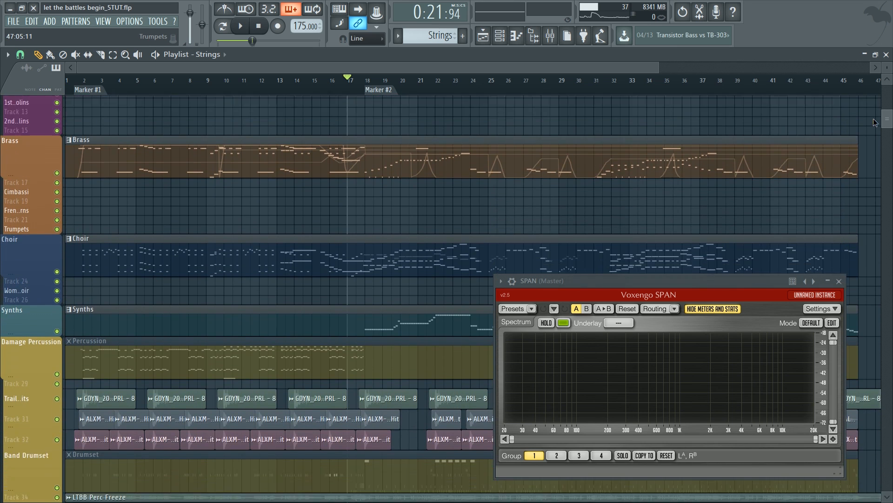
pyautogui.scroll(-3)
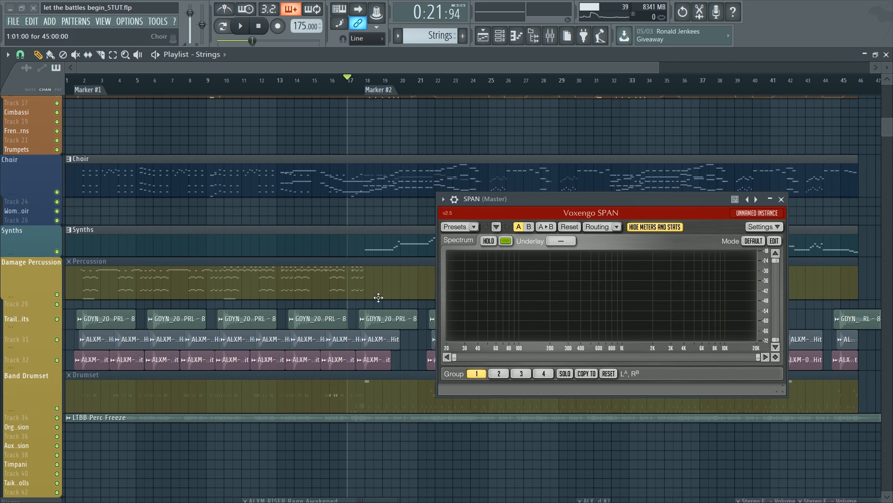
pyautogui.moveTo(317, 224)
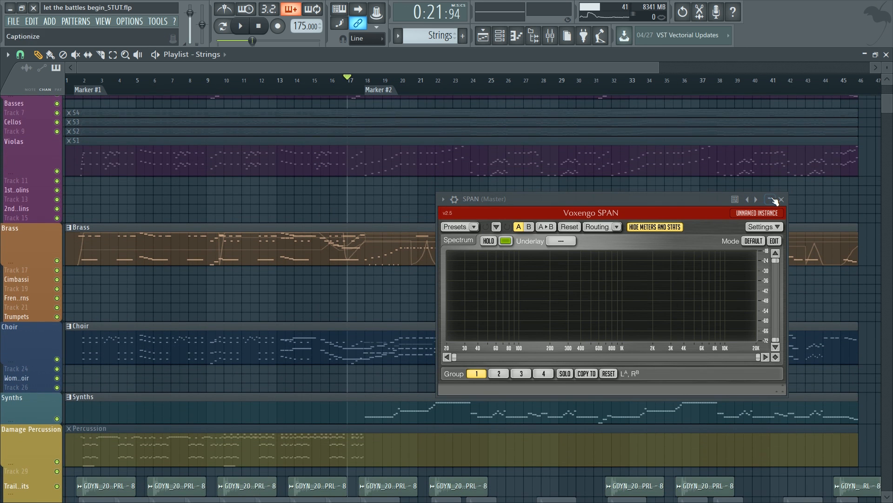
# Close the SPAN spectrum analyser window over the Playlist.
pyautogui.click(780, 198)
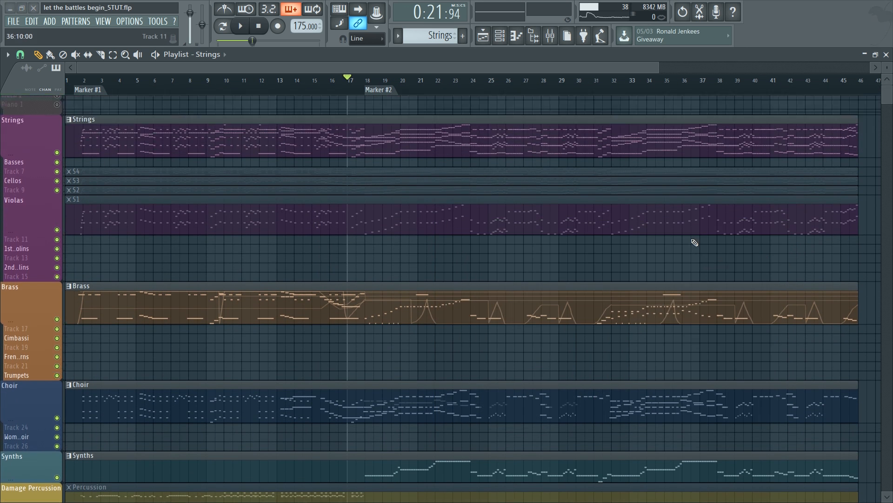
pyautogui.scroll(-3)
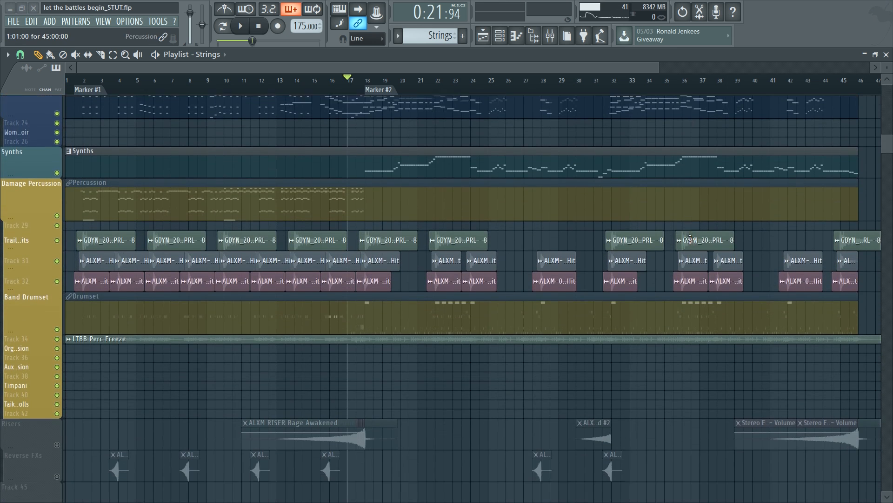
pyautogui.scroll(3)
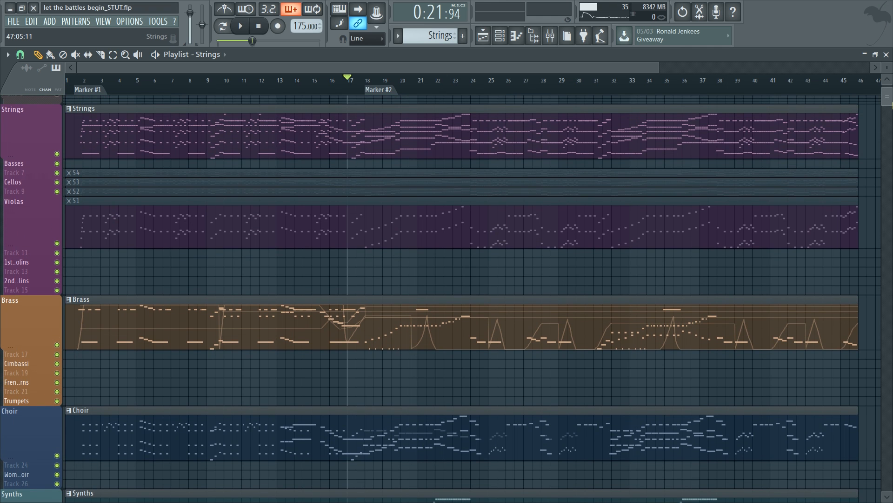
pyautogui.scroll(-3)
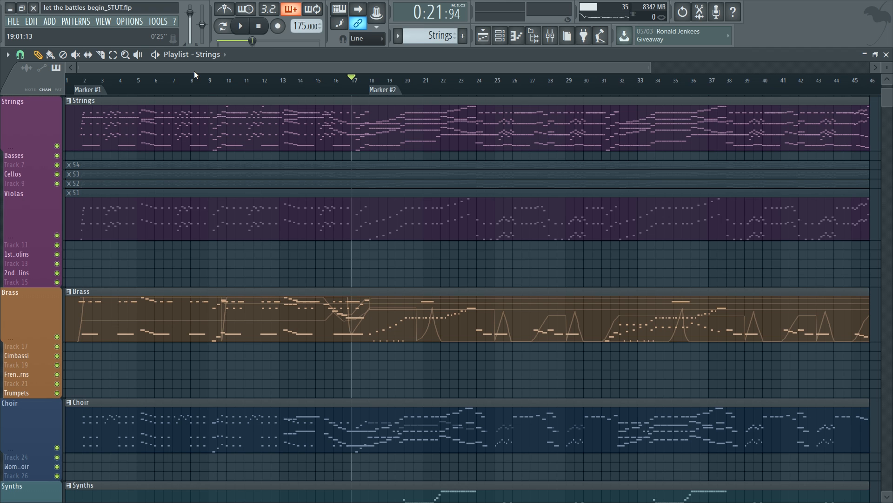
# Browse the Playlist through risers, reverse FX, strings, brass, choir and percussion tracks.
pyautogui.scroll(-3)
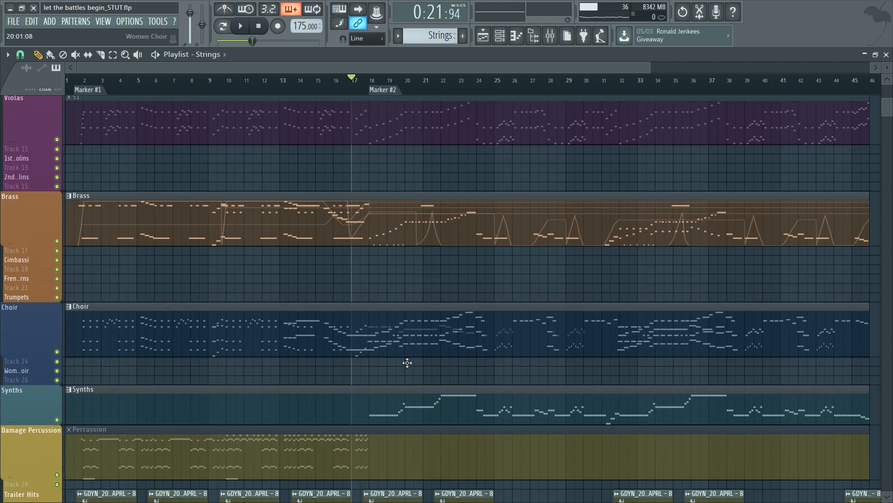
pyautogui.scroll(3)
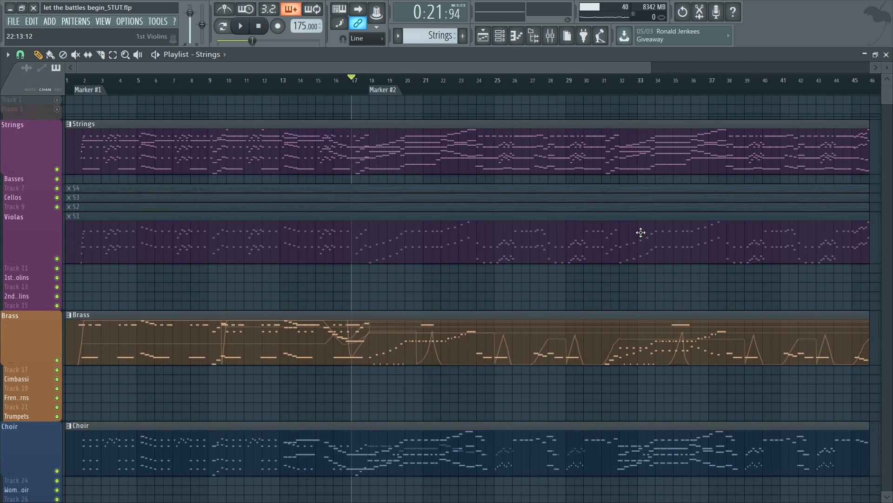
pyautogui.scroll(-3)
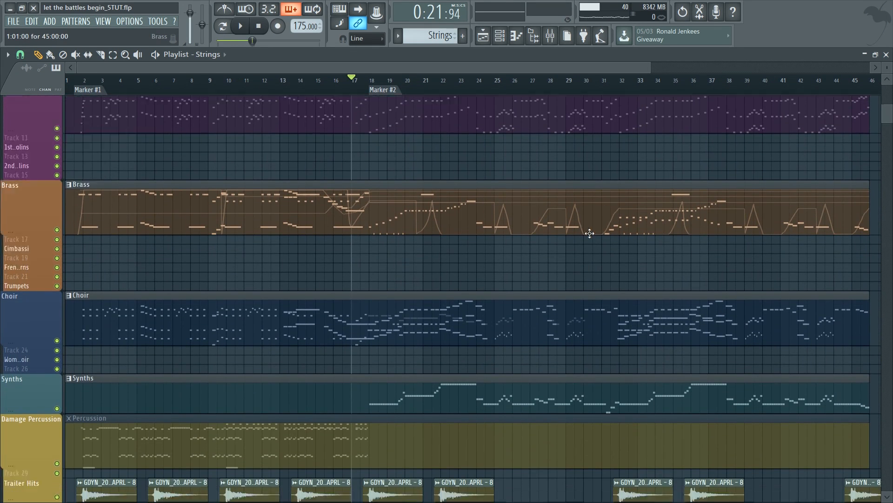
pyautogui.scroll(-3)
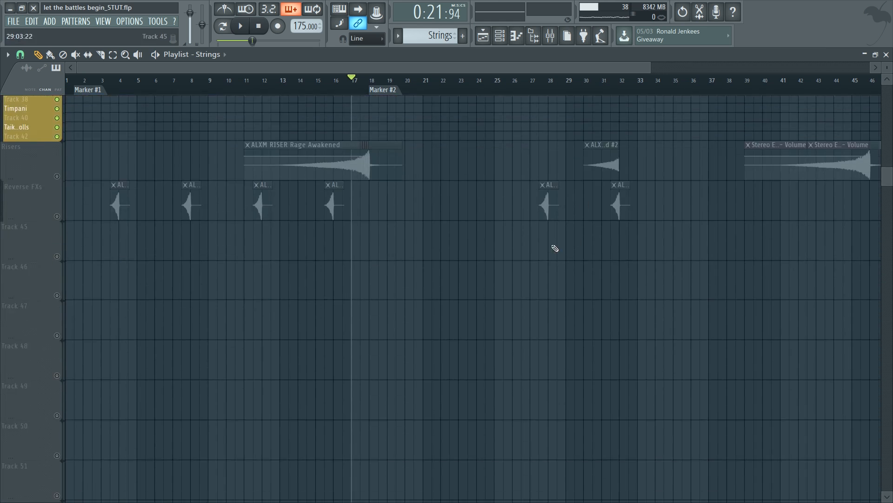
pyautogui.scroll(3)
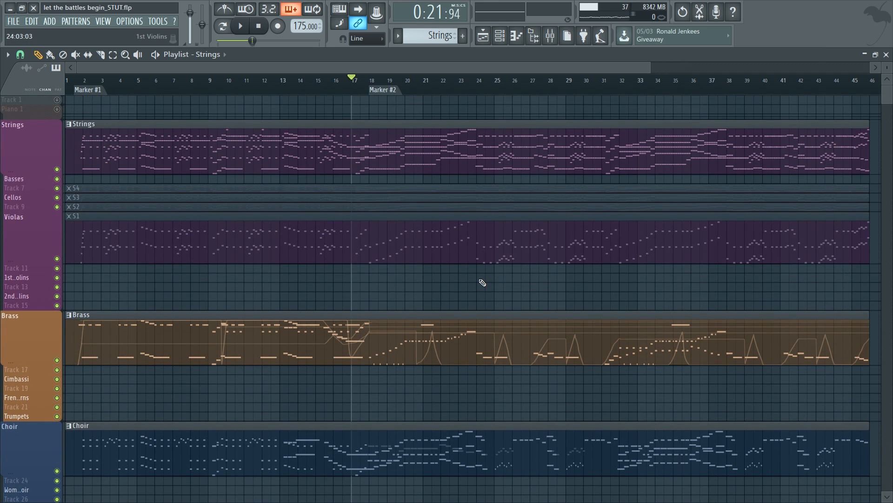
pyautogui.scroll(-3)
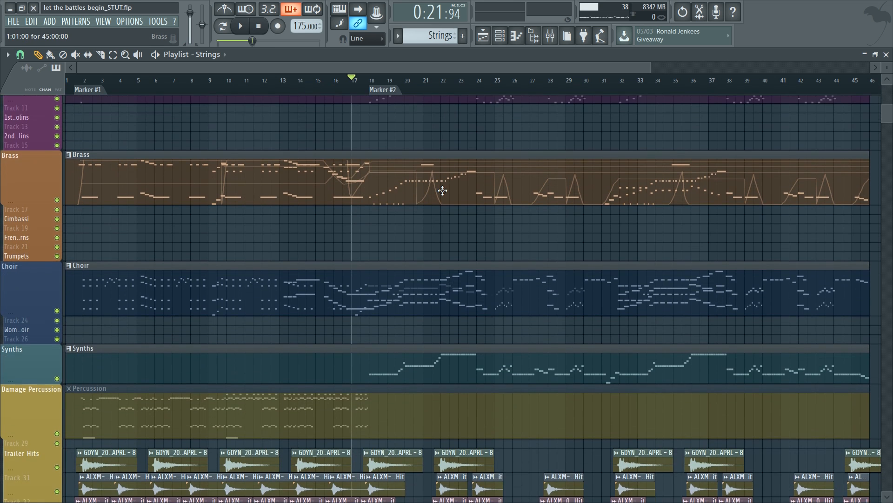
pyautogui.scroll(-3)
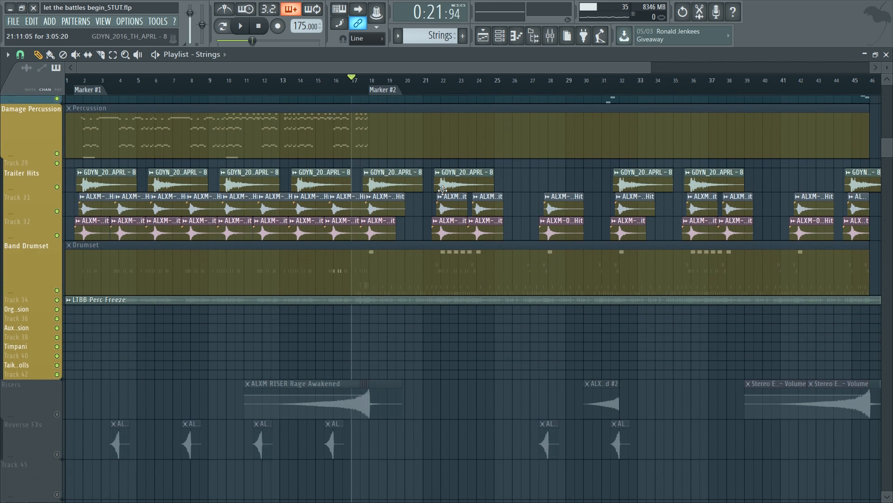
pyautogui.scroll(-3)
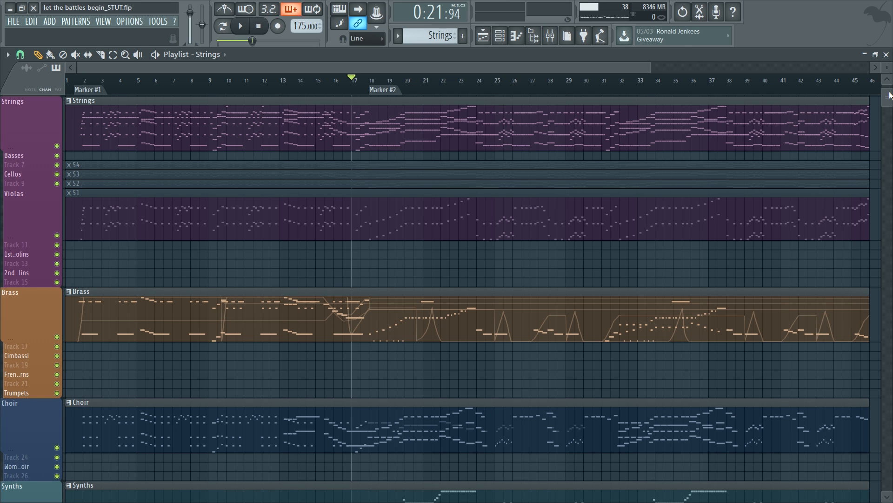
pyautogui.scroll(-3)
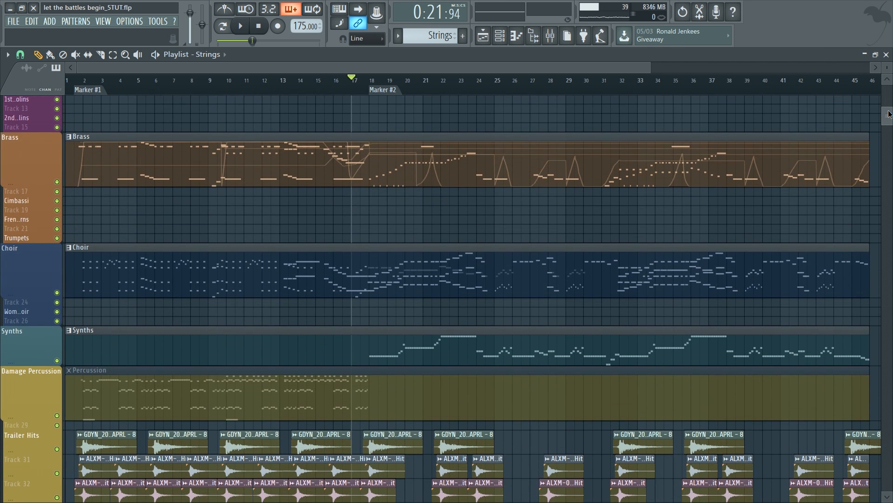
pyautogui.scroll(-3)
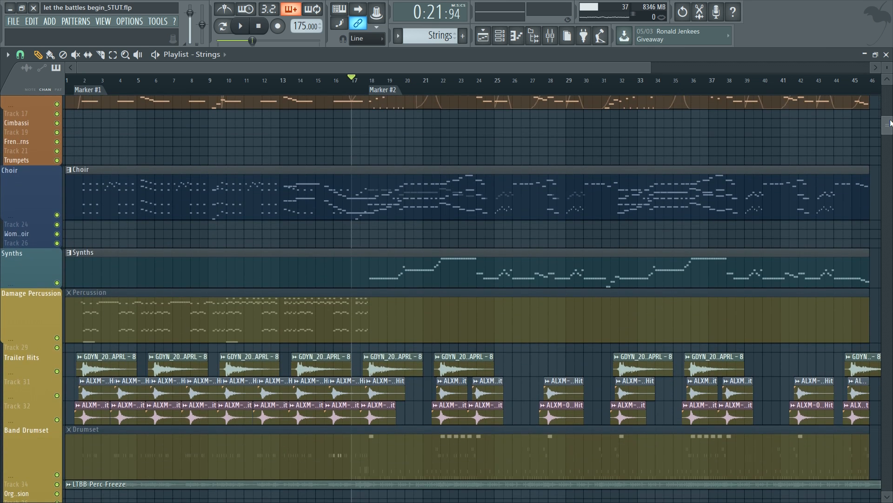